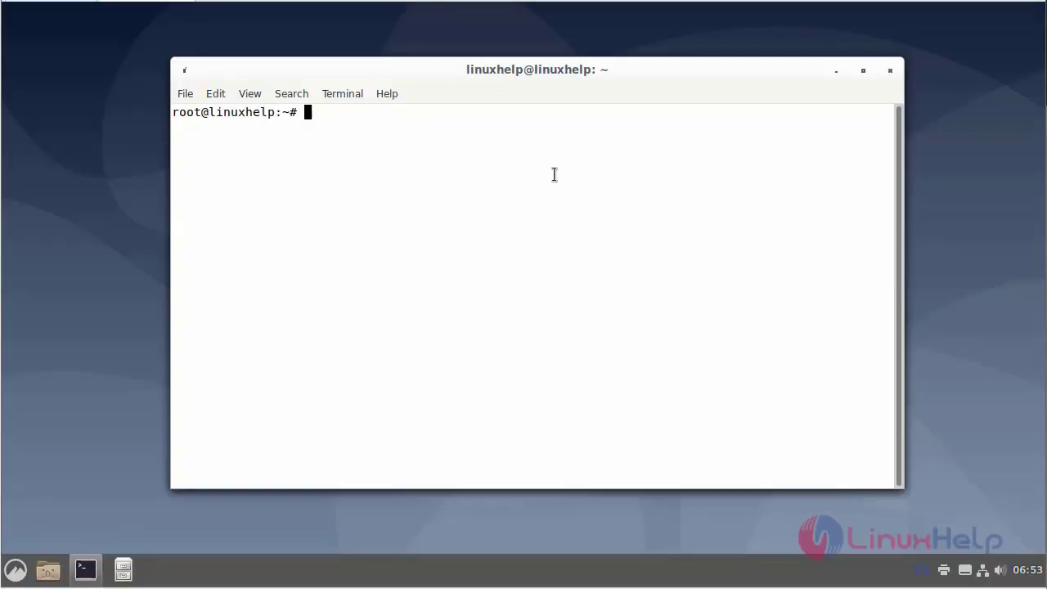
# Run lsb_release -a to confirm the system is Debian GNU/Linux 11 (bullseye)
pyautogui.write('ls')
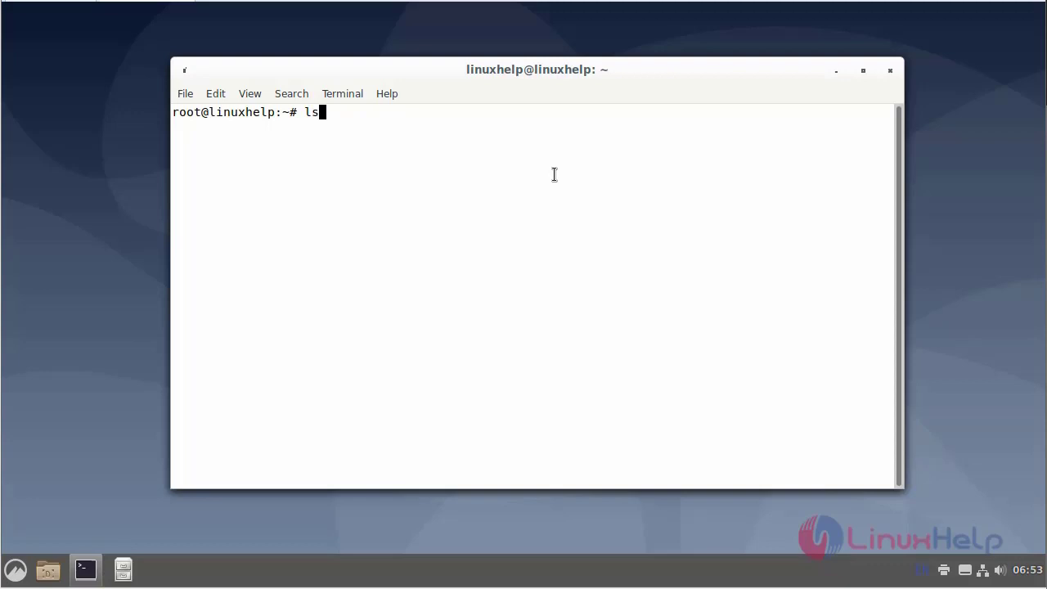
pyautogui.write('b_')
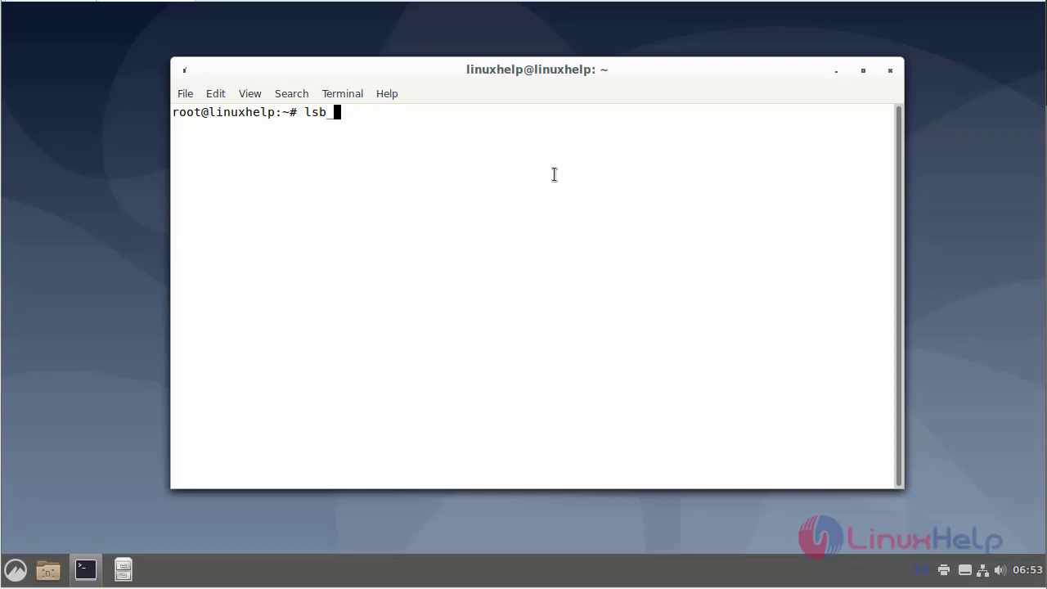
pyautogui.write('re')
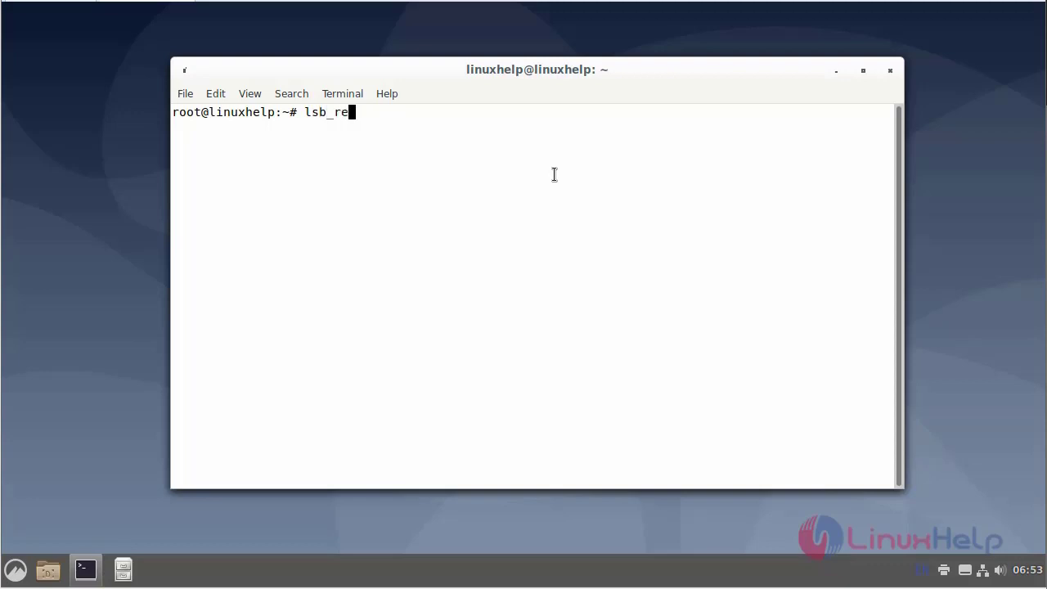
pyautogui.write('lease -a')
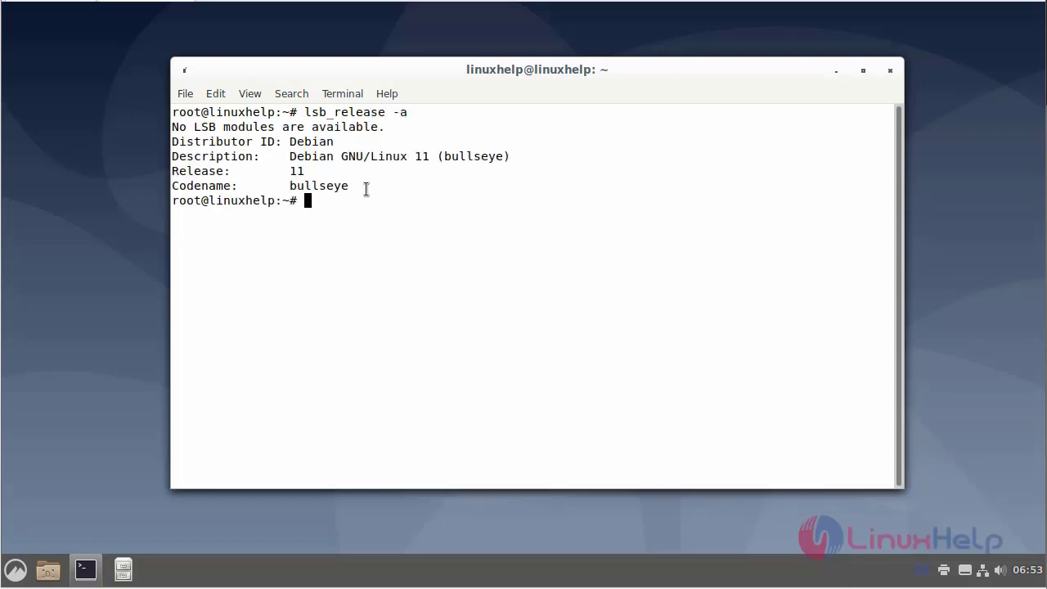
pyautogui.press('Return')
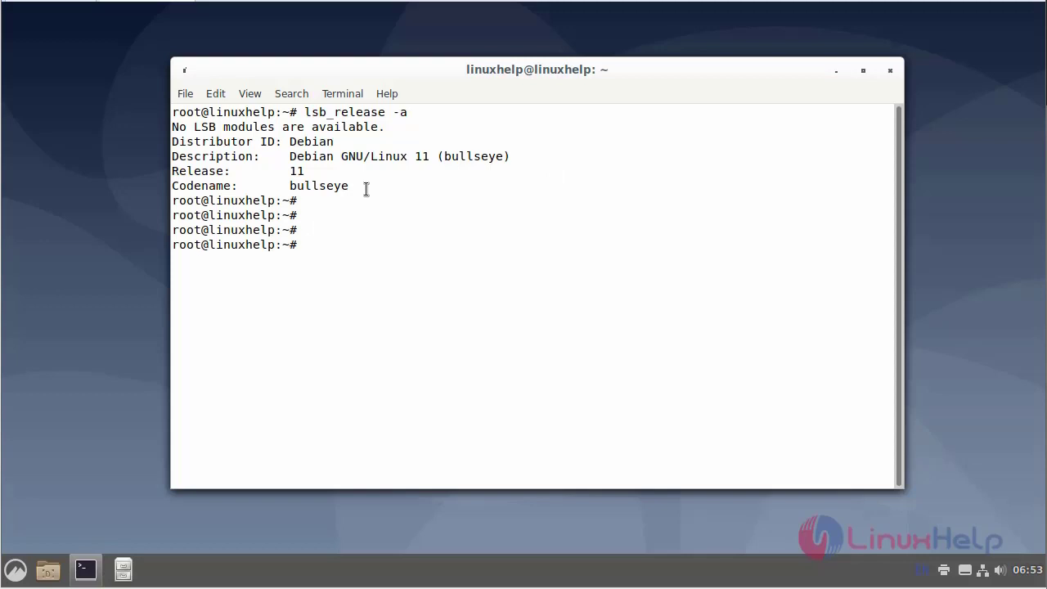
# Install the apache2 web server package with apt install apache2
pyautogui.write('apt in')
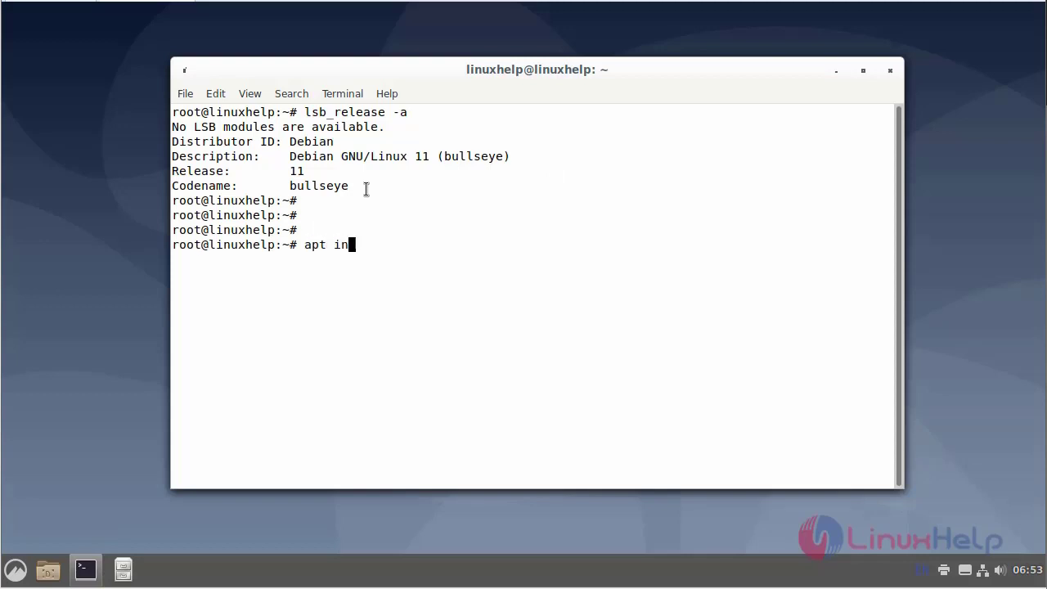
pyautogui.write('stall ap')
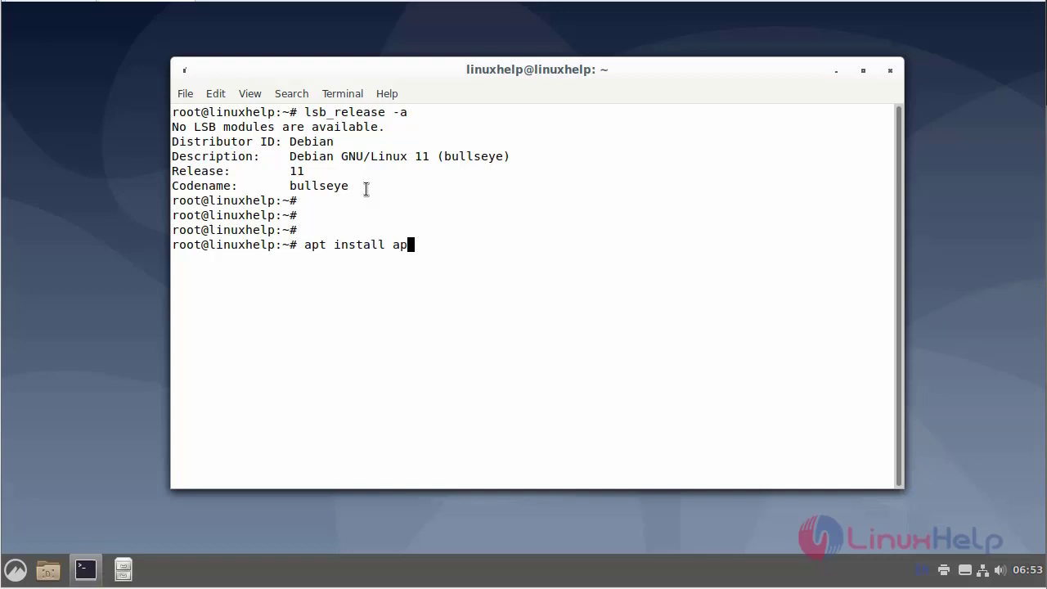
pyautogui.write('ache2')
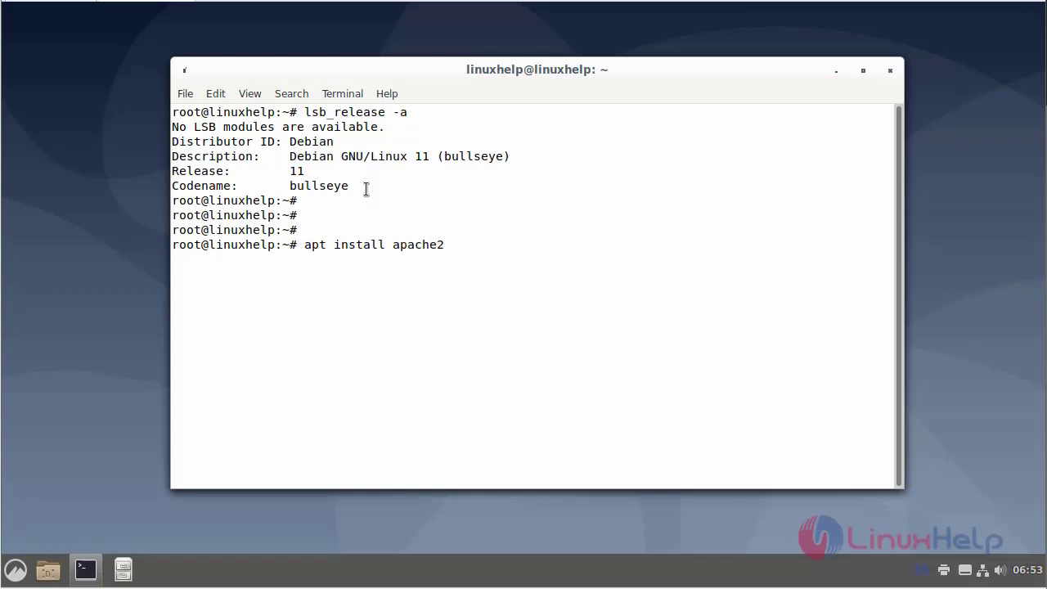
pyautogui.press('Return')
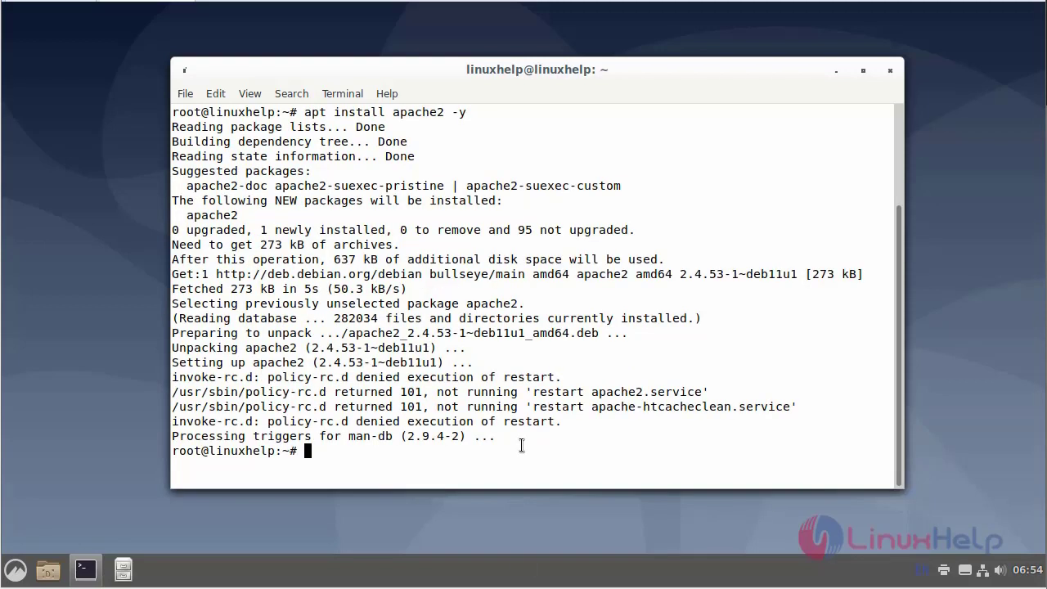
# Abandon a partly typed vi /etc/apache2/ command and clear the prompt
pyautogui.write('vi /etc')
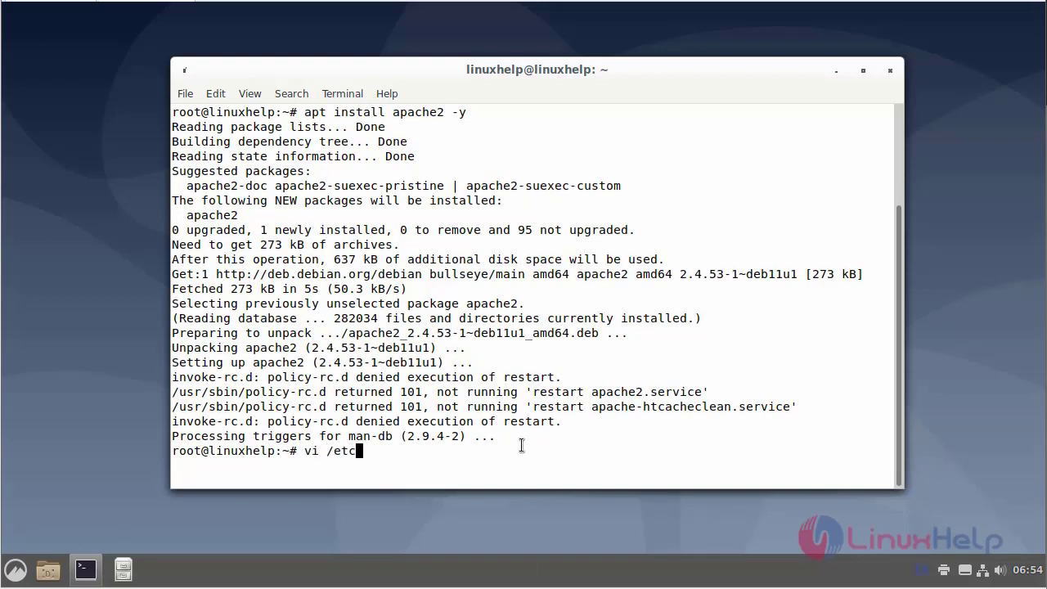
pyautogui.write('ap')
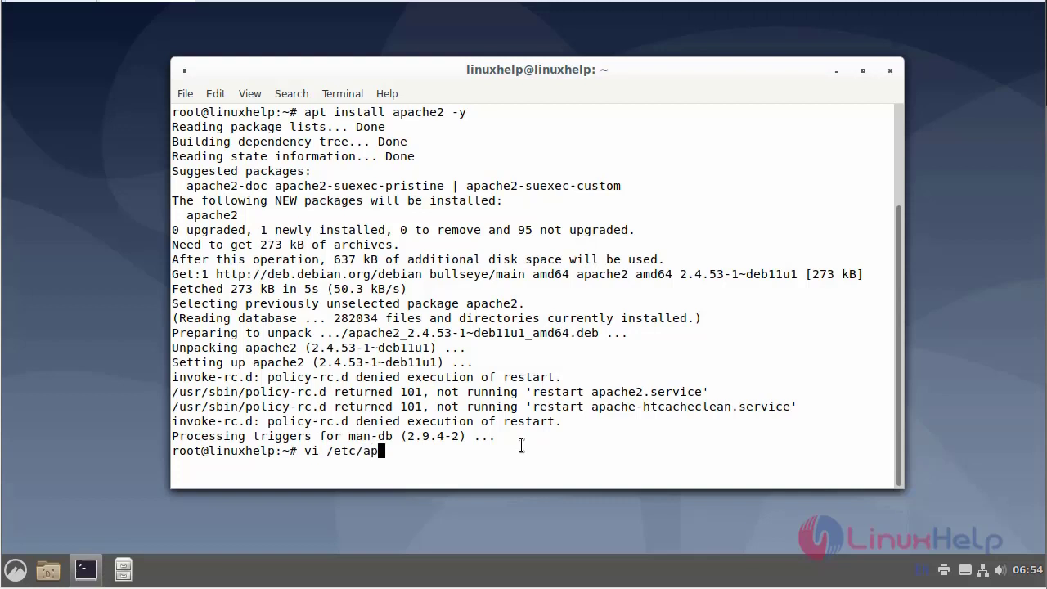
pyautogui.write('ache2/')
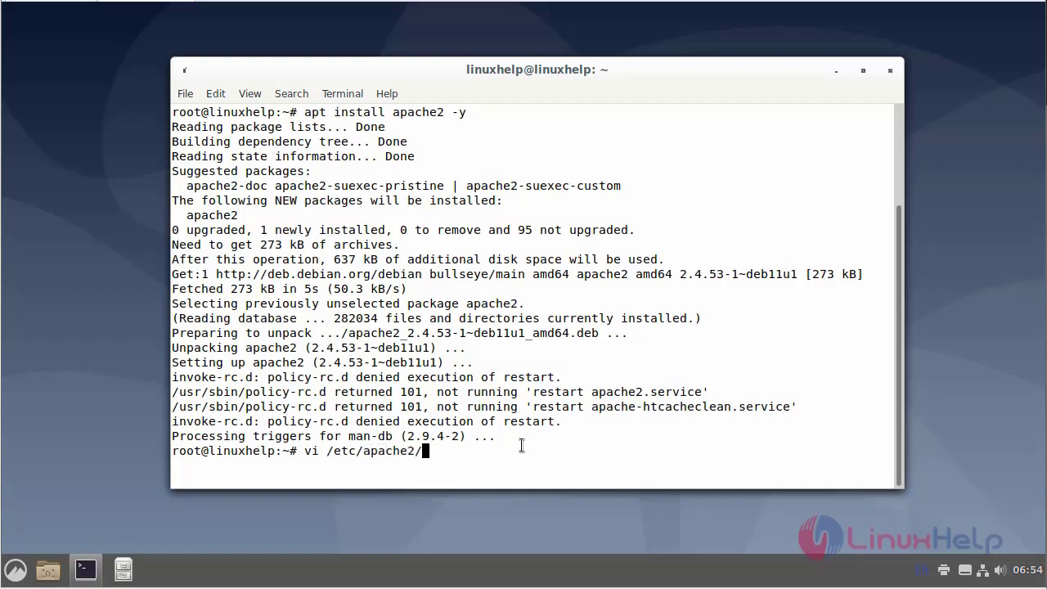
pyautogui.press('ctrl+u')
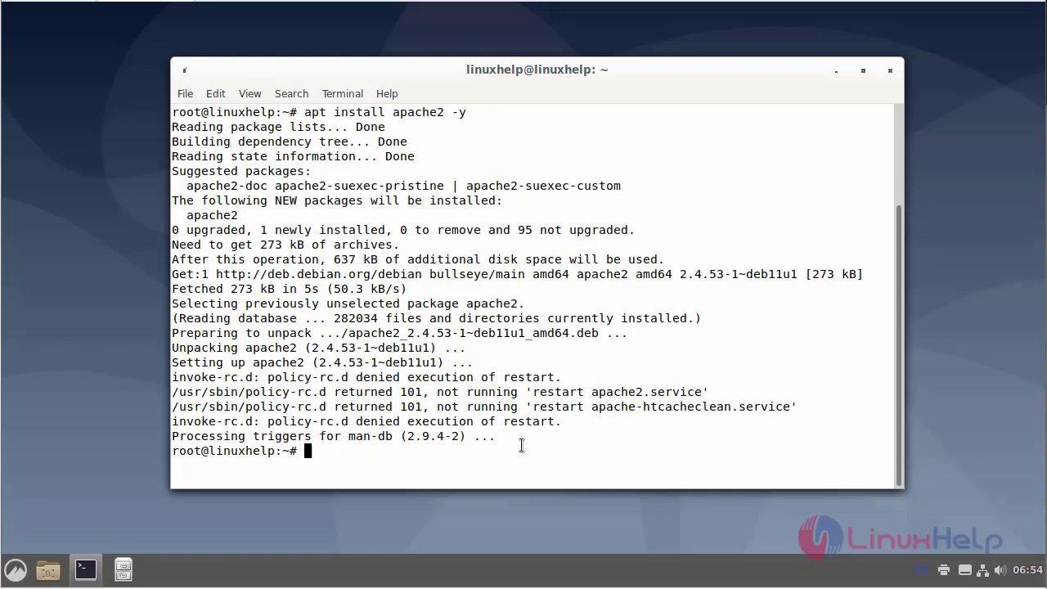
pyautogui.press('Return')
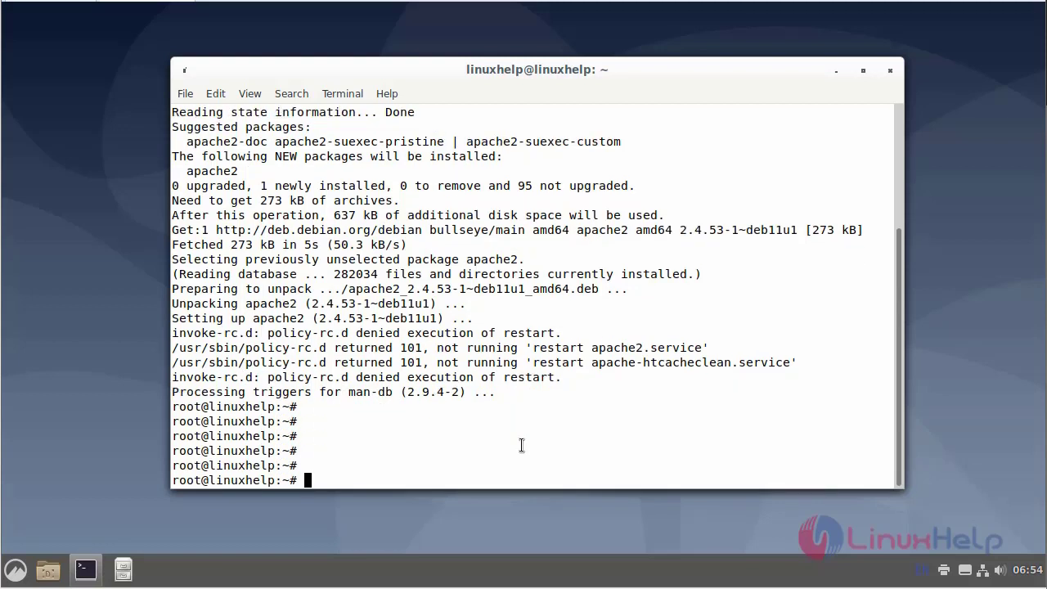
# Open a new /etc/apache2/sites-available/linuxhelp1.com.conf in vi for the virtual host
pyautogui.write('vi /')
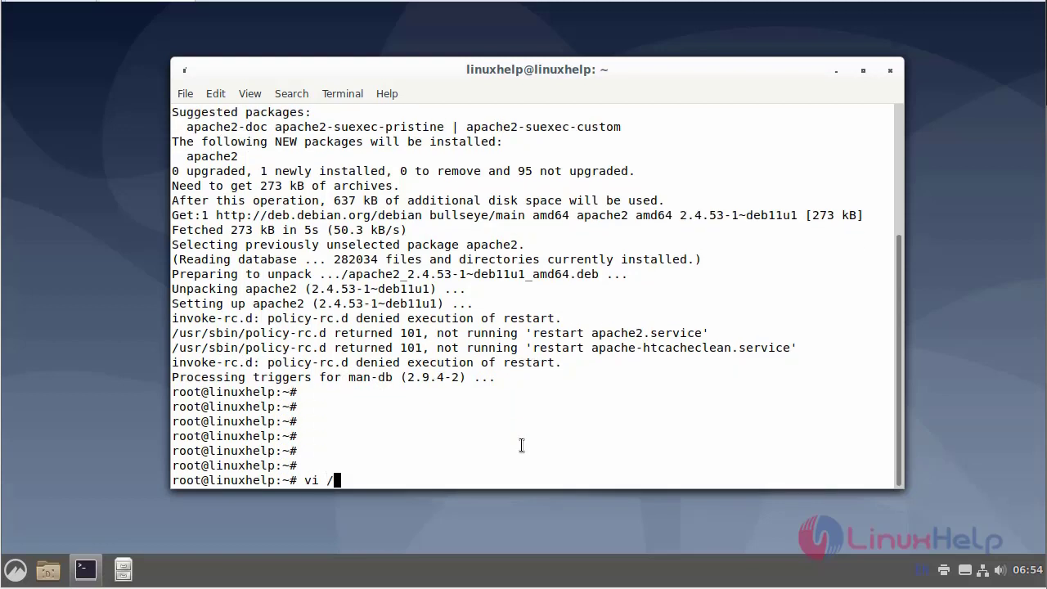
pyautogui.write('etc/')
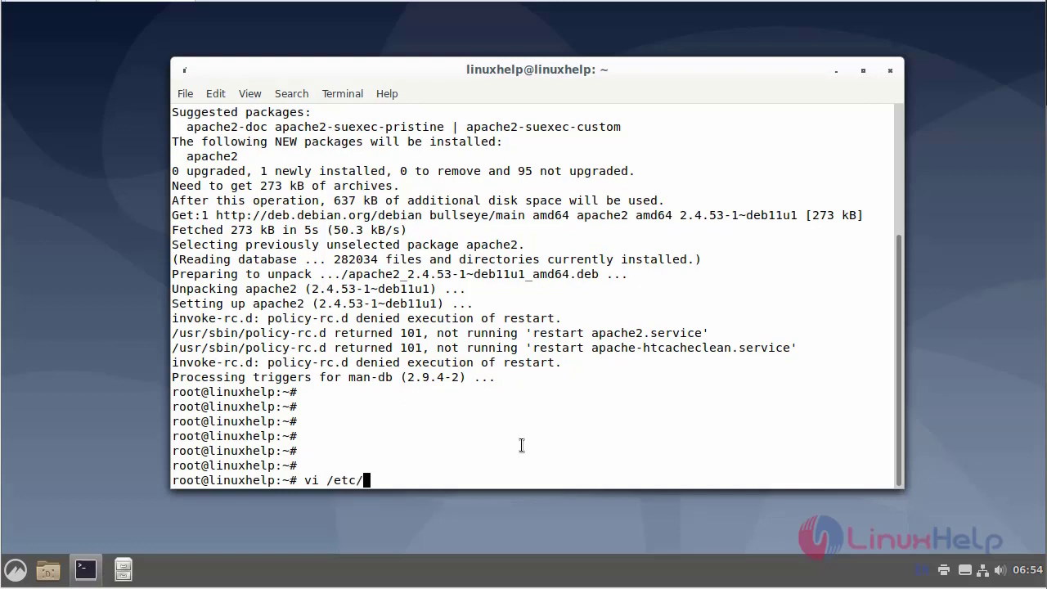
pyautogui.write('apache2/')
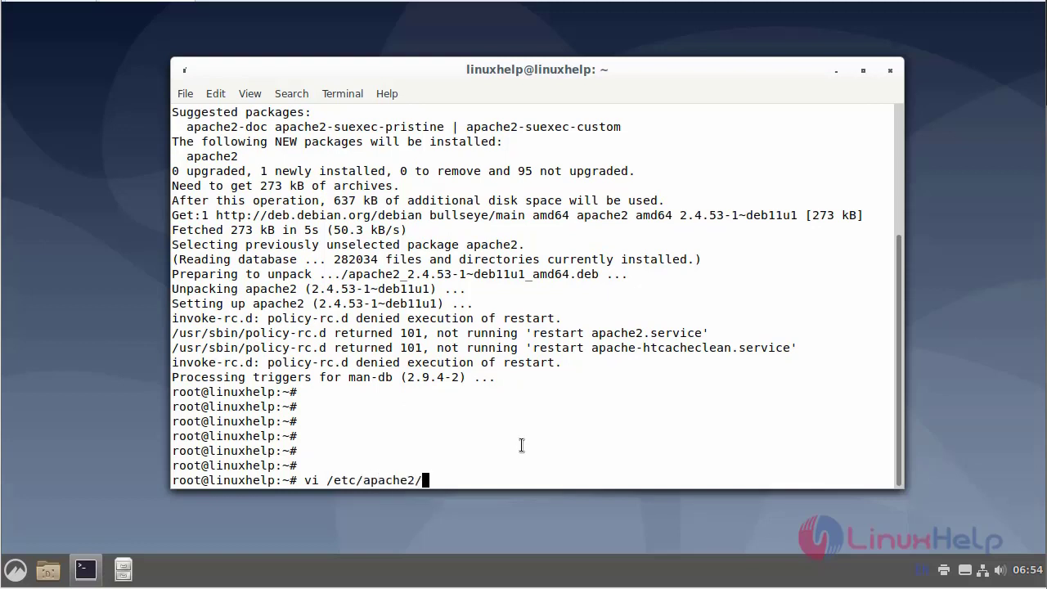
pyautogui.write('sit')
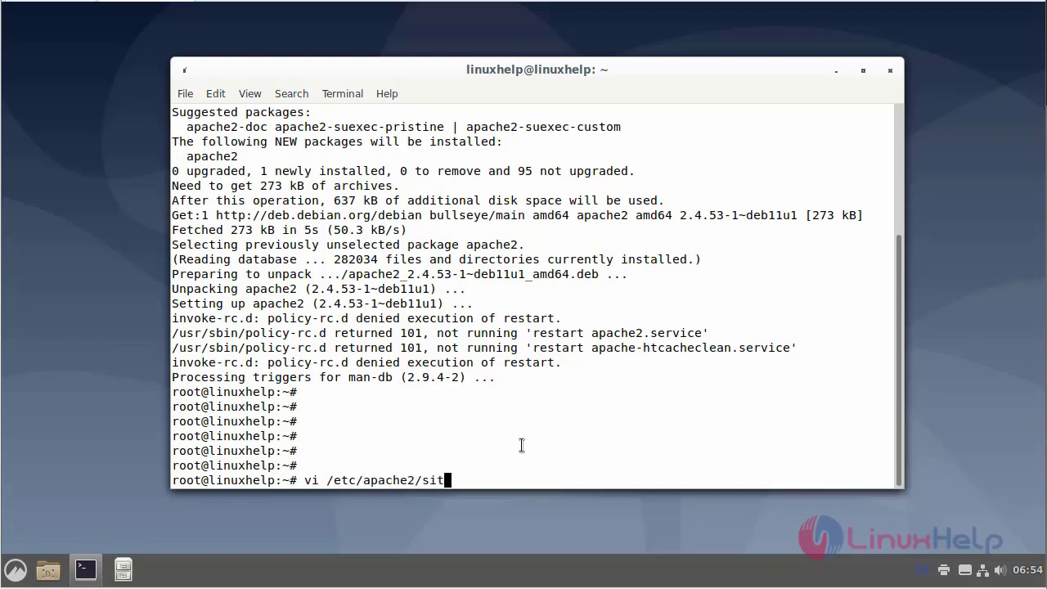
pyautogui.write('es-ava')
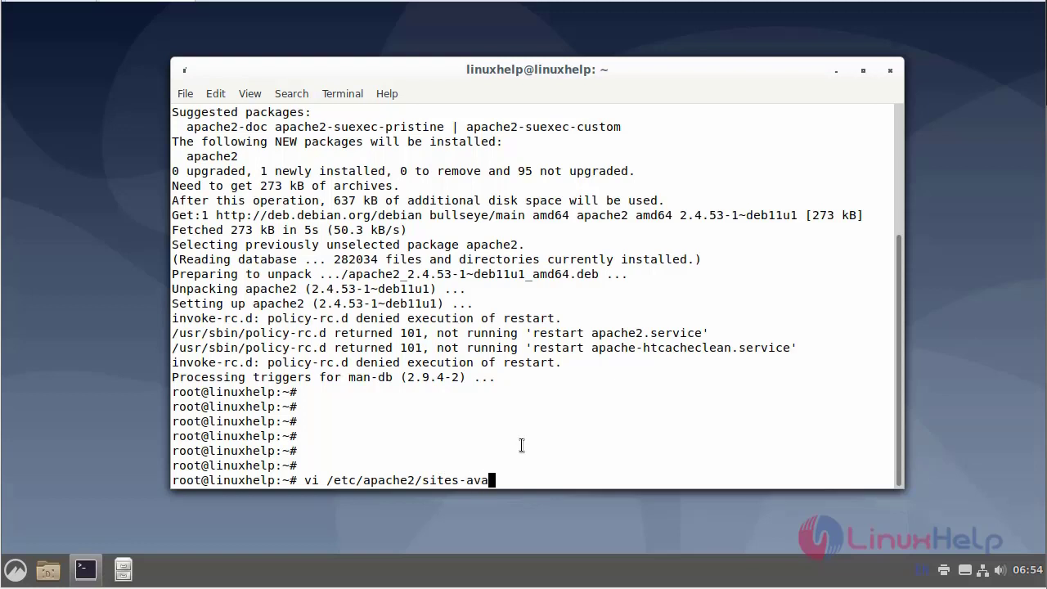
pyautogui.write('lable/li')
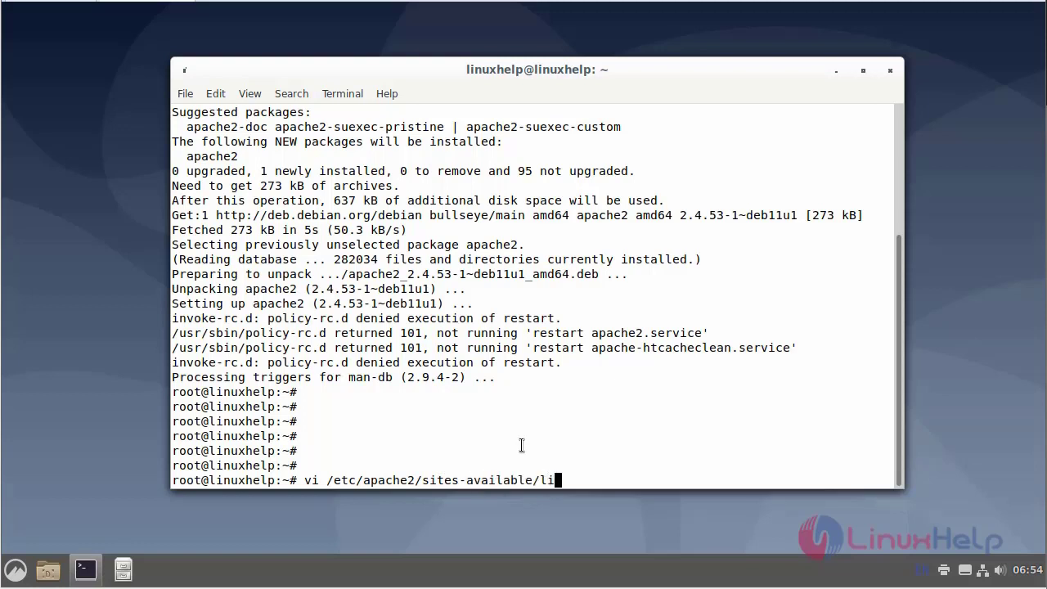
pyautogui.write('nux')
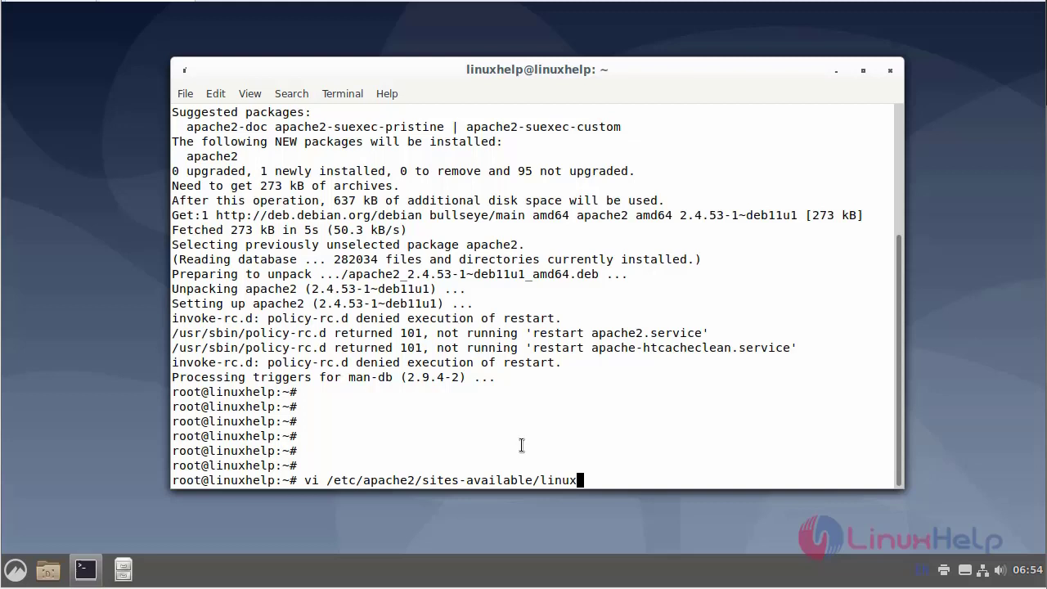
pyautogui.write('help')
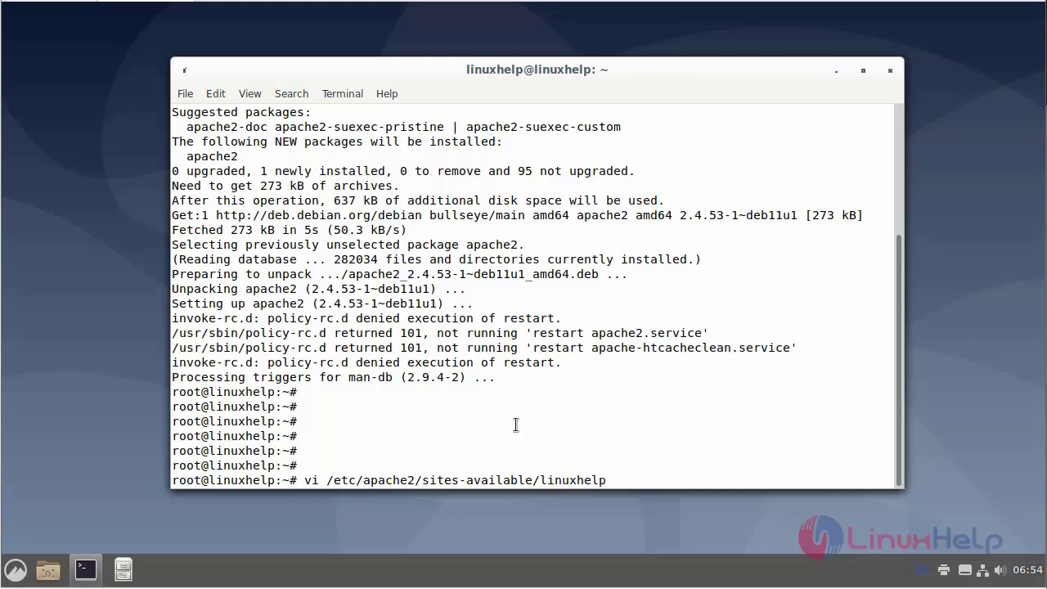
pyautogui.moveTo(677, 465)
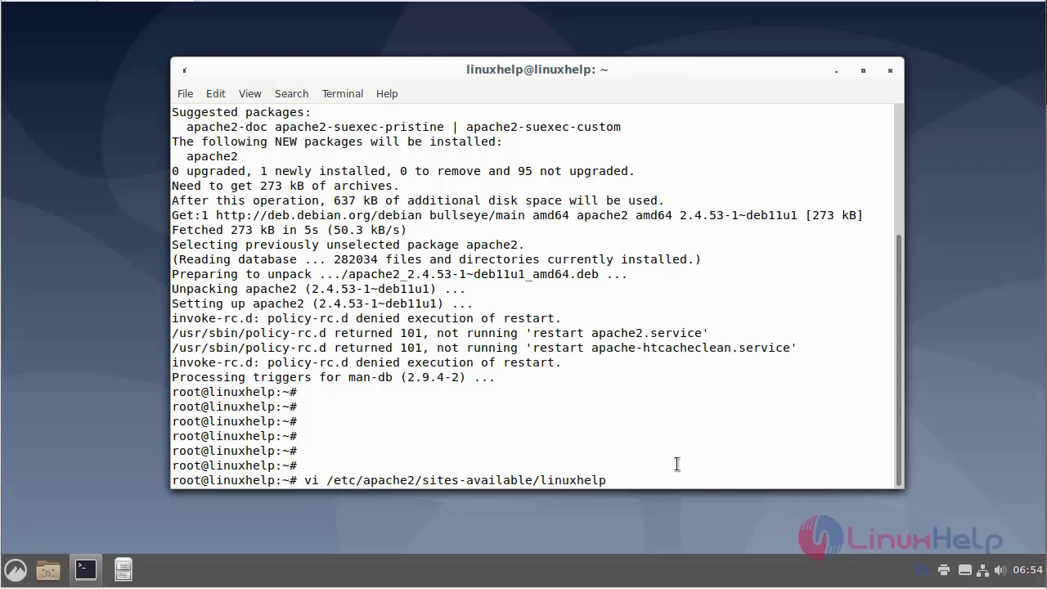
pyautogui.write('1.com.c')
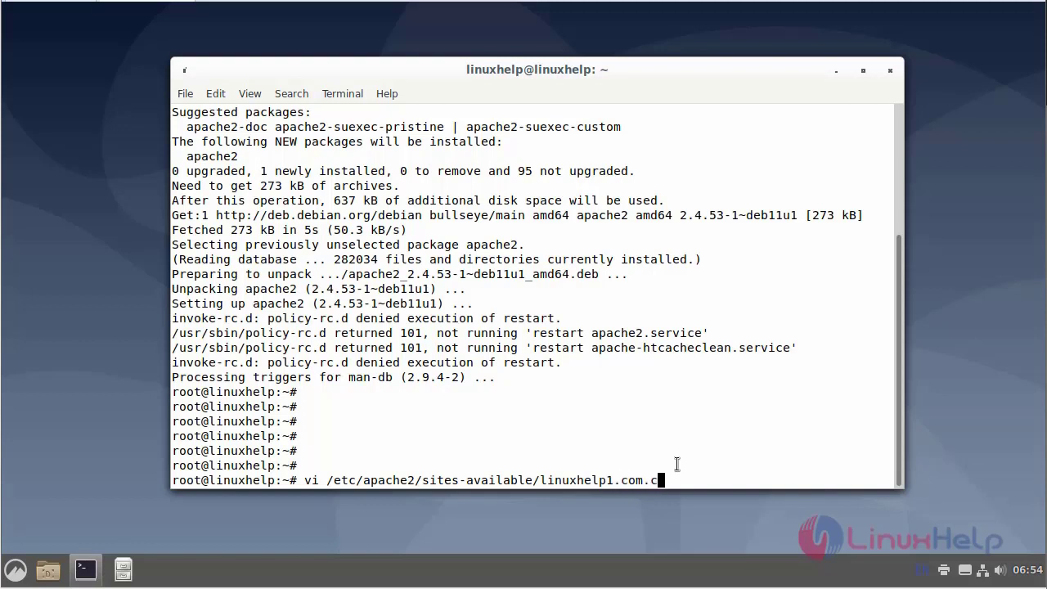
pyautogui.write('onf')
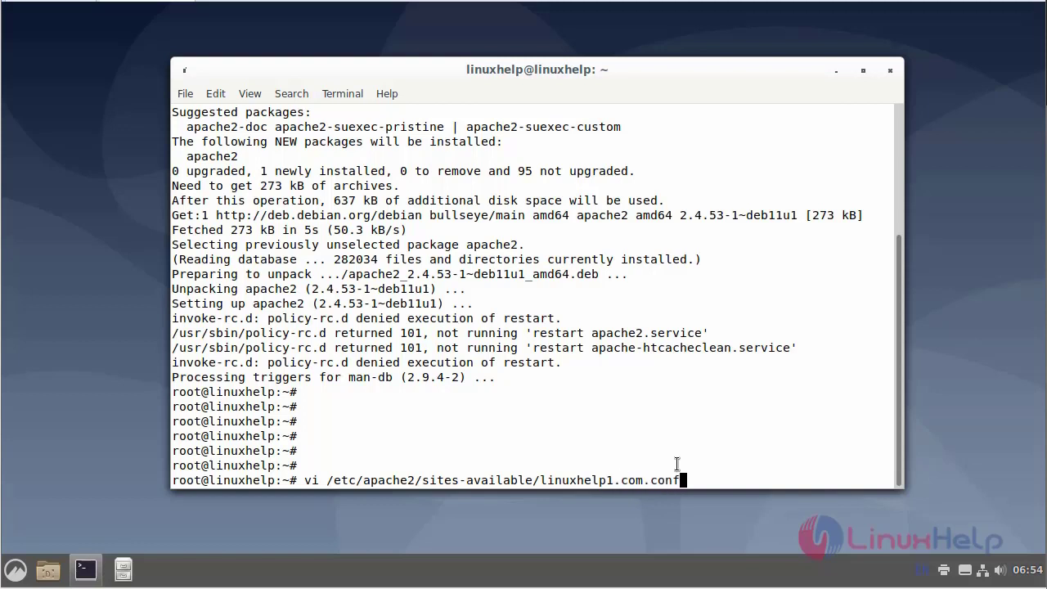
pyautogui.press('Return')
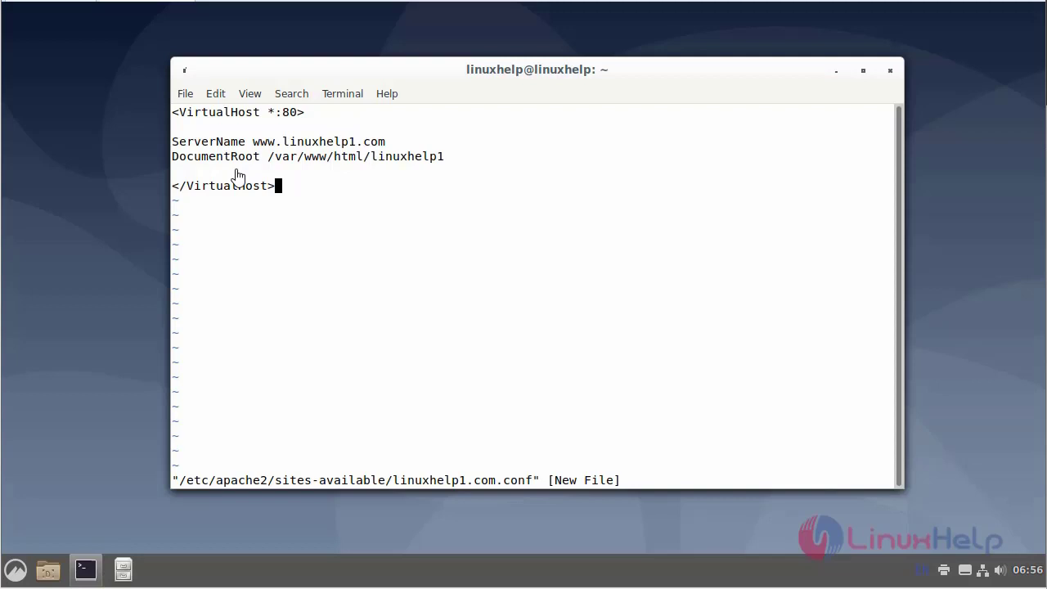
pyautogui.moveTo(422, 306)
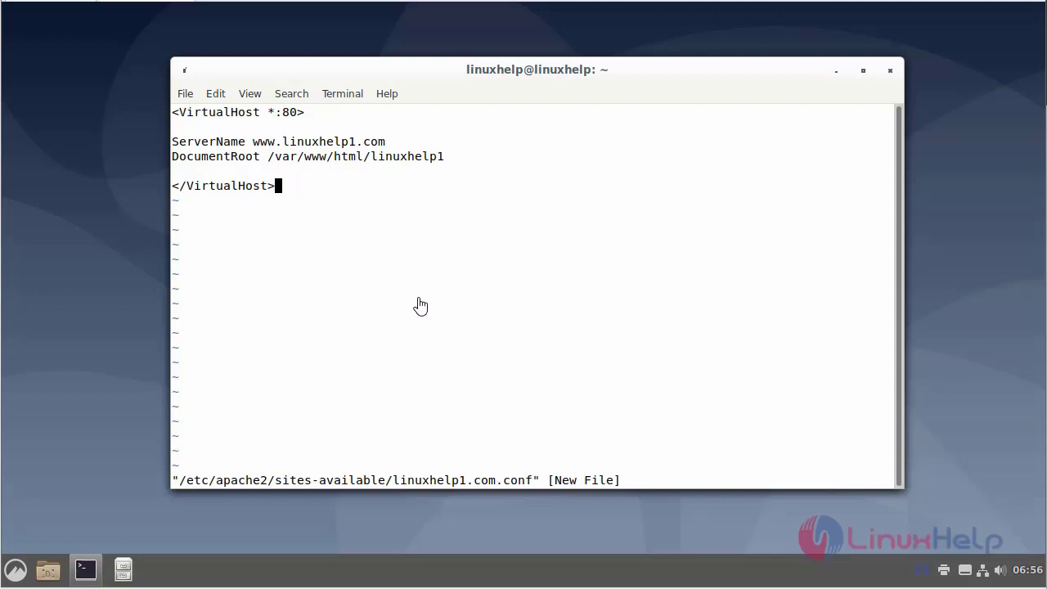
pyautogui.moveTo(417, 294)
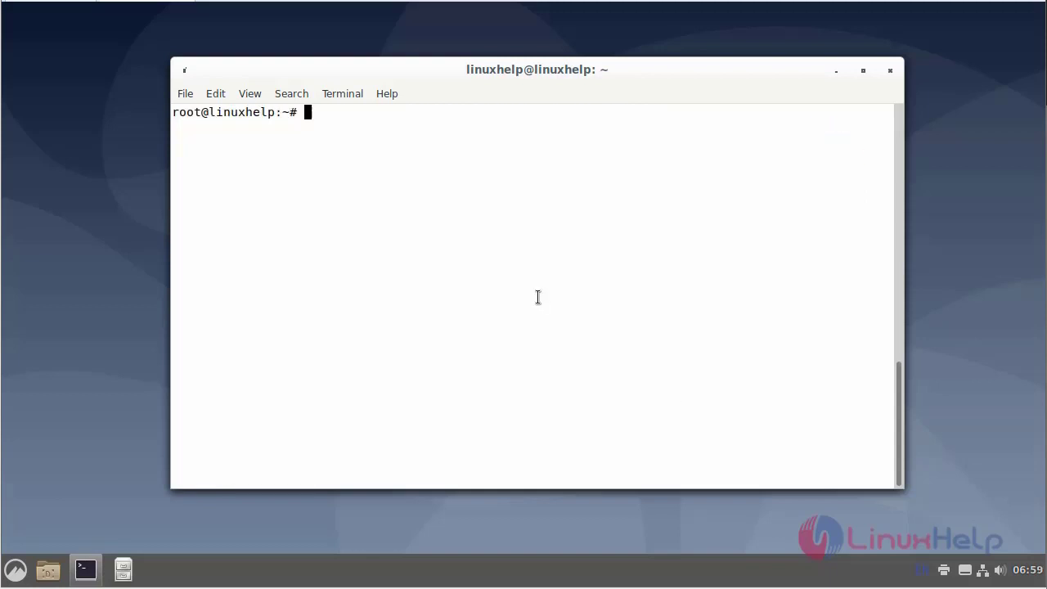
# Create the site directory /var/www/html/linuxhelp1 with mkdir
pyautogui.write('mk')
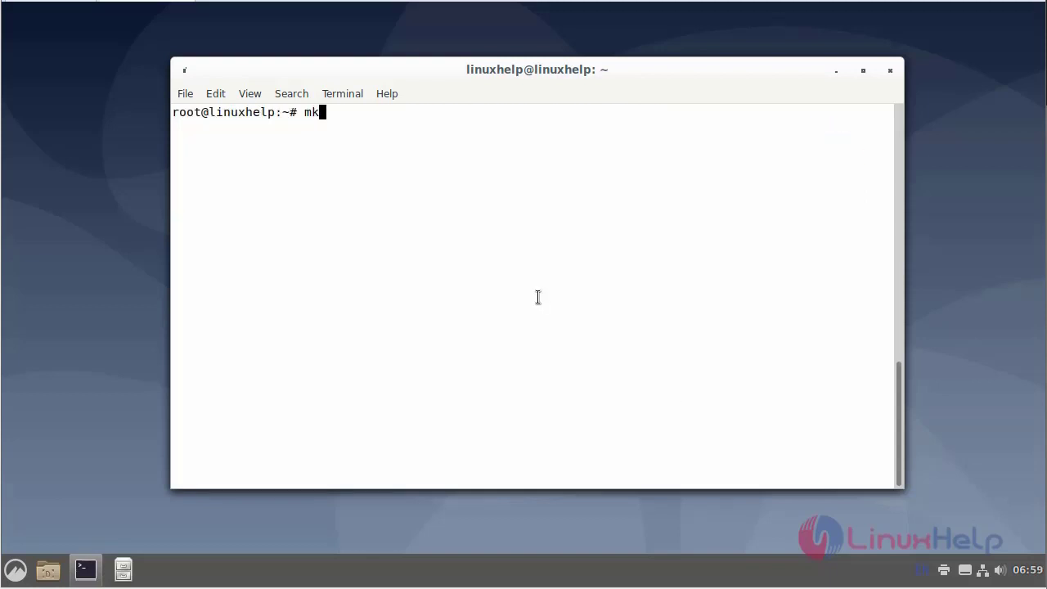
pyautogui.write('dir /v')
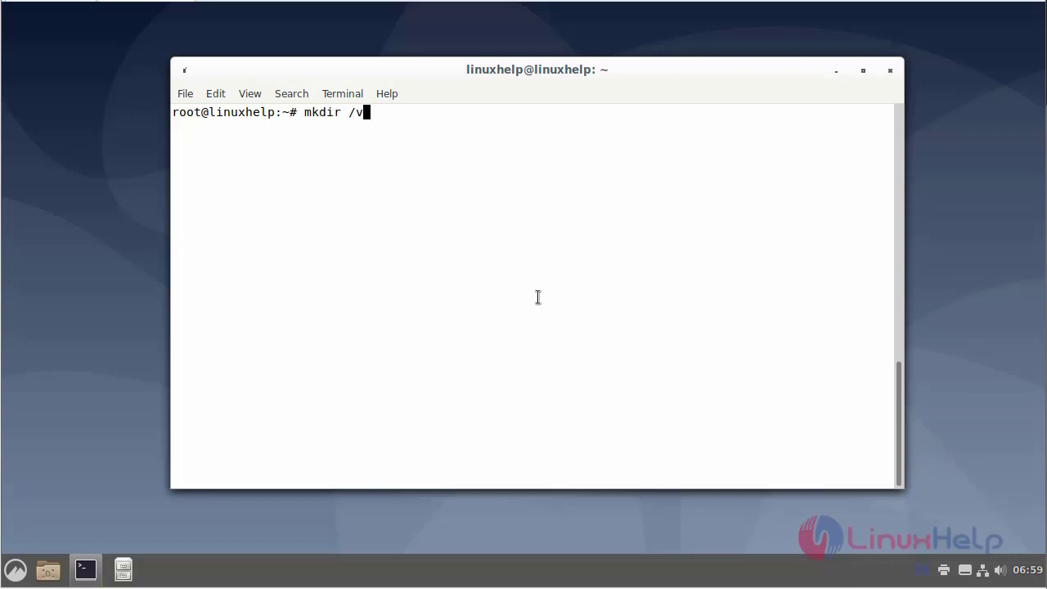
pyautogui.write('ar/ww')
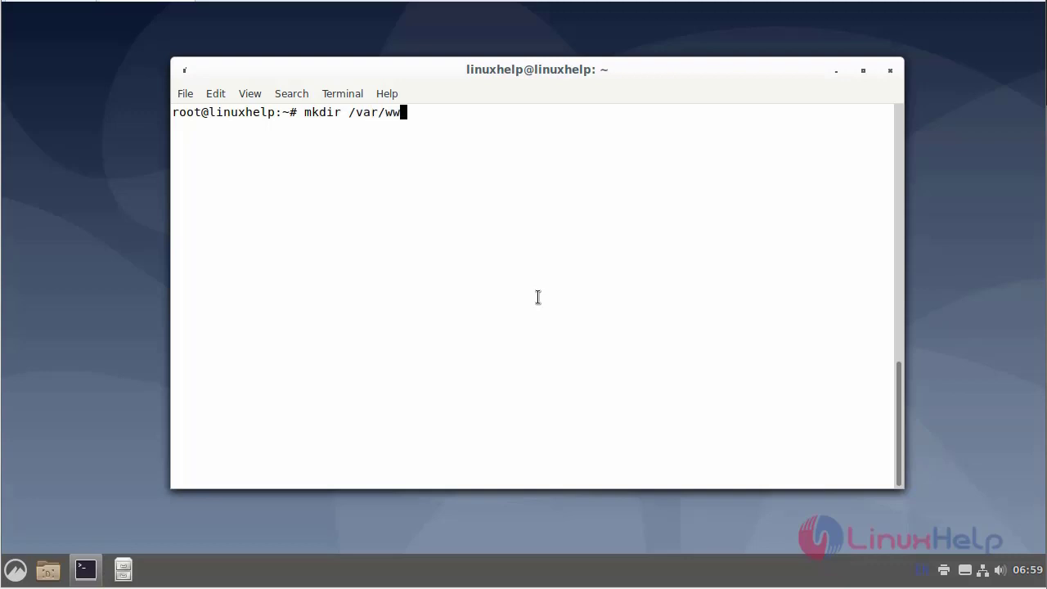
pyautogui.write('w/')
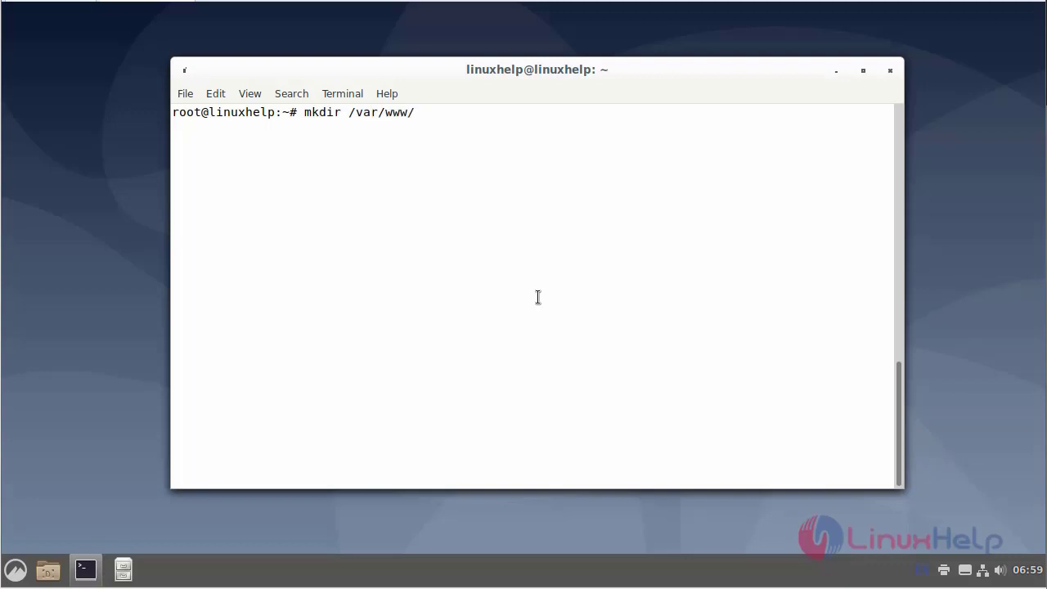
pyautogui.write('html')
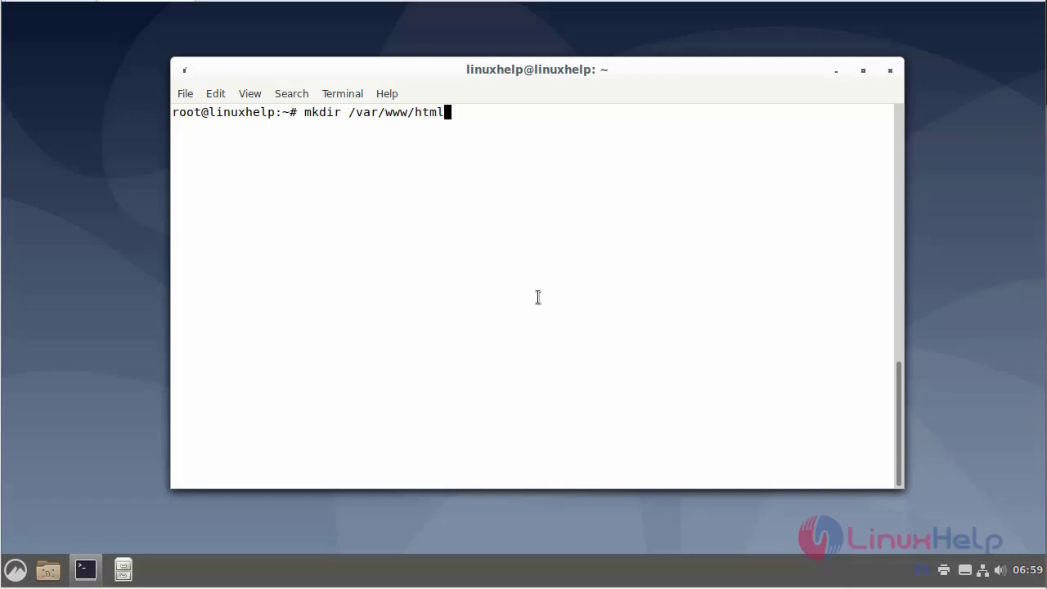
pyautogui.write('/')
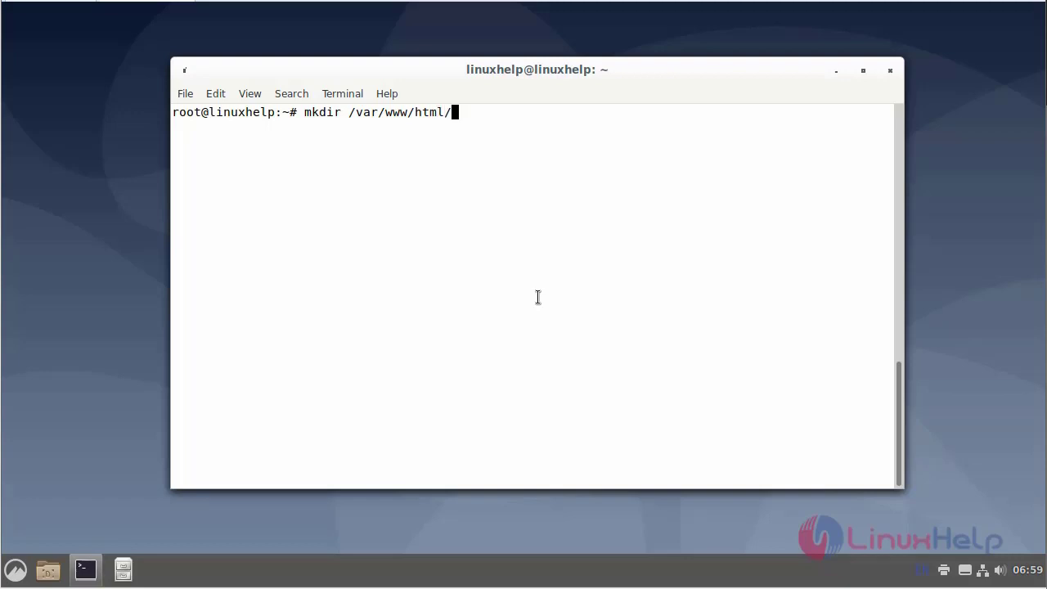
pyautogui.write('linuxhe')
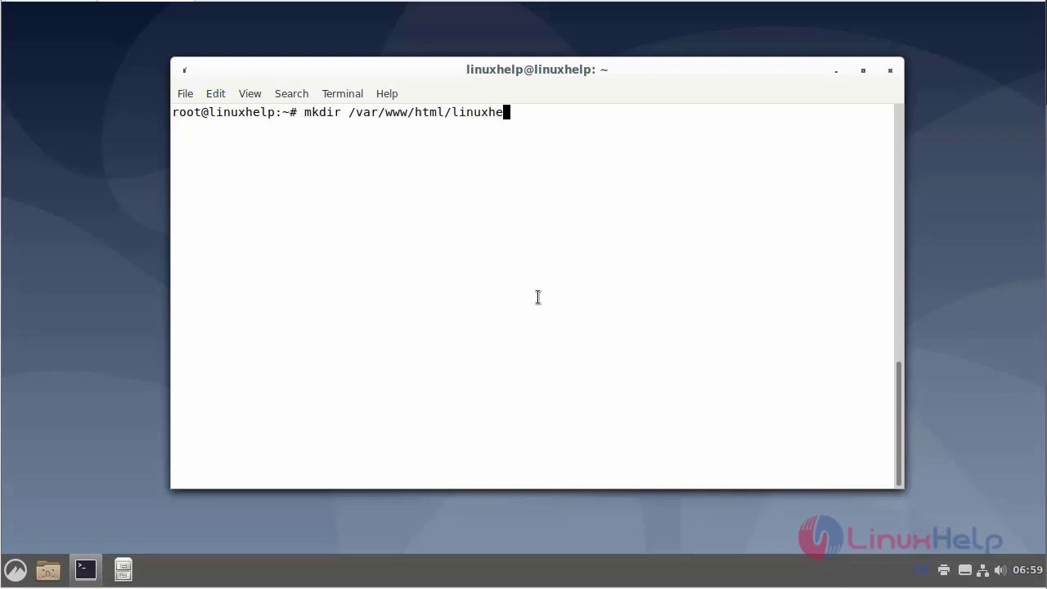
pyautogui.write('lp1')
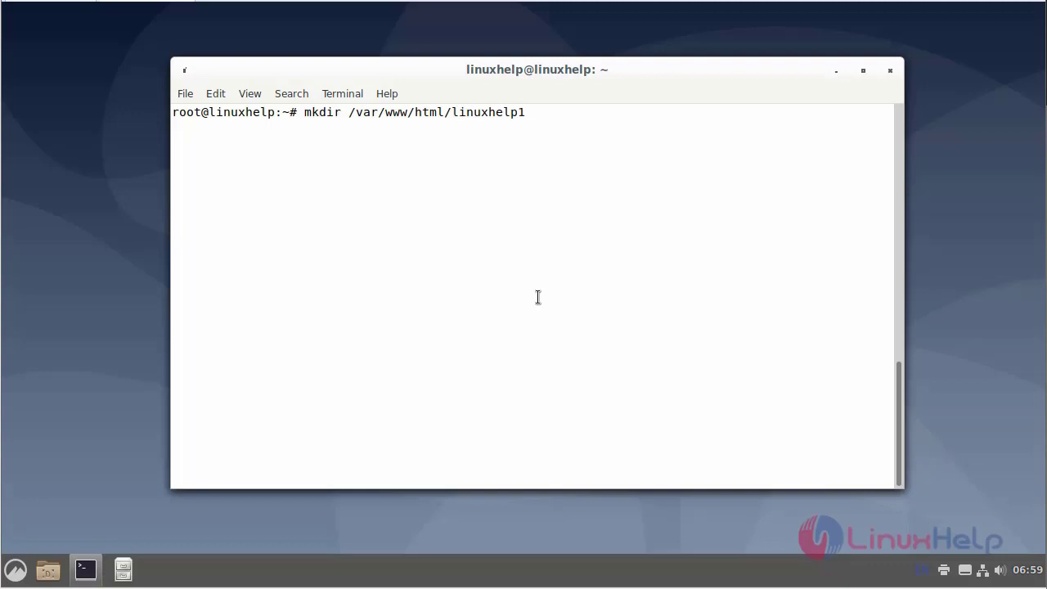
pyautogui.moveTo(539, 500)
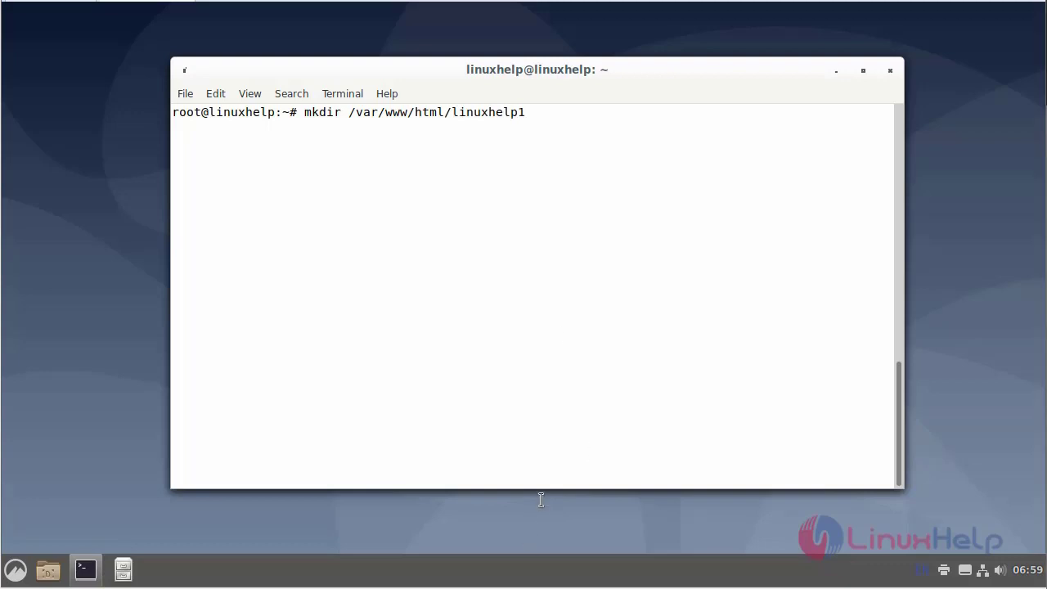
pyautogui.press('Return')
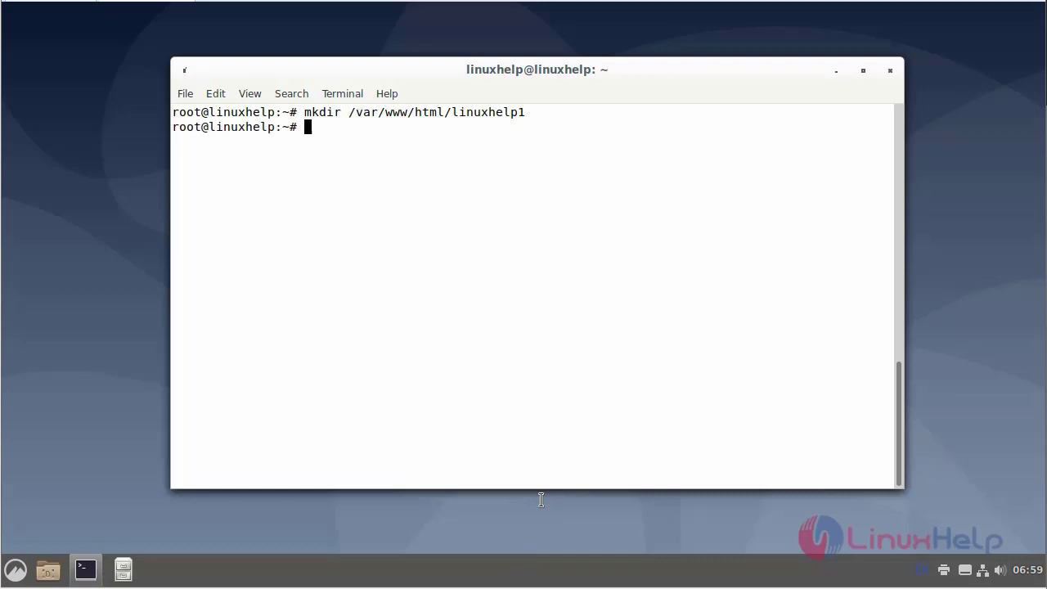
# Open a new /var/www/html/linuxhelp1/index.html in vi
pyautogui.write('vi /e')
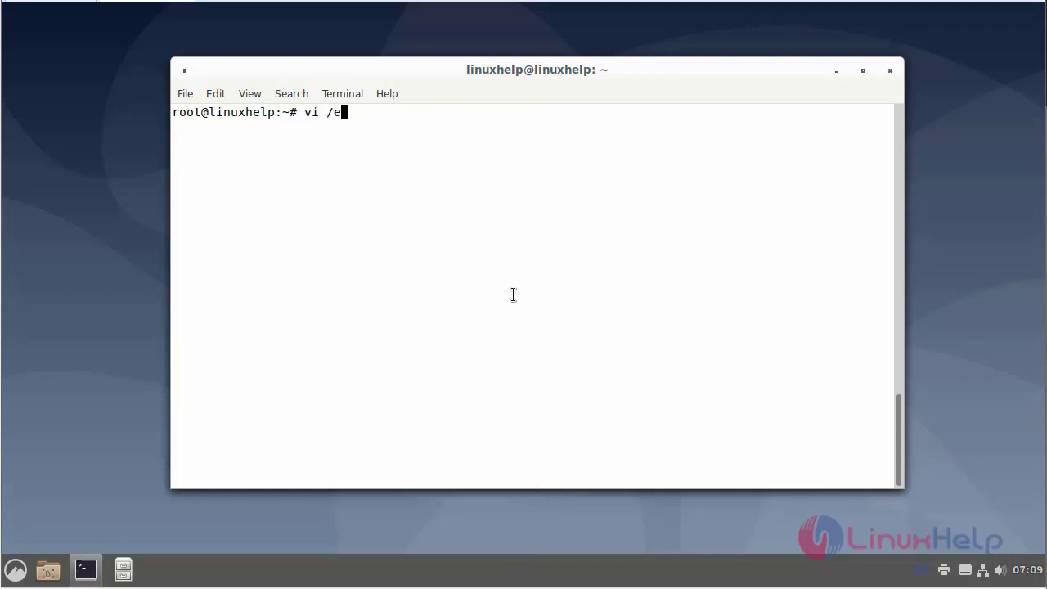
pyautogui.press('BackSpace')
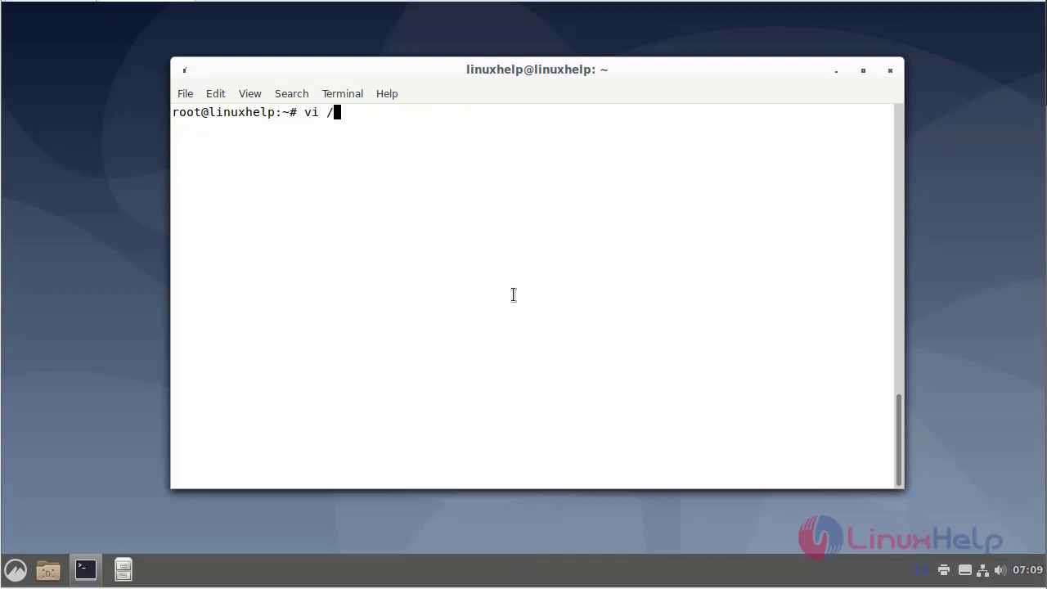
pyautogui.write('var/')
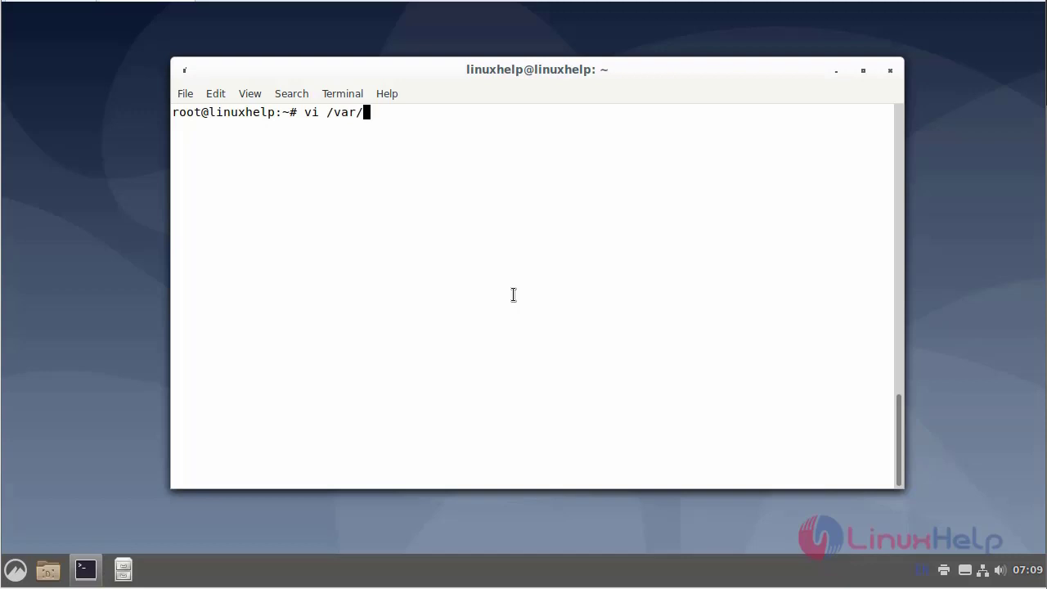
pyautogui.write('www/')
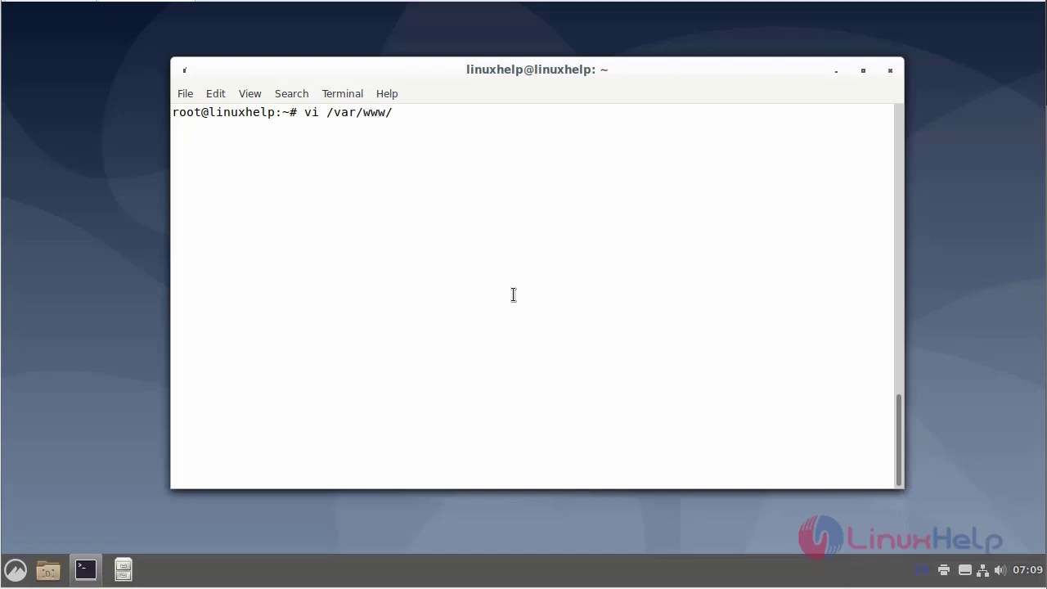
pyautogui.write('html/')
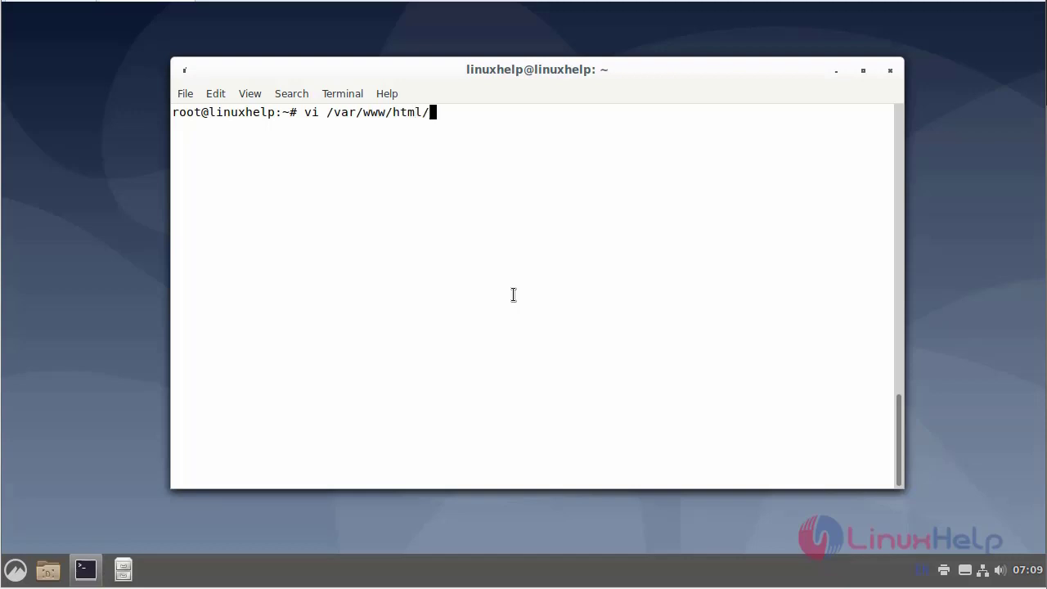
pyautogui.press('BackSpace')
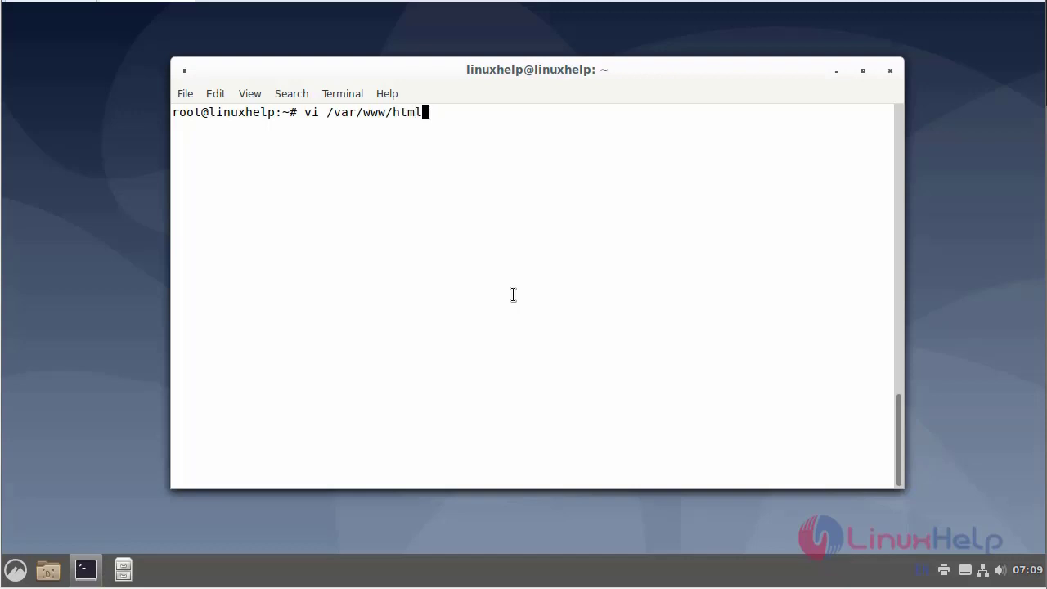
pyautogui.write('/li')
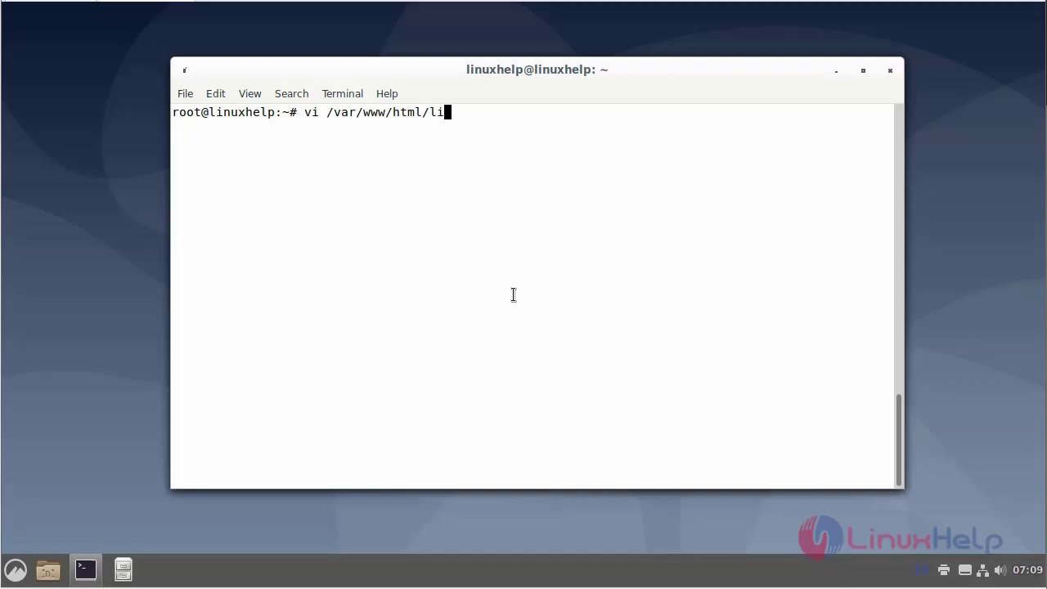
pyautogui.write('nuxhelp1/index.html')
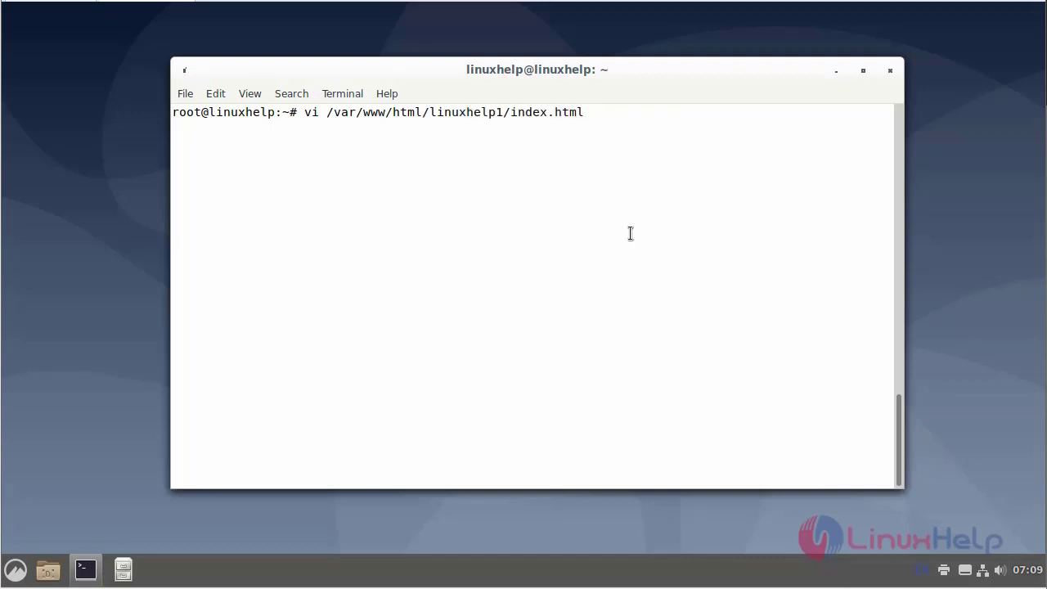
pyautogui.press('Return')
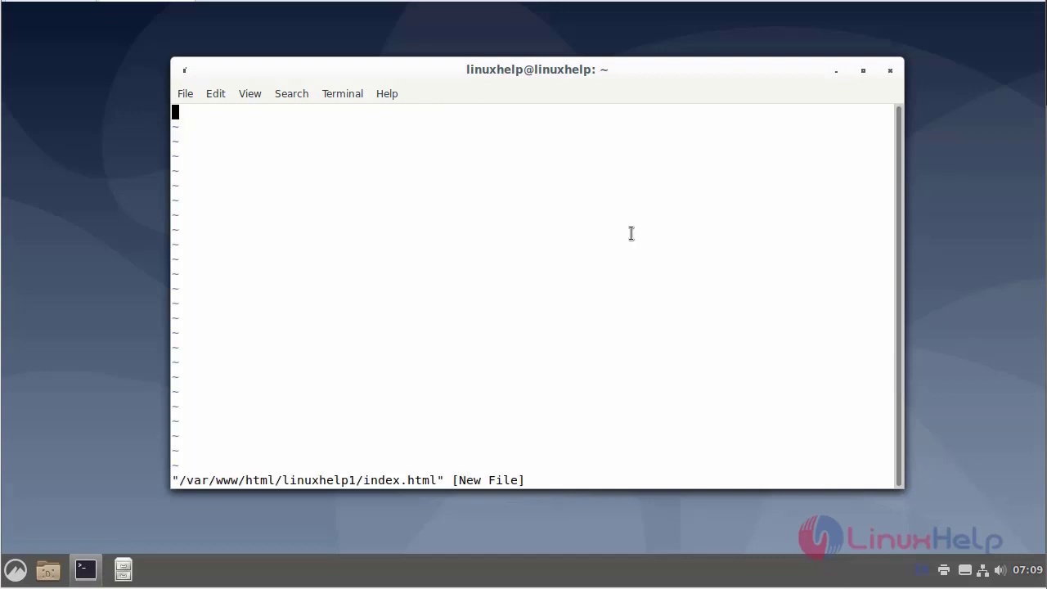
# Write the heading <h1> welcome to linuxhelp </h1> and save the file with :wq
pyautogui.write('<')
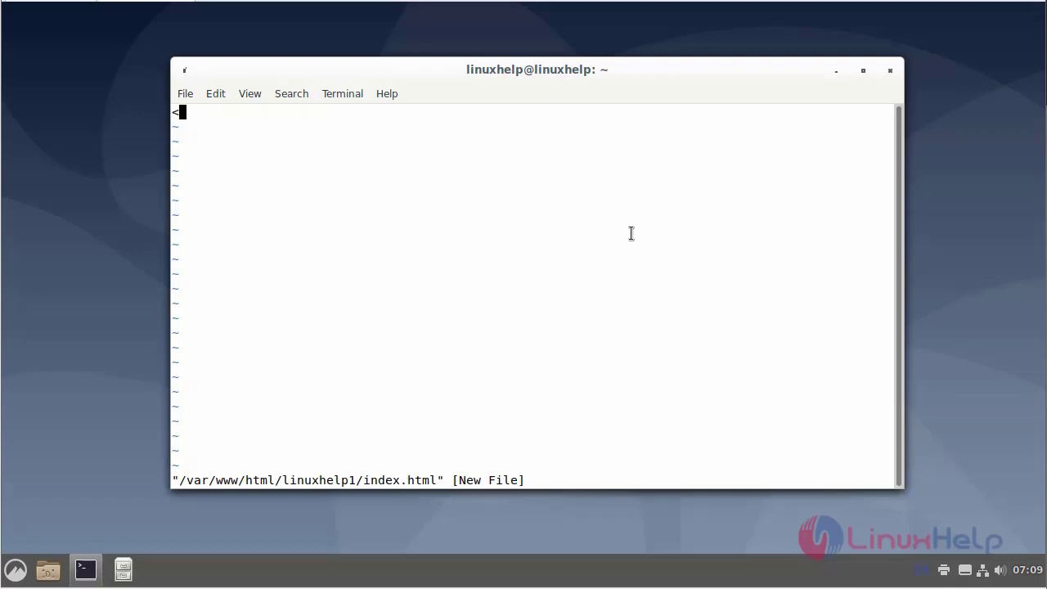
pyautogui.write('h1')
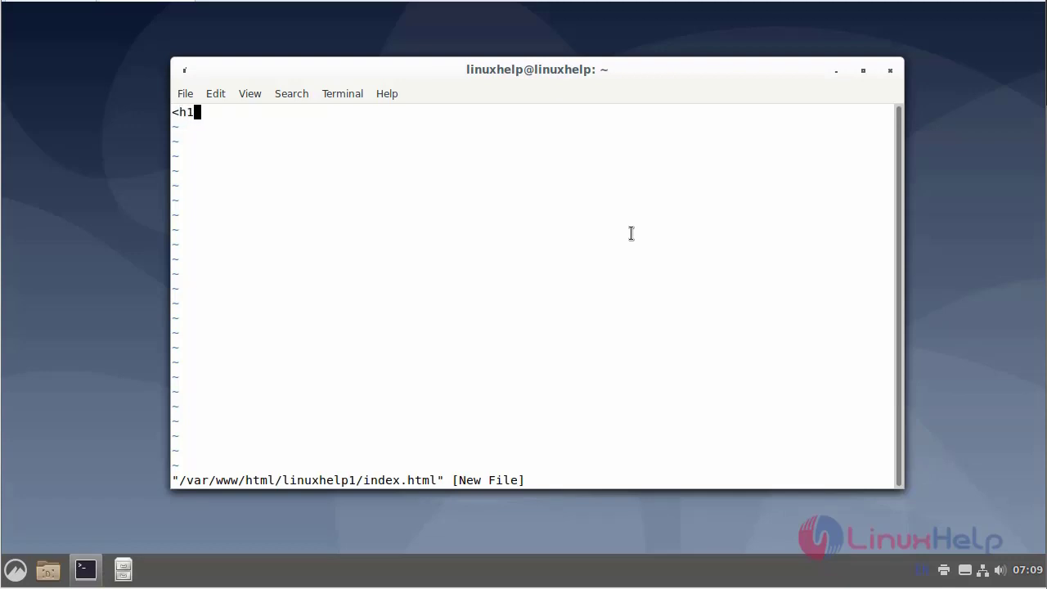
pyautogui.write('> w')
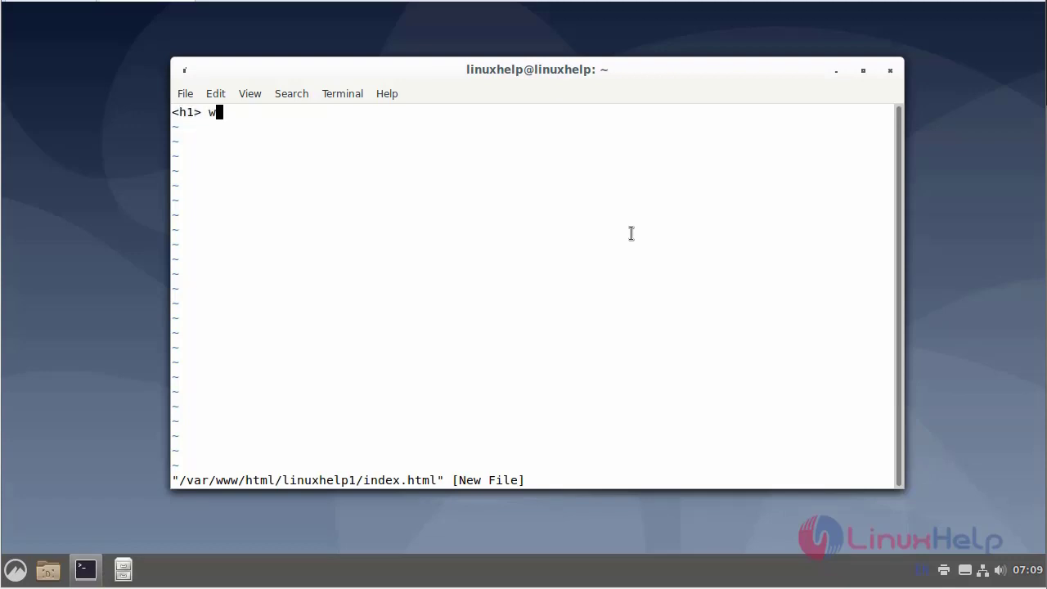
pyautogui.write('elcome')
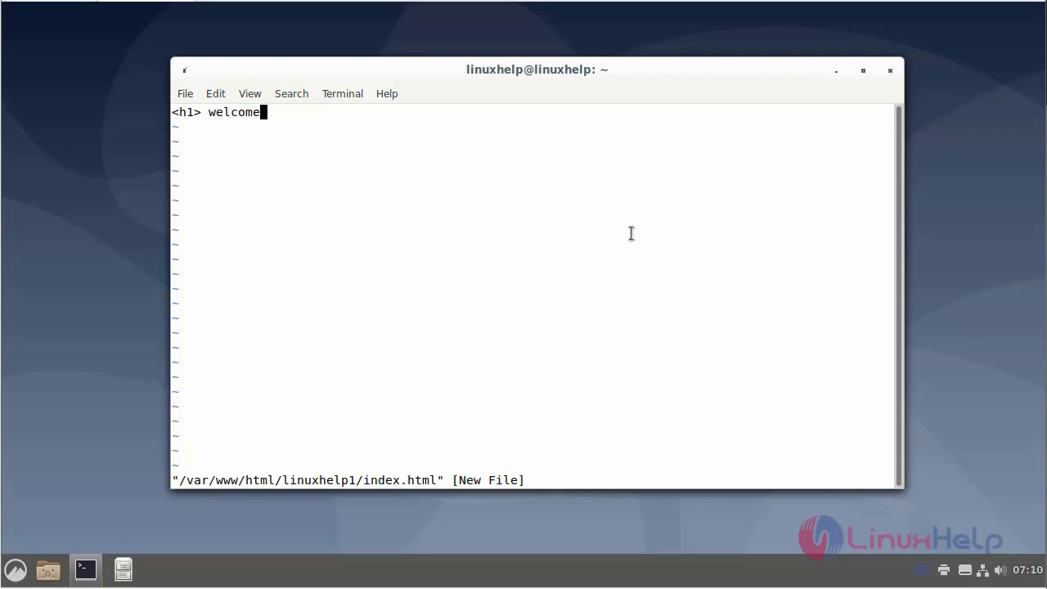
pyautogui.write('to linu')
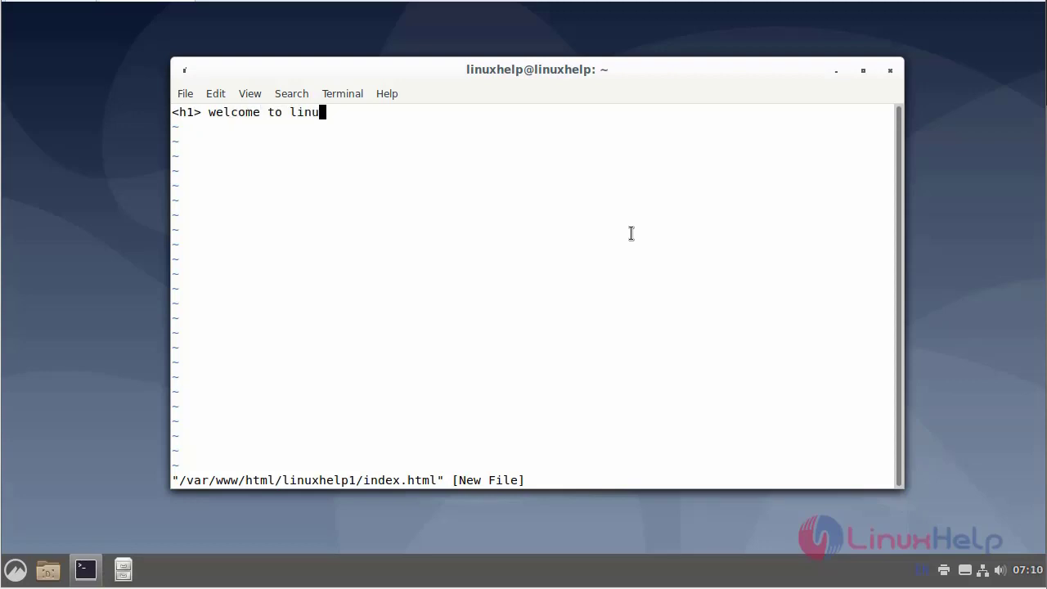
pyautogui.write('xhelp')
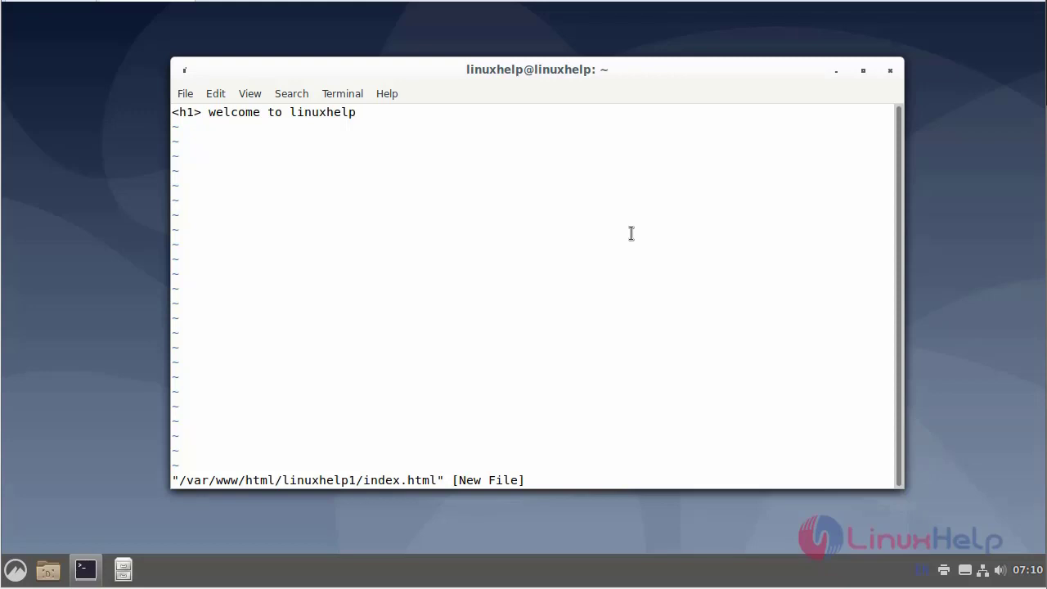
pyautogui.write('</')
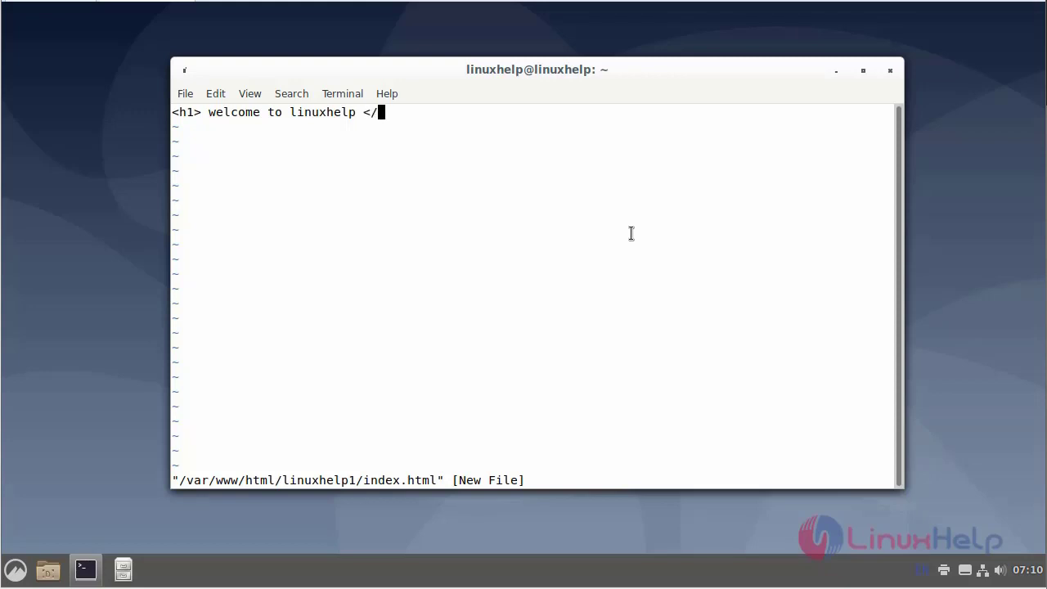
pyautogui.write('h1>')
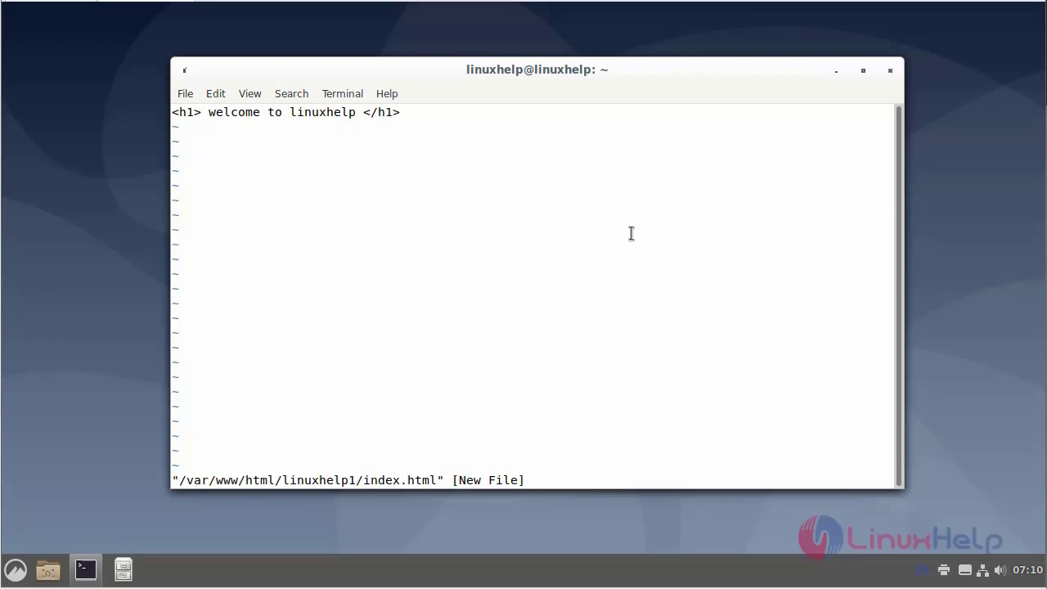
pyautogui.write(':wq')
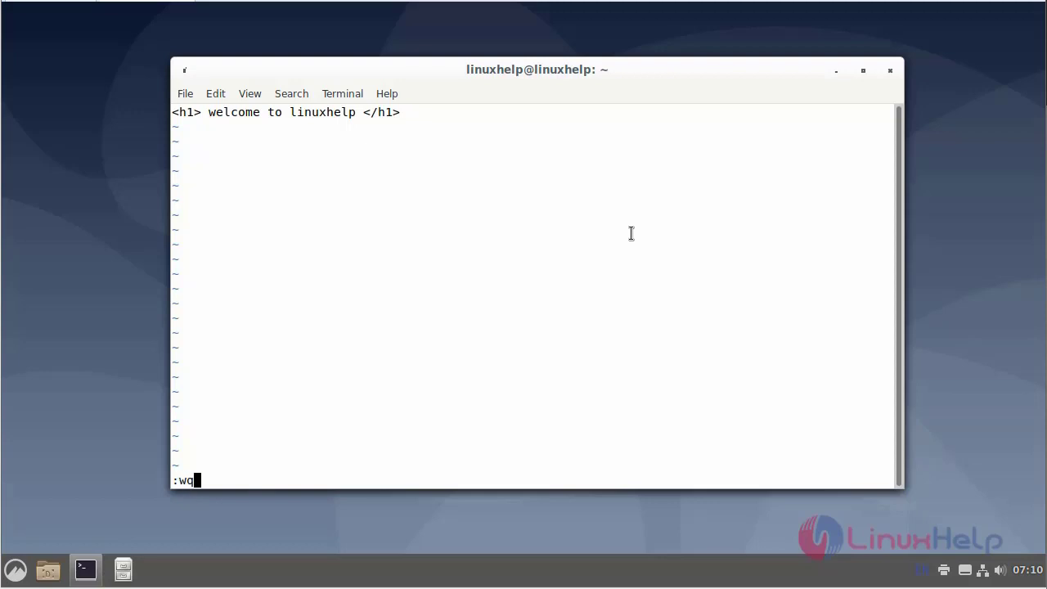
pyautogui.press('Return')
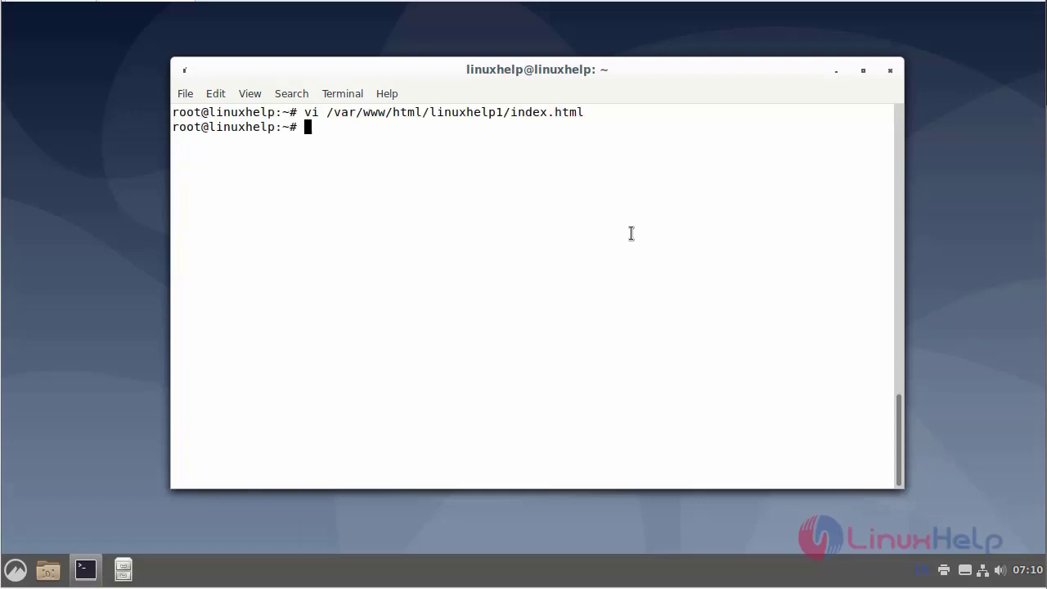
# Recursively give www-data ownership of /var/www/html/linuxhelp1/ with chown -R
pyautogui.press('Return')
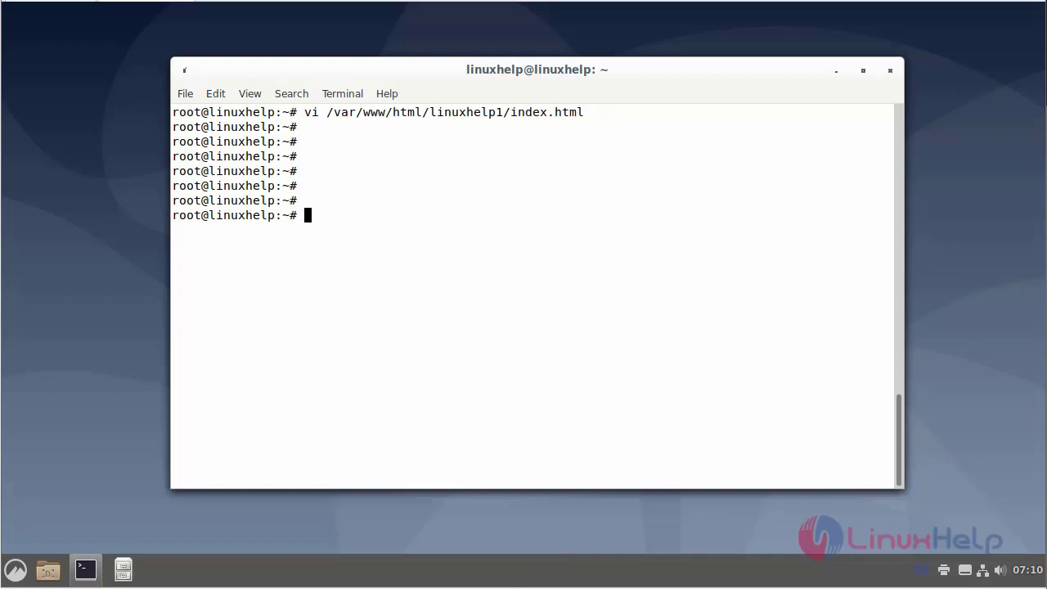
pyautogui.moveTo(484, 319)
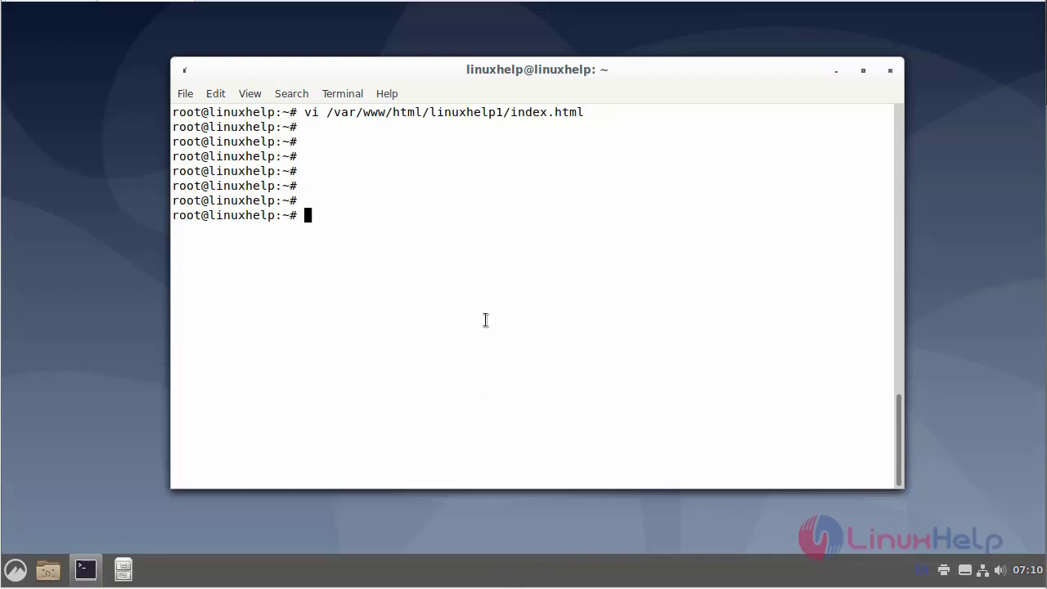
pyautogui.write('chown -')
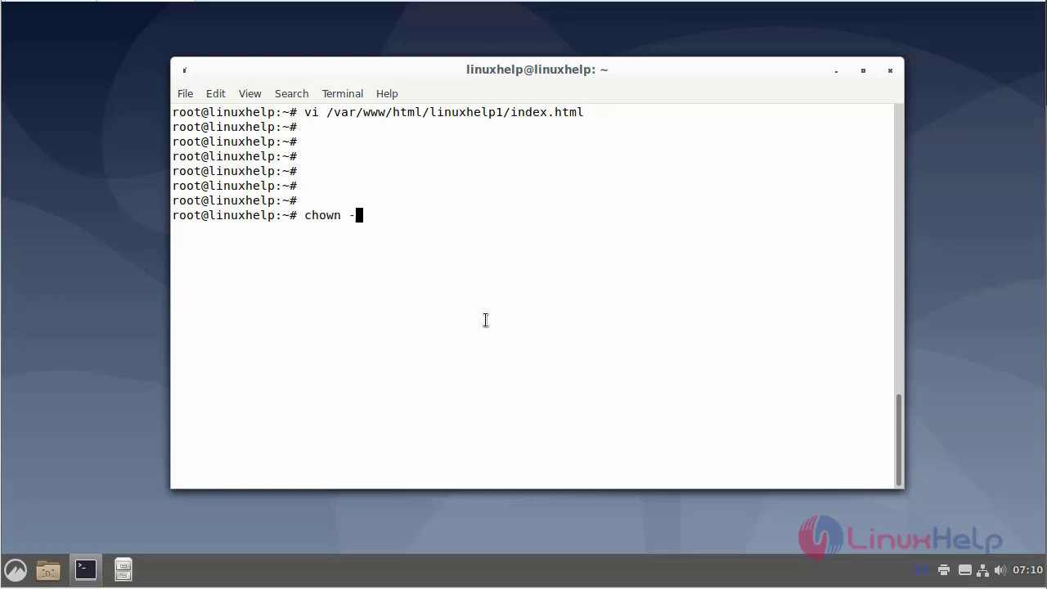
pyautogui.write('R ww')
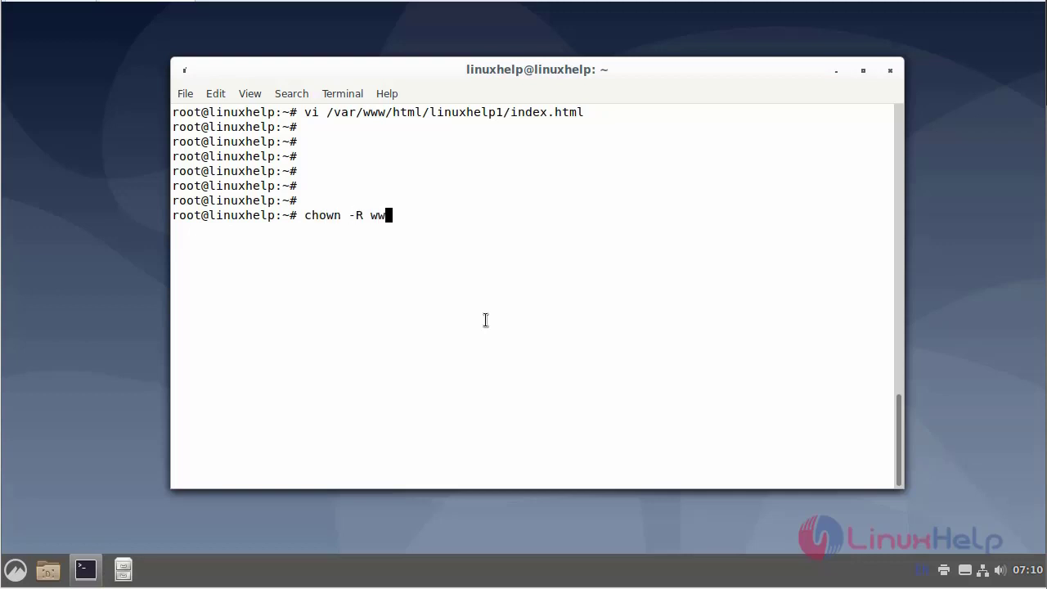
pyautogui.write('w-da')
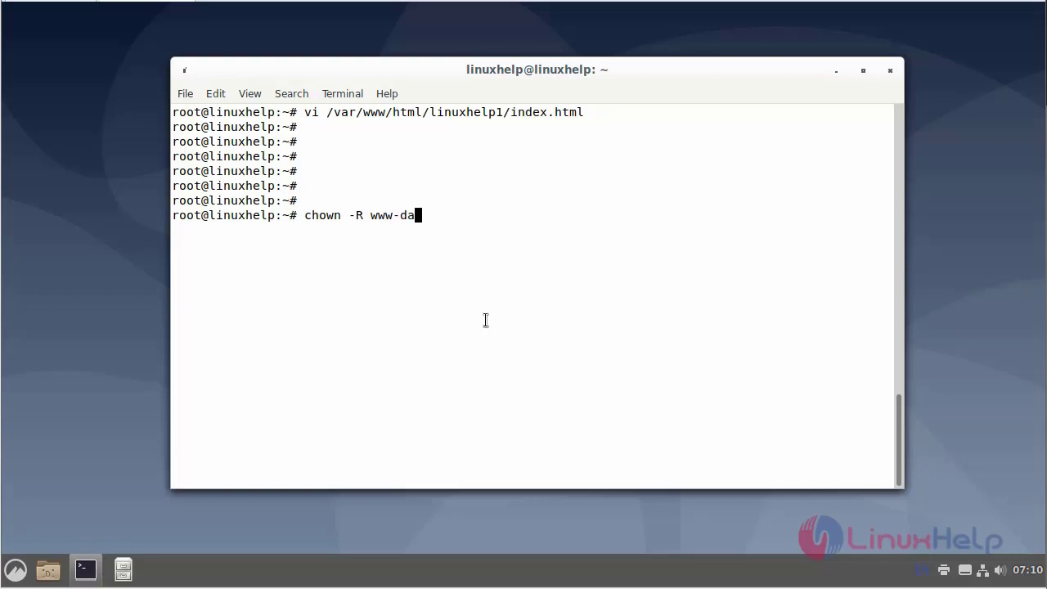
pyautogui.write('ta.')
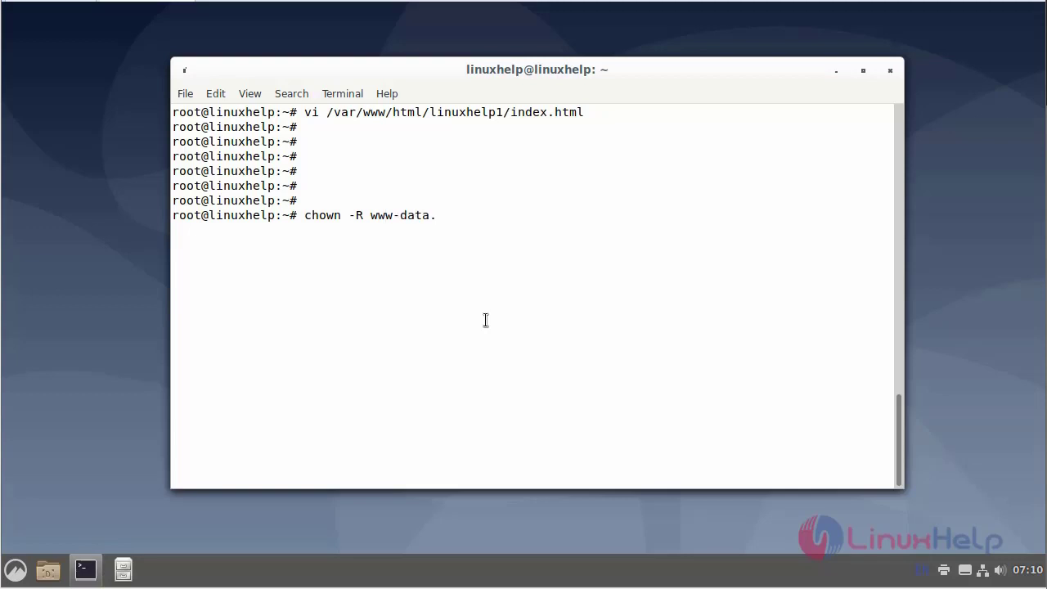
pyautogui.write('/var')
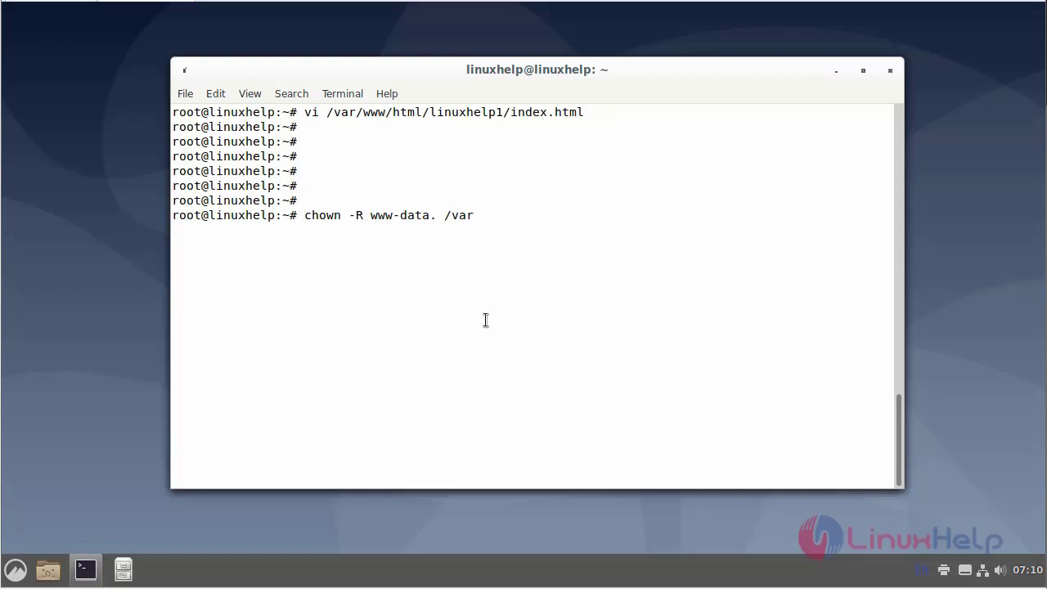
pyautogui.write('/www')
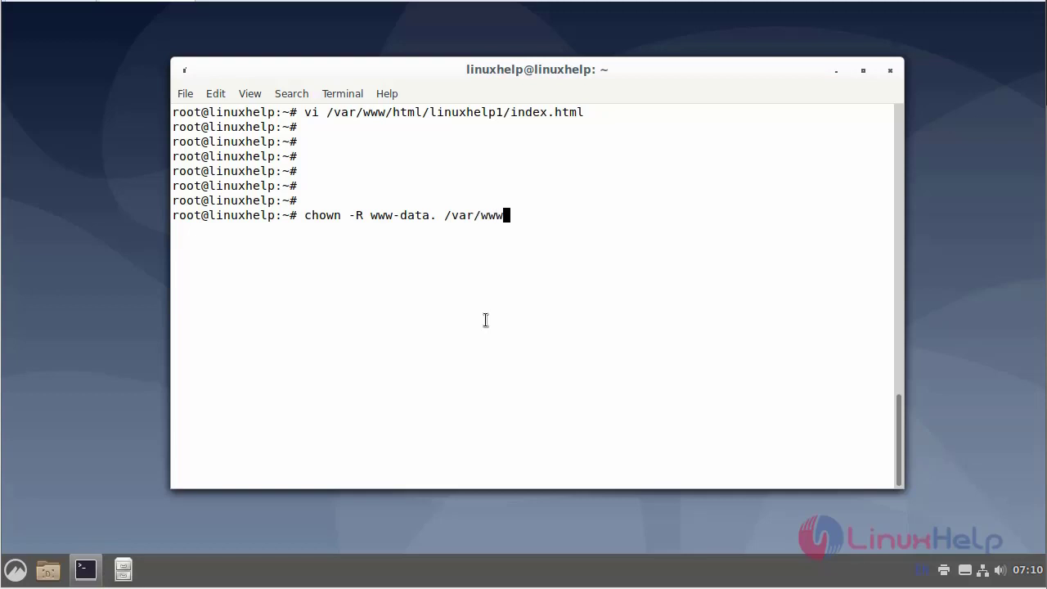
pyautogui.moveTo(572, 533)
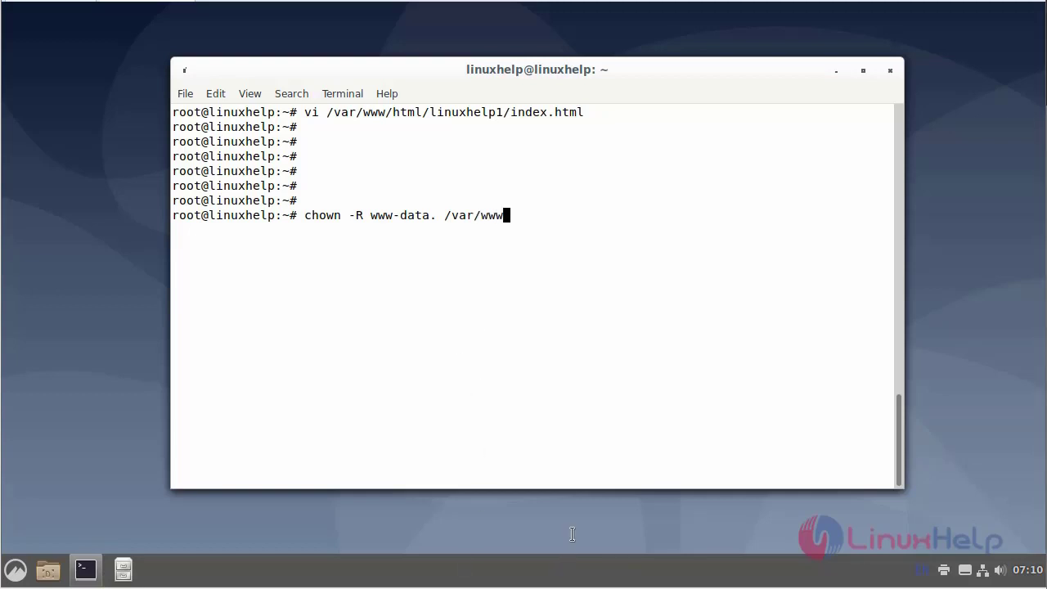
pyautogui.write('/h')
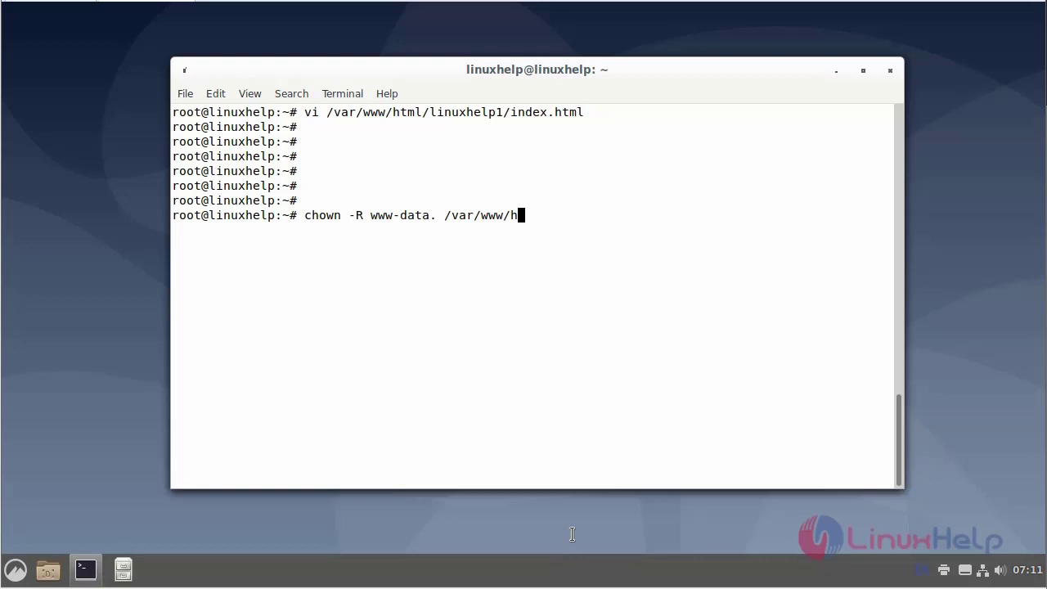
pyautogui.write('tml/lin')
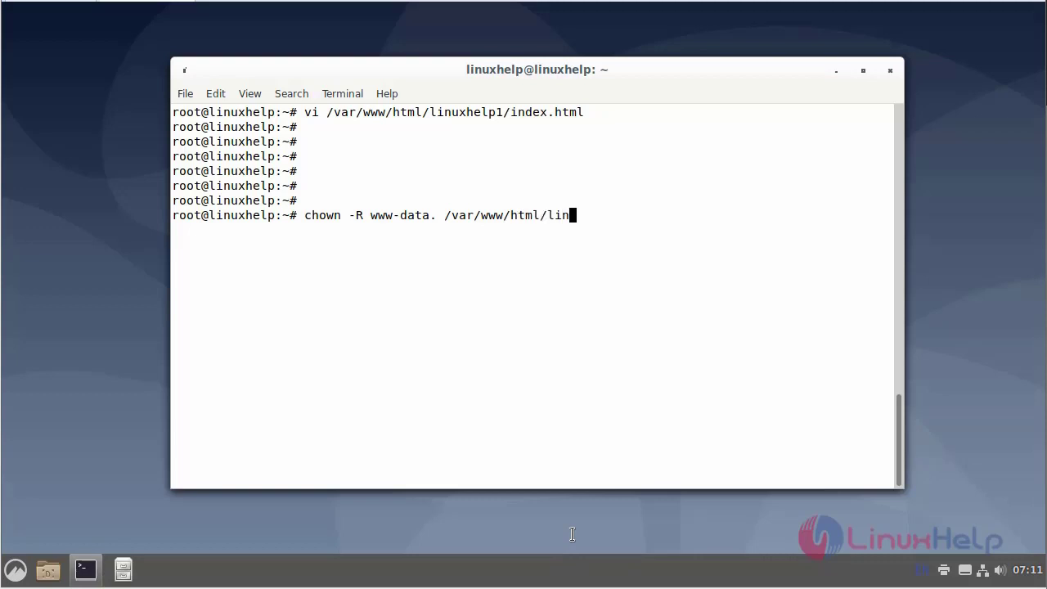
pyautogui.write('uxhelp1/')
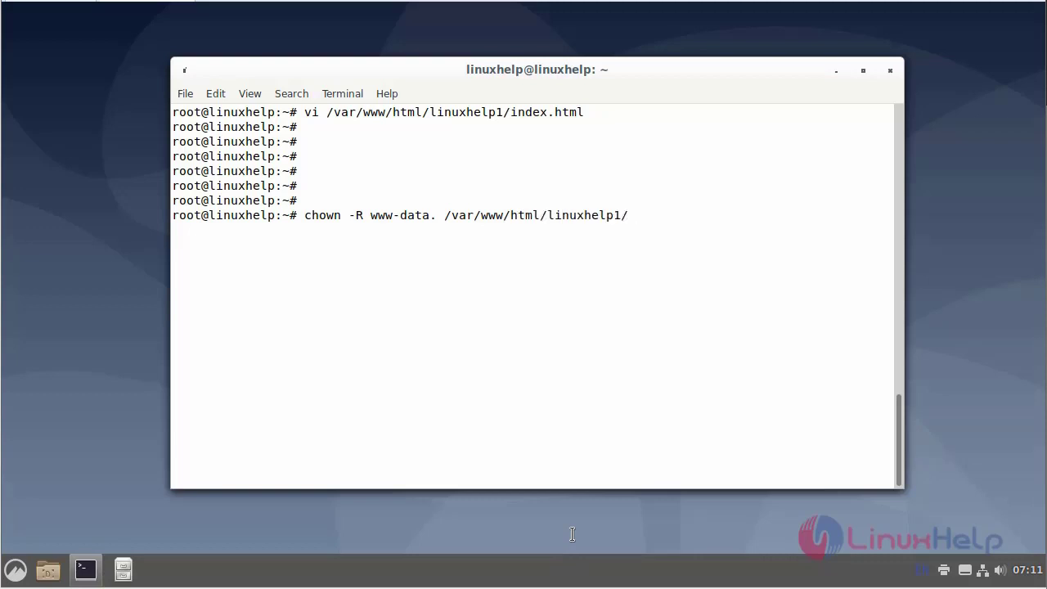
pyautogui.press('Return')
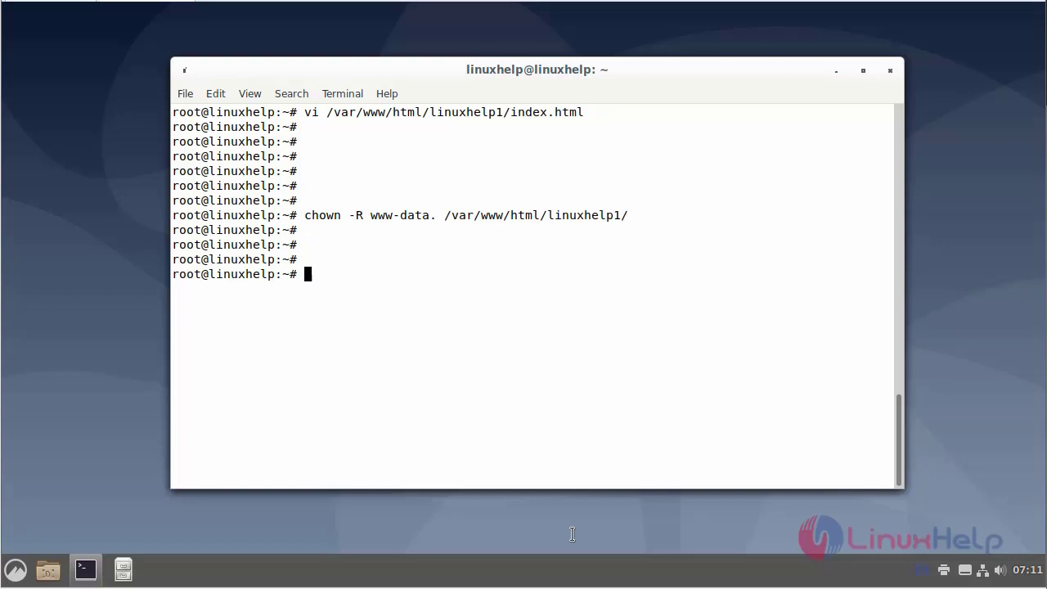
pyautogui.press('Return')
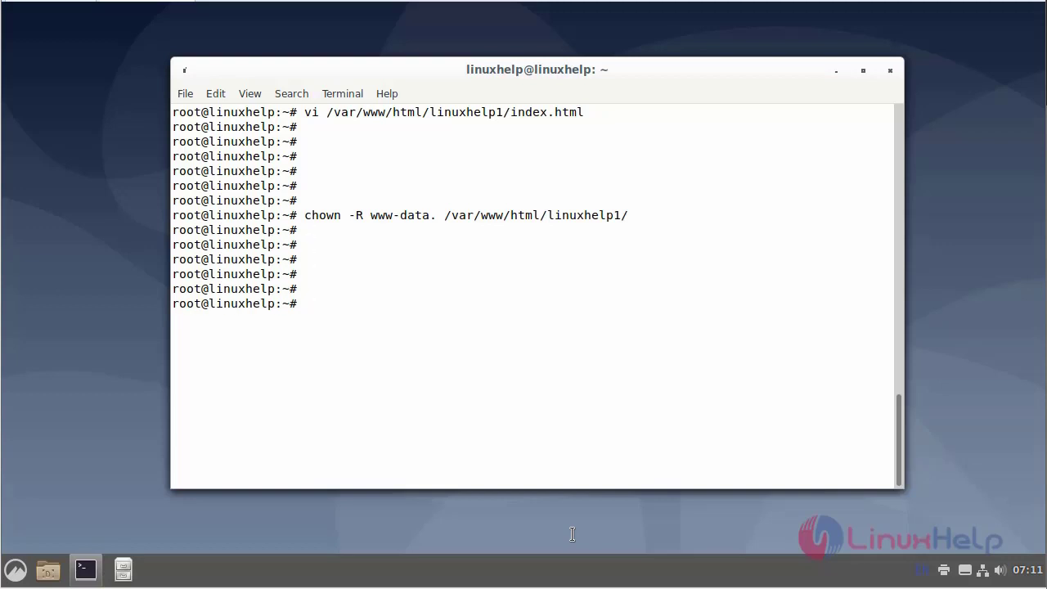
# Open /etc/hosts in vi
pyautogui.write('vi /')
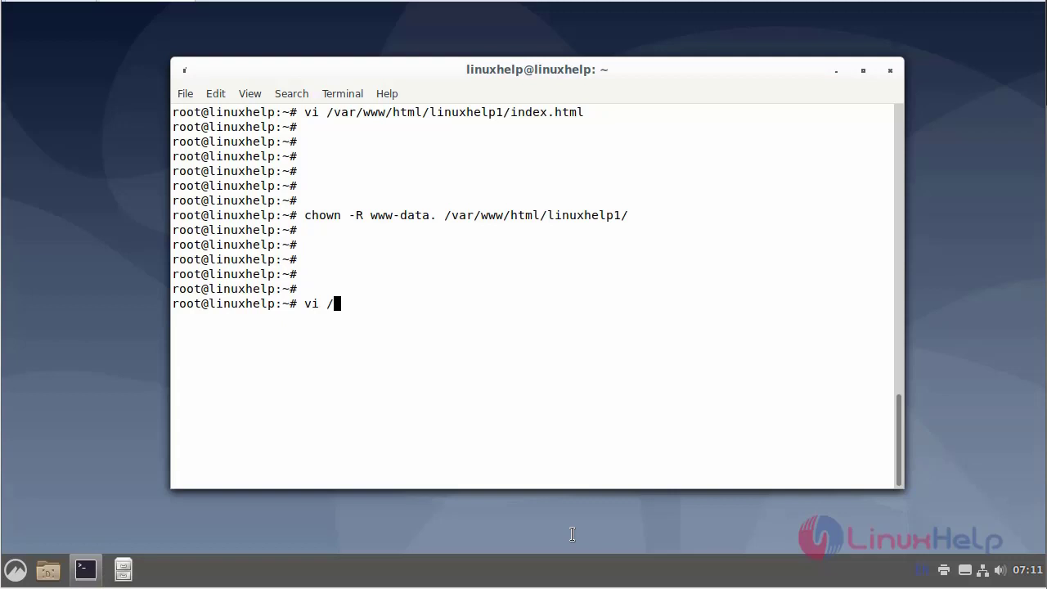
pyautogui.write('etc/')
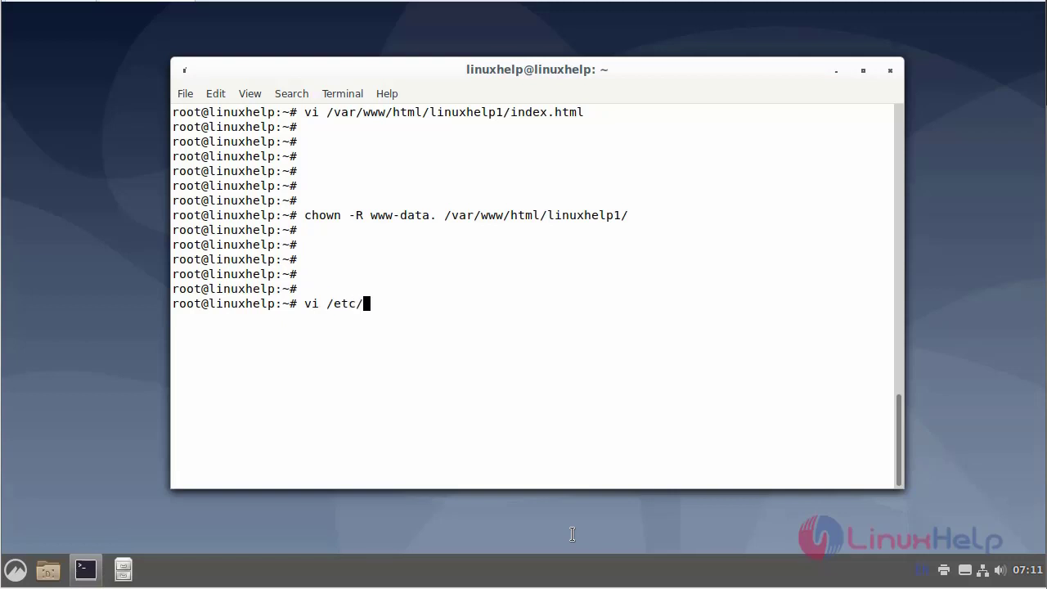
pyautogui.write('host')
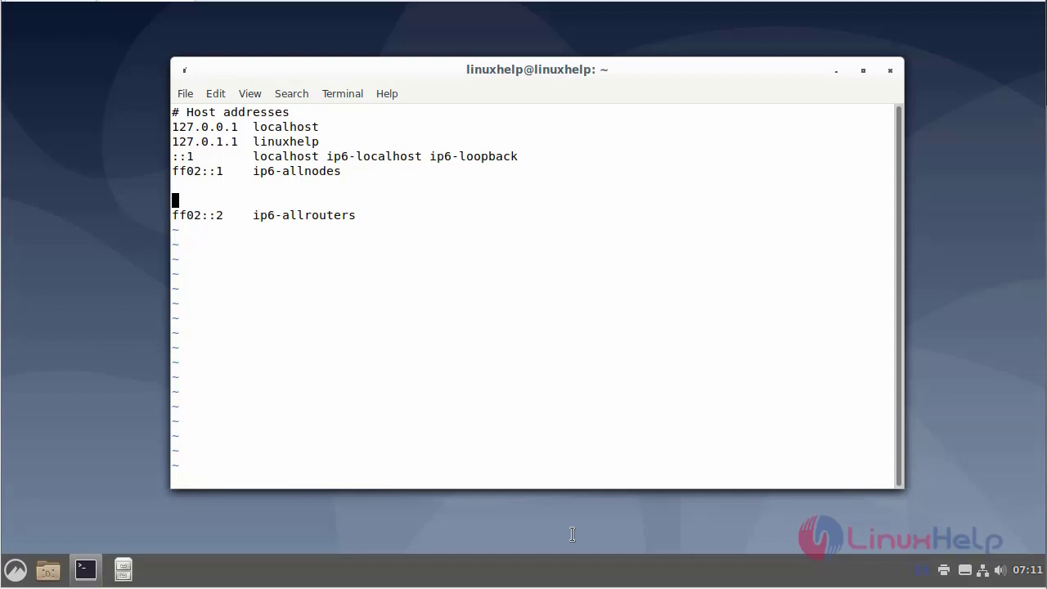
pyautogui.write('192.168.6.133')
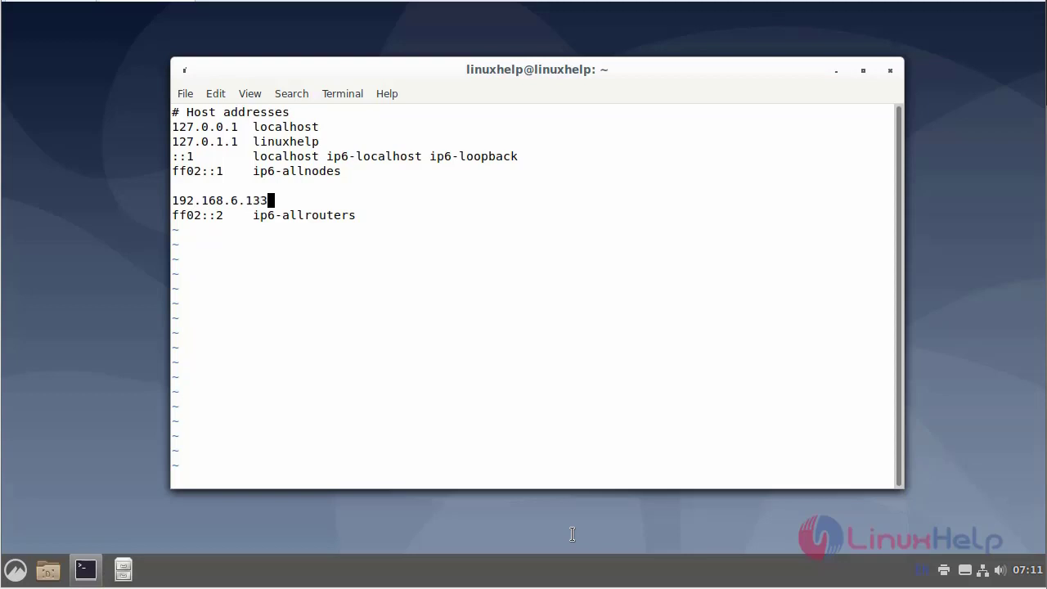
pyautogui.write('www')
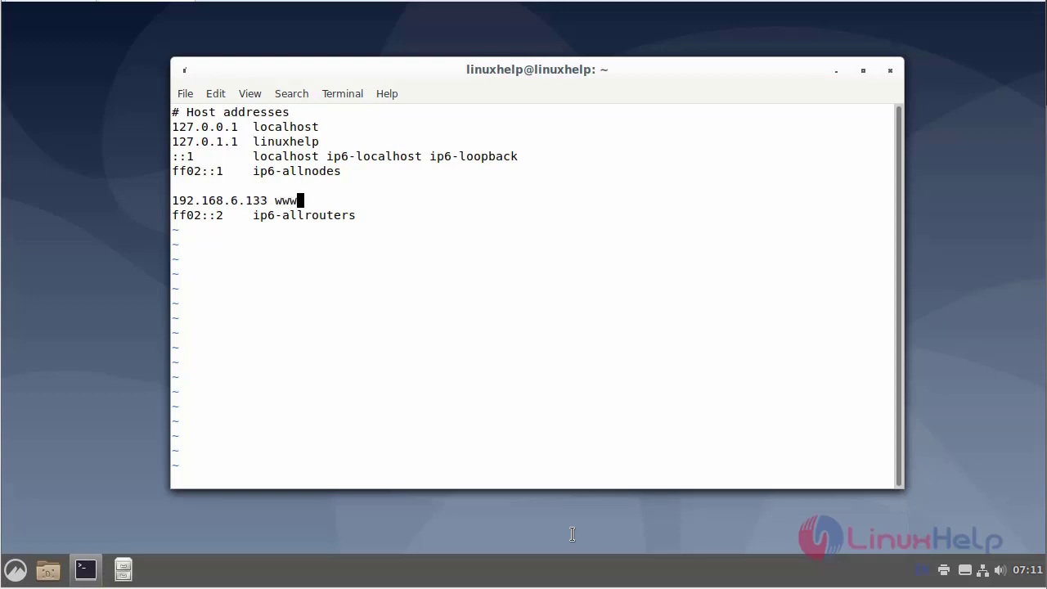
pyautogui.write('.linu')
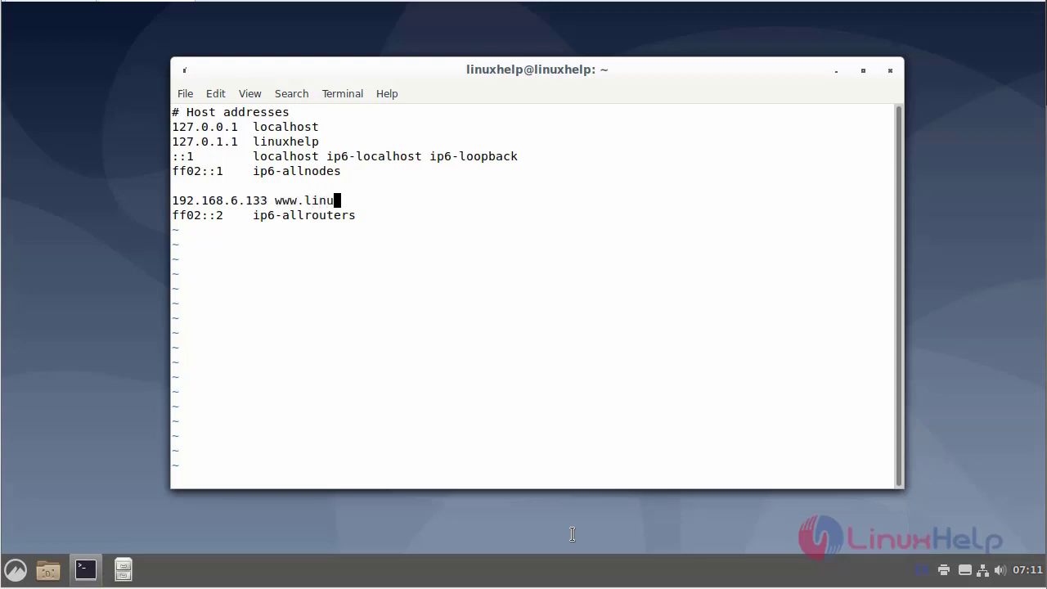
pyautogui.write('xhelp1.')
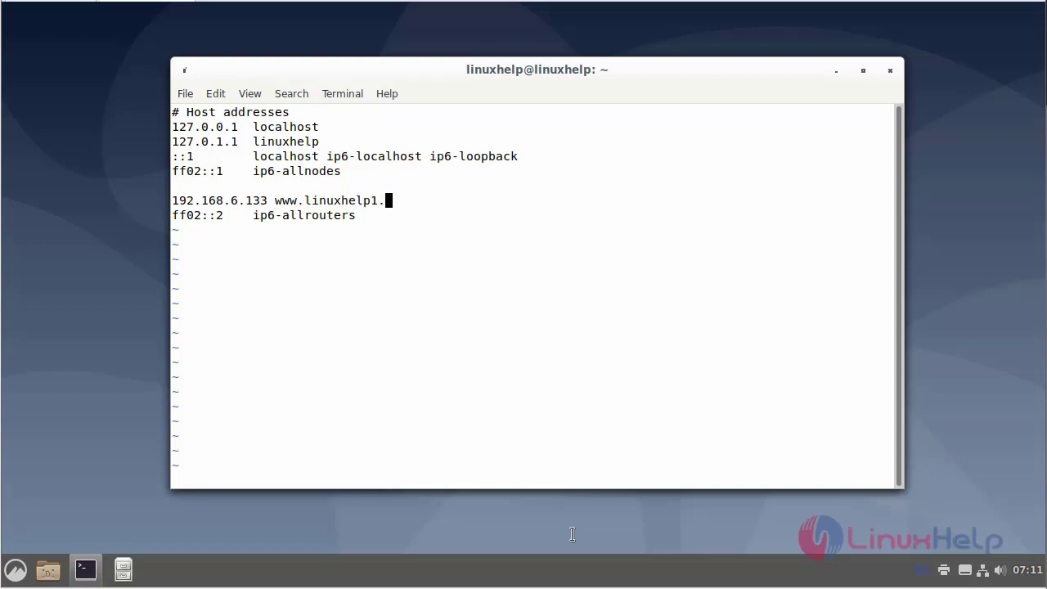
pyautogui.write('com')
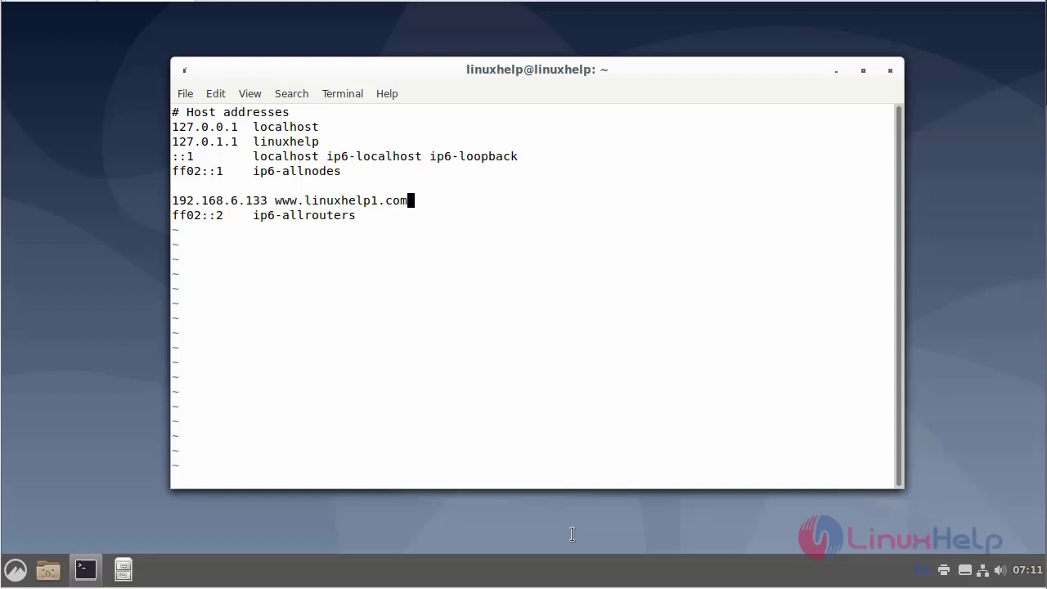
pyautogui.write(':w')
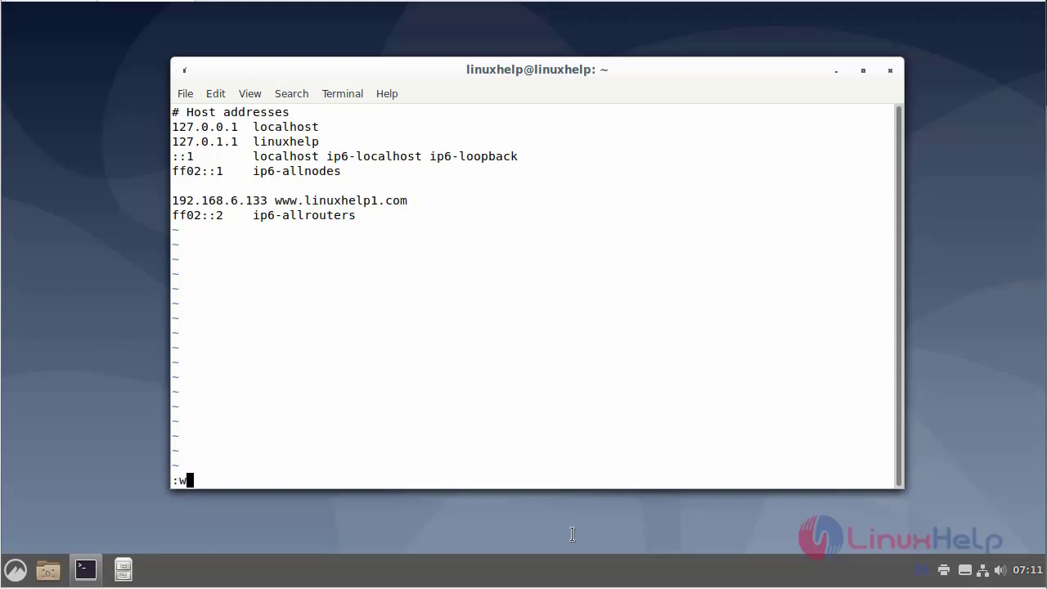
pyautogui.press('Return')
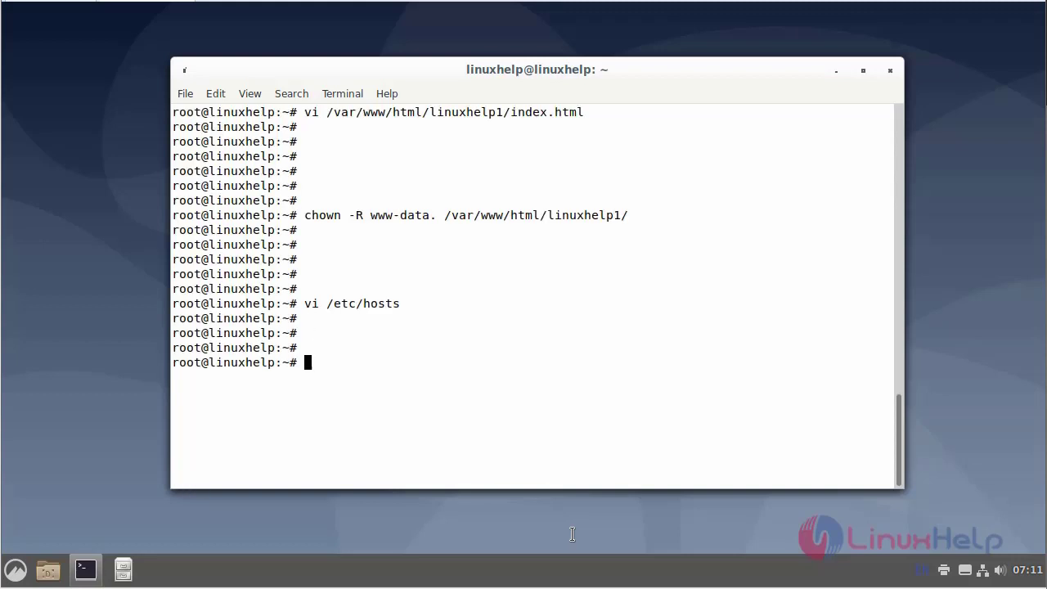
# Change into the /etc/apache2/sites-available directory
pyautogui.press('Return')
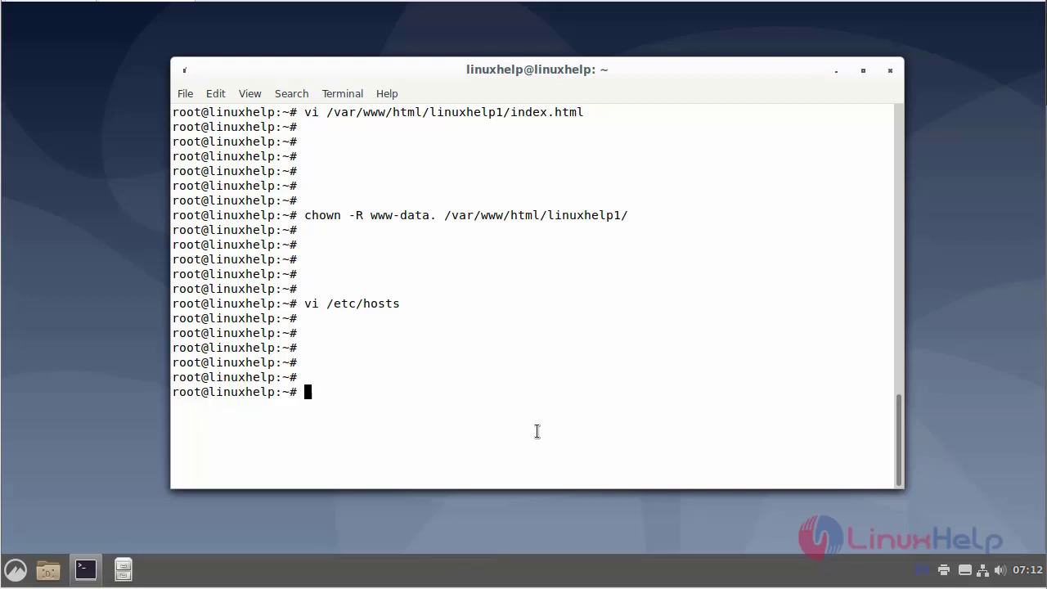
pyautogui.write('cd /')
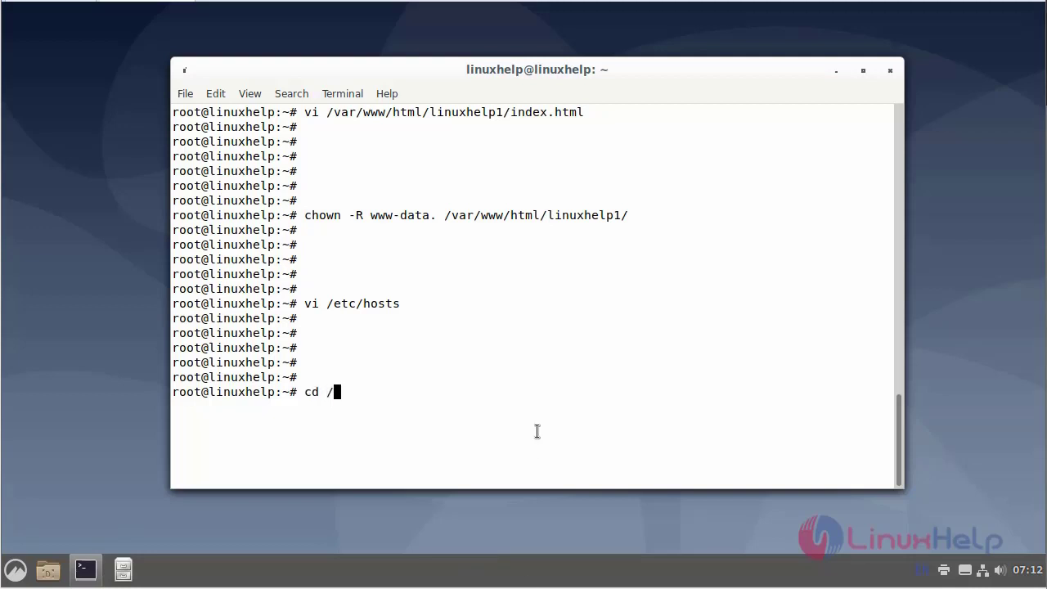
pyautogui.write('etc/')
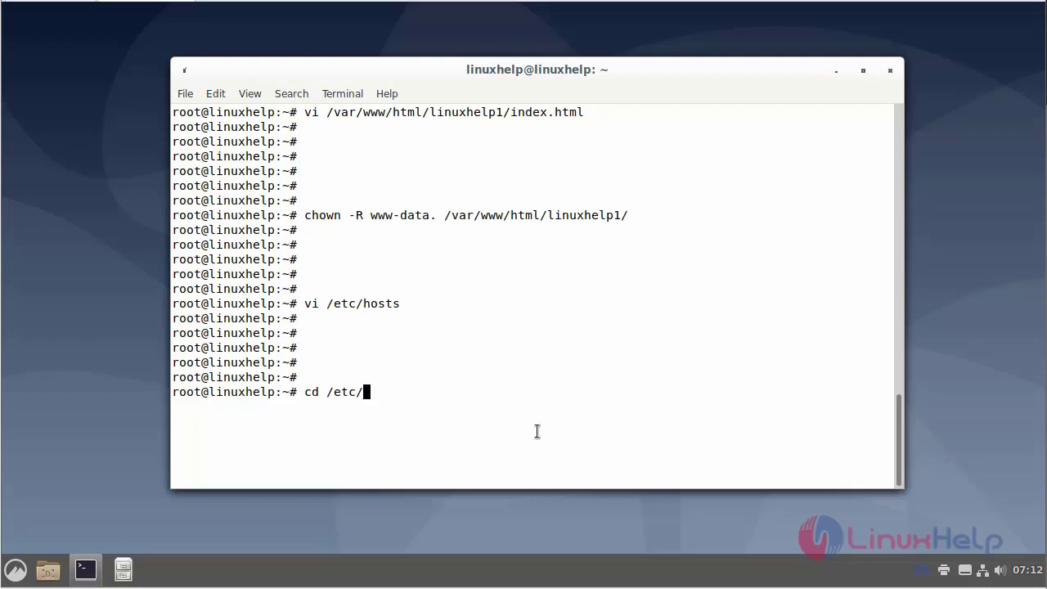
pyautogui.write('apache2/')
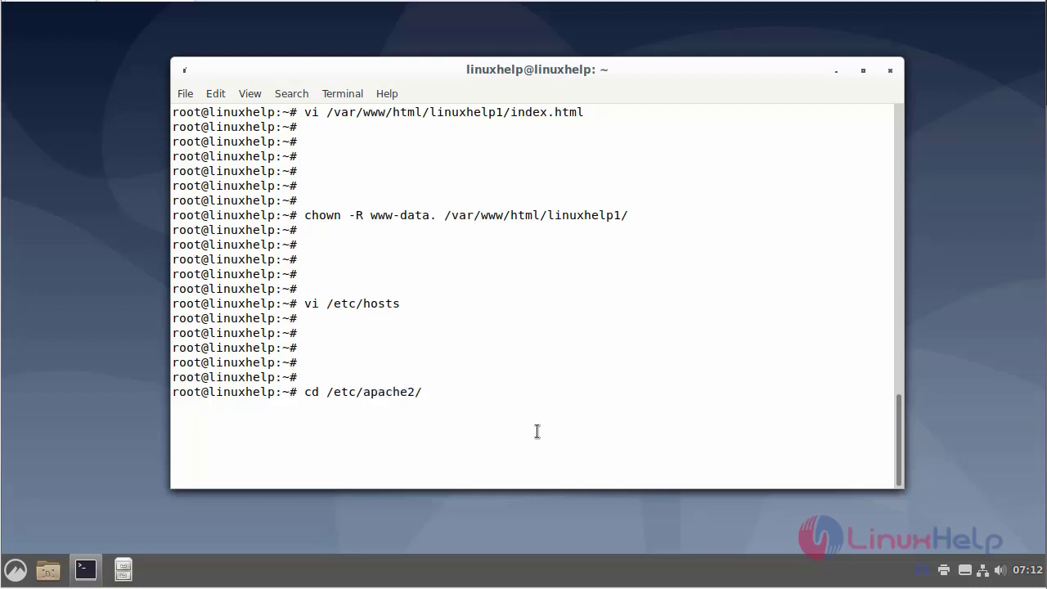
pyautogui.write('sites-')
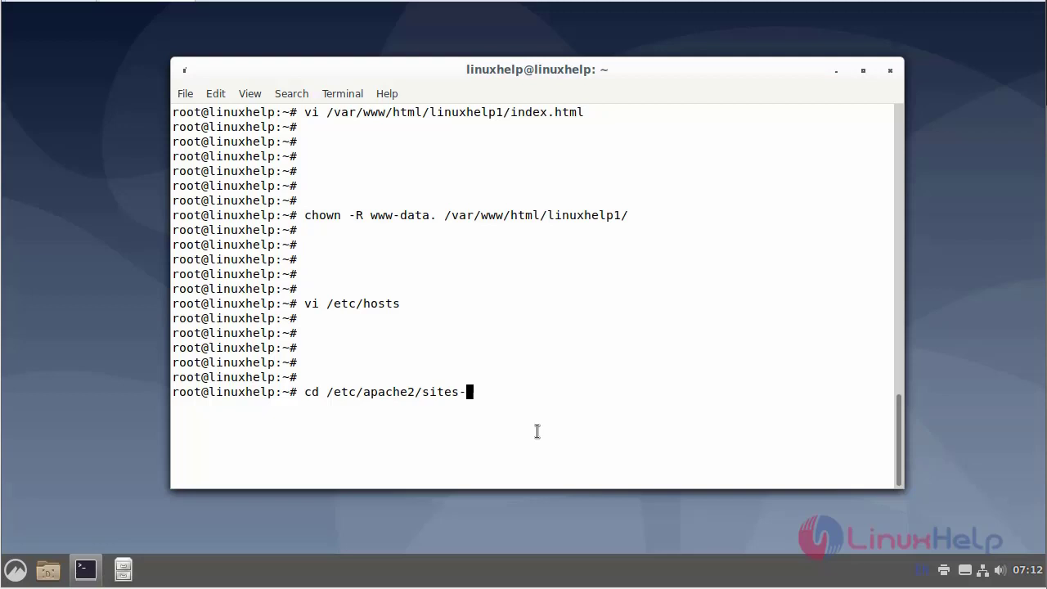
pyautogui.write('available/')
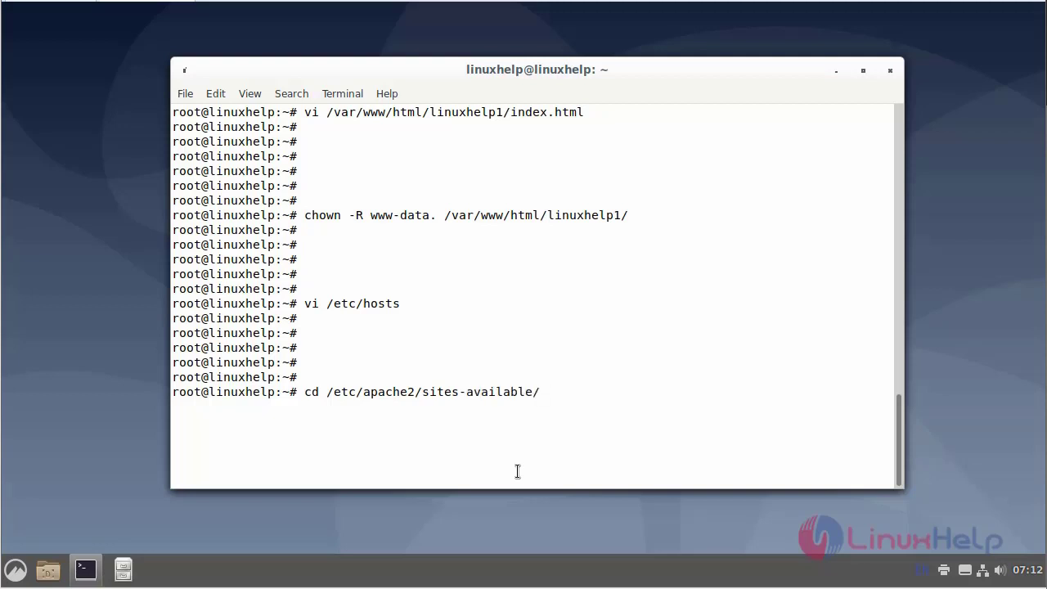
pyautogui.press('Return')
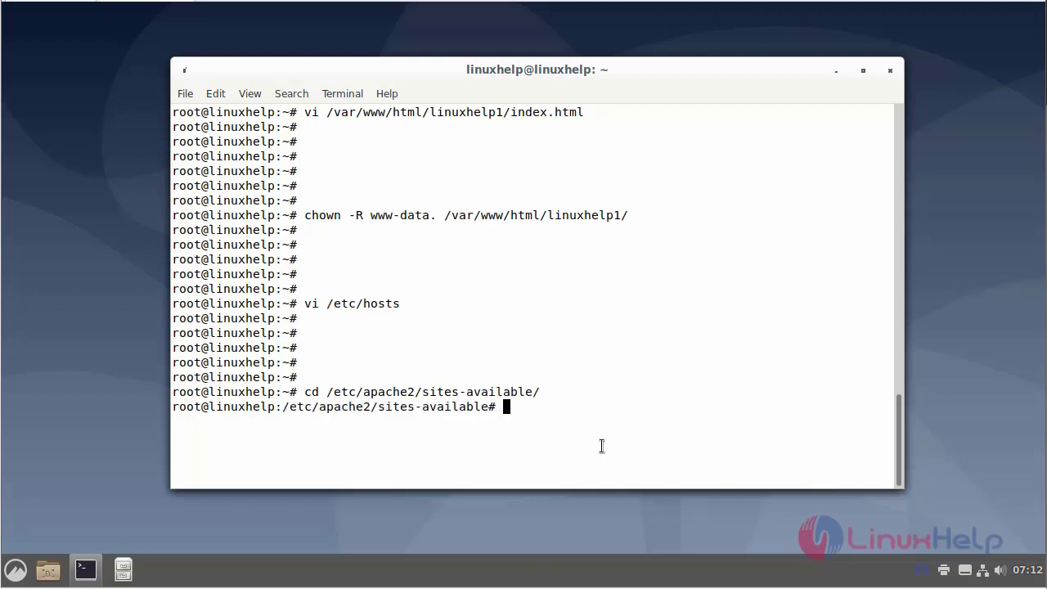
pyautogui.press('Return')
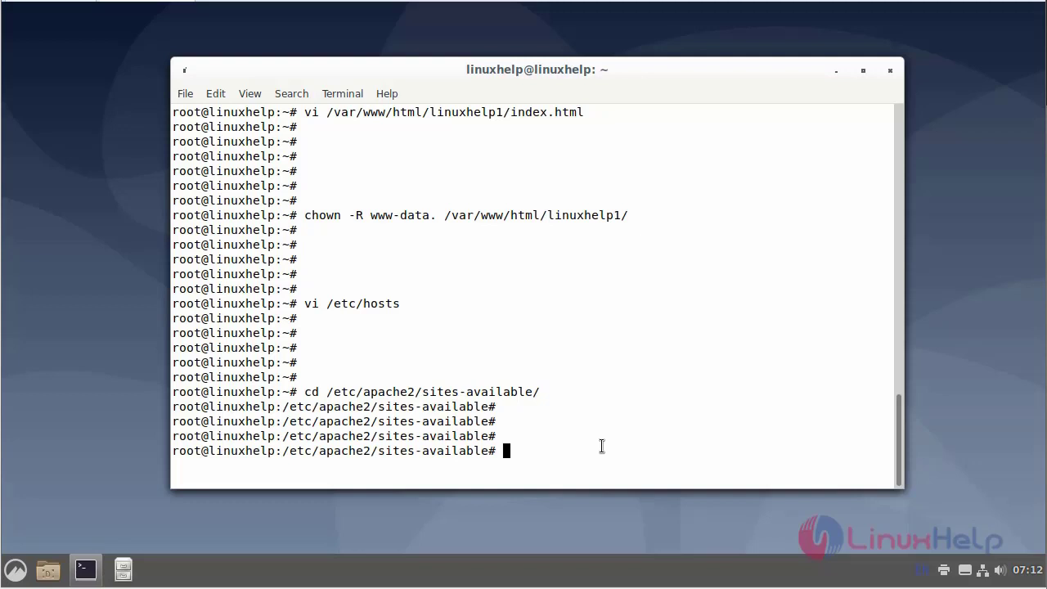
# Enable the linuxhelp1.com.conf site with a2ensite
pyautogui.write('a2')
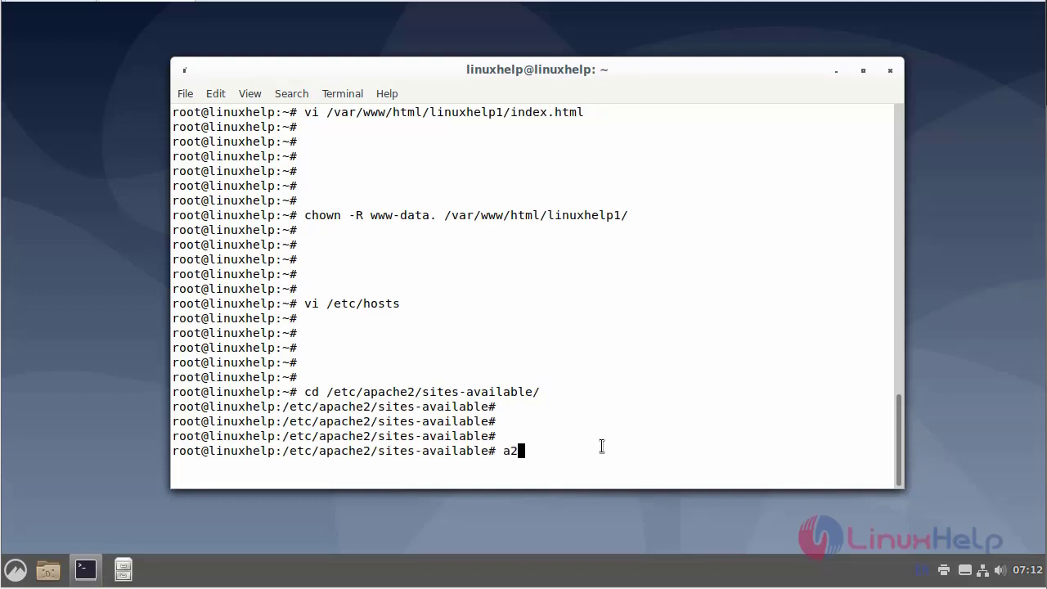
pyautogui.write('ensi')
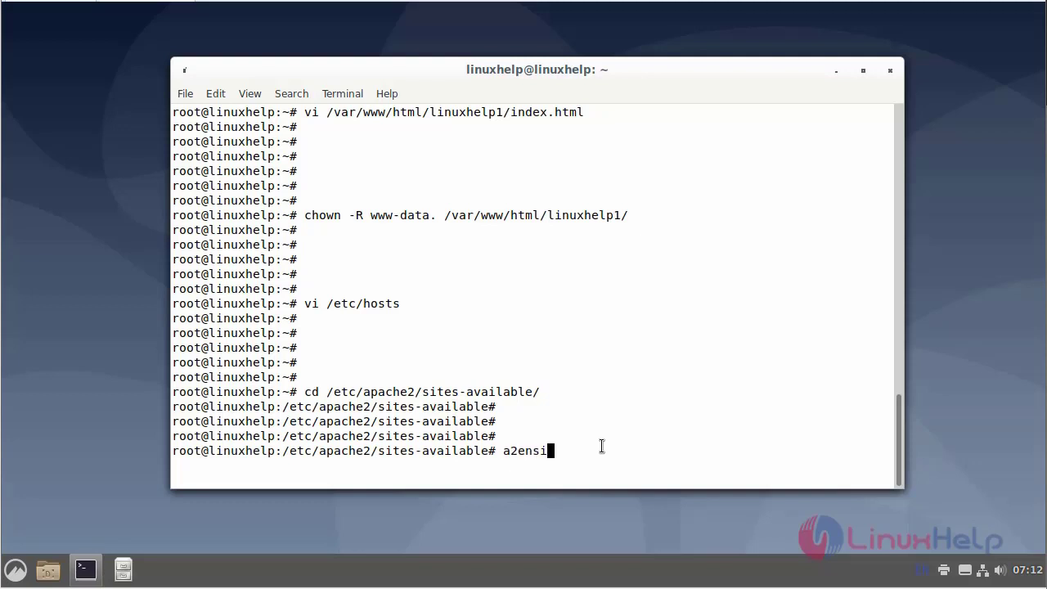
pyautogui.write('te')
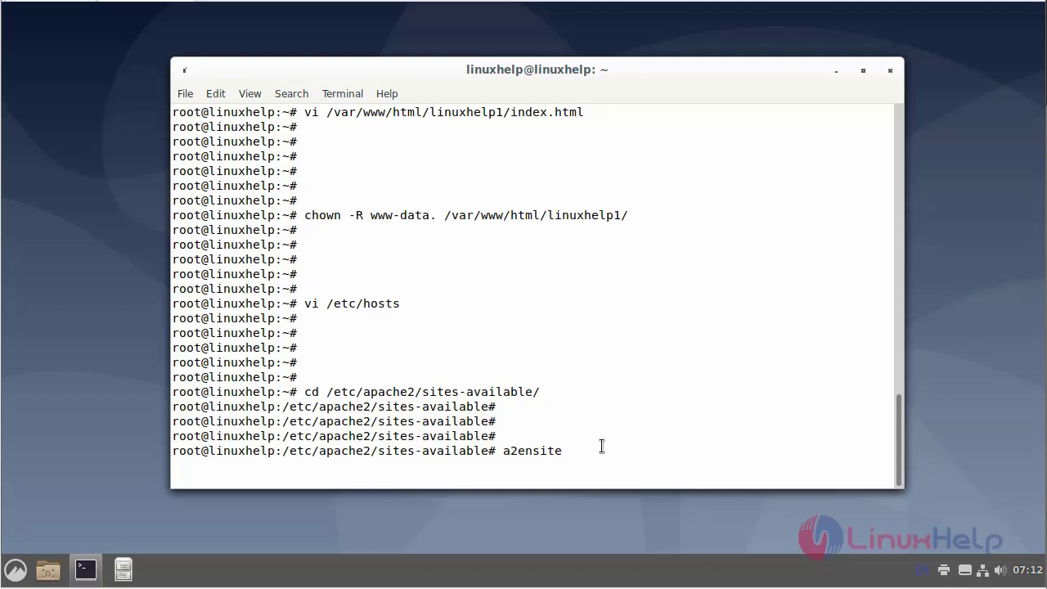
pyautogui.write('l')
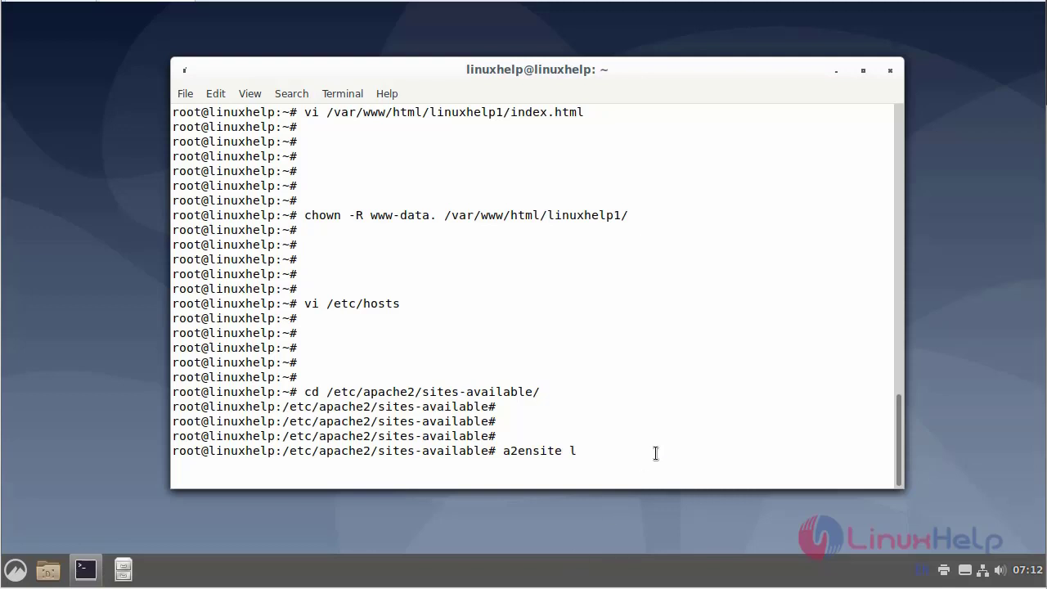
pyautogui.press('Return')
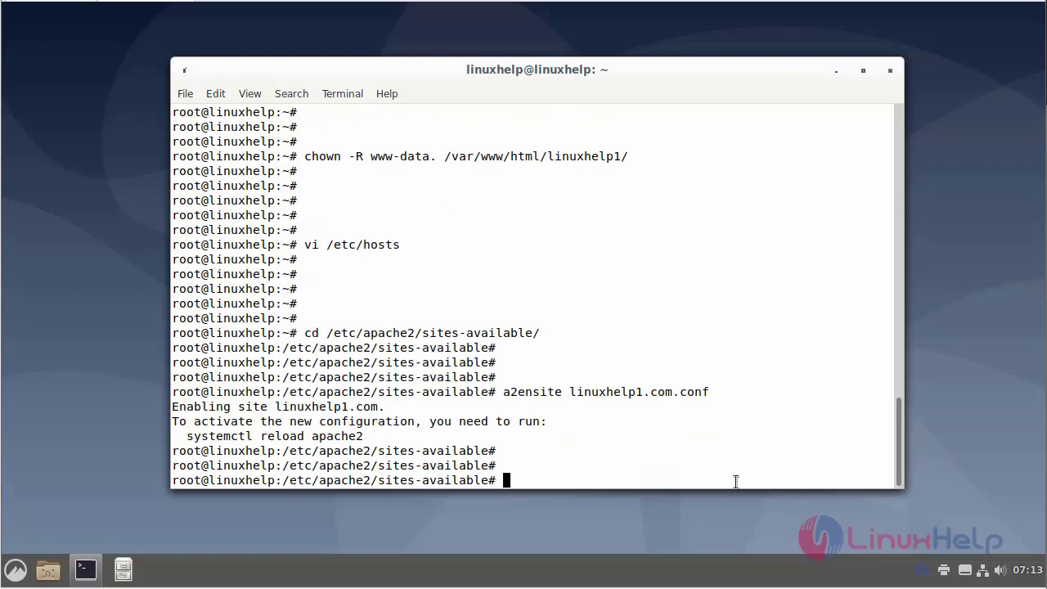
# Reload Apache with systemctl reload apache2, then bring up Firefox
pyautogui.write('s')
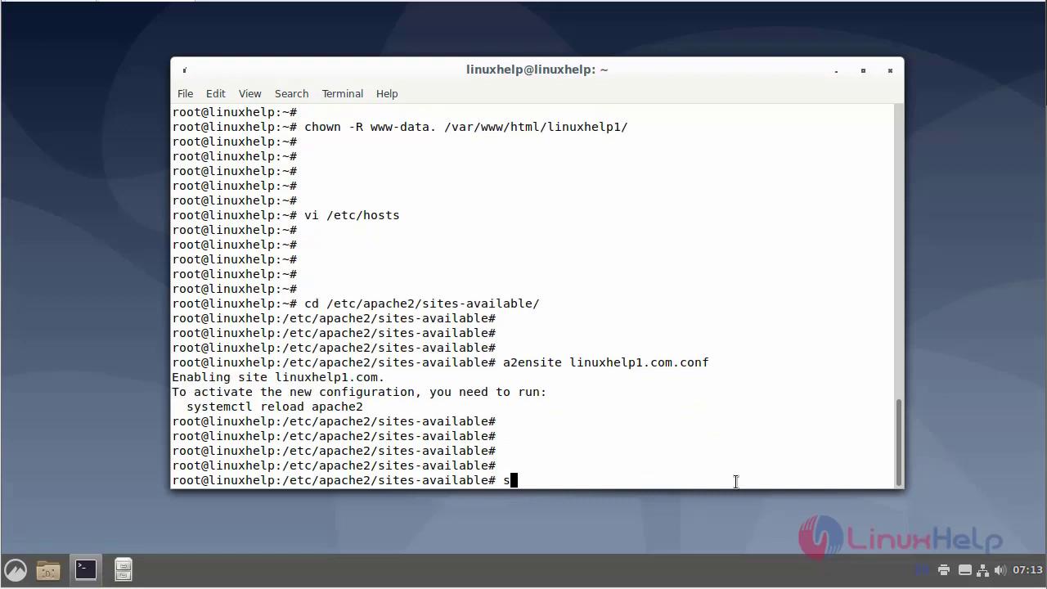
pyautogui.write('ys')
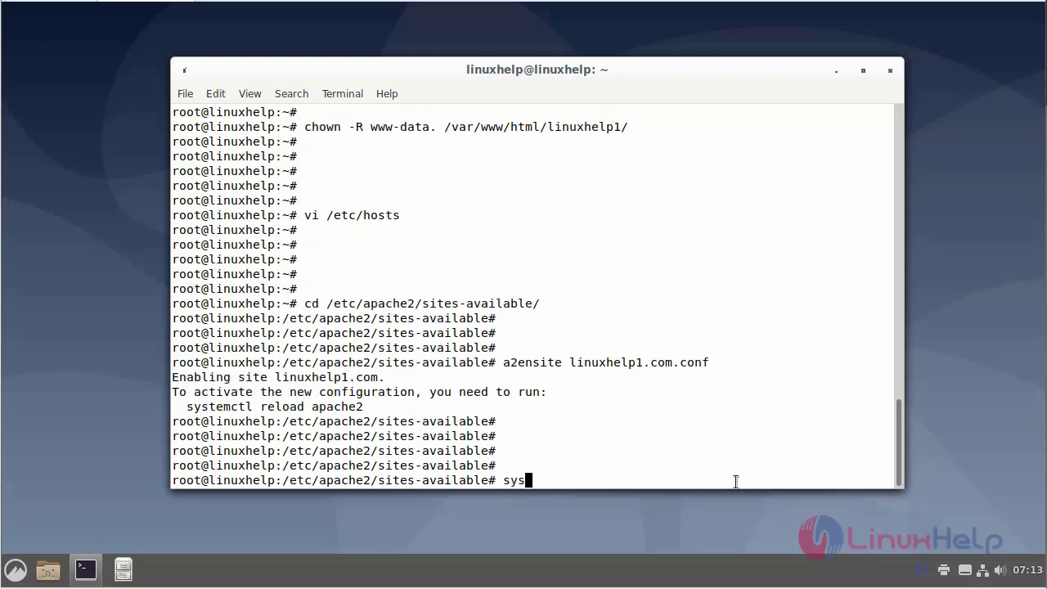
pyautogui.write('te')
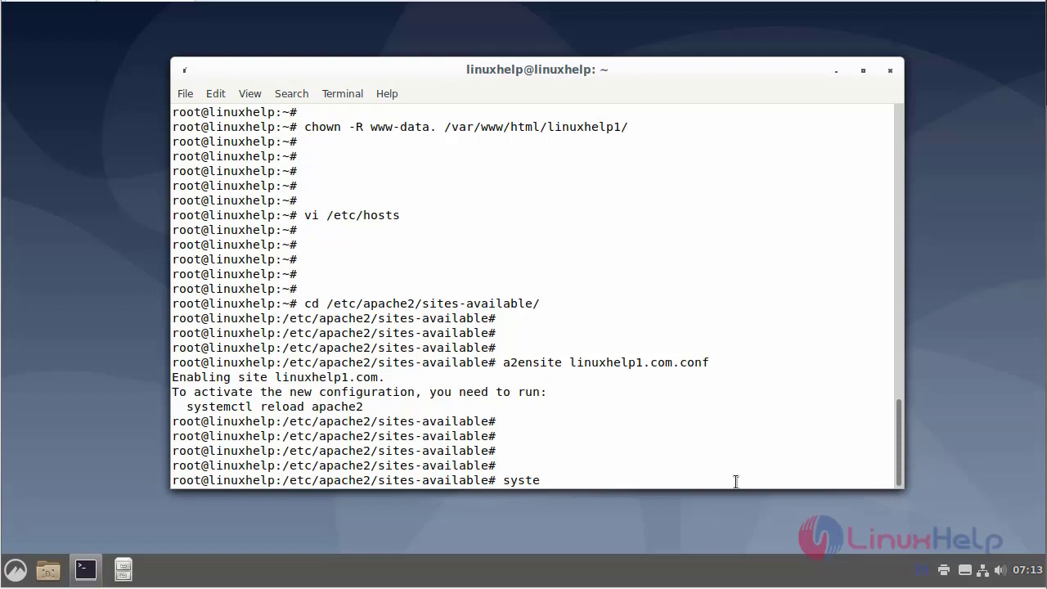
pyautogui.write('mctl r')
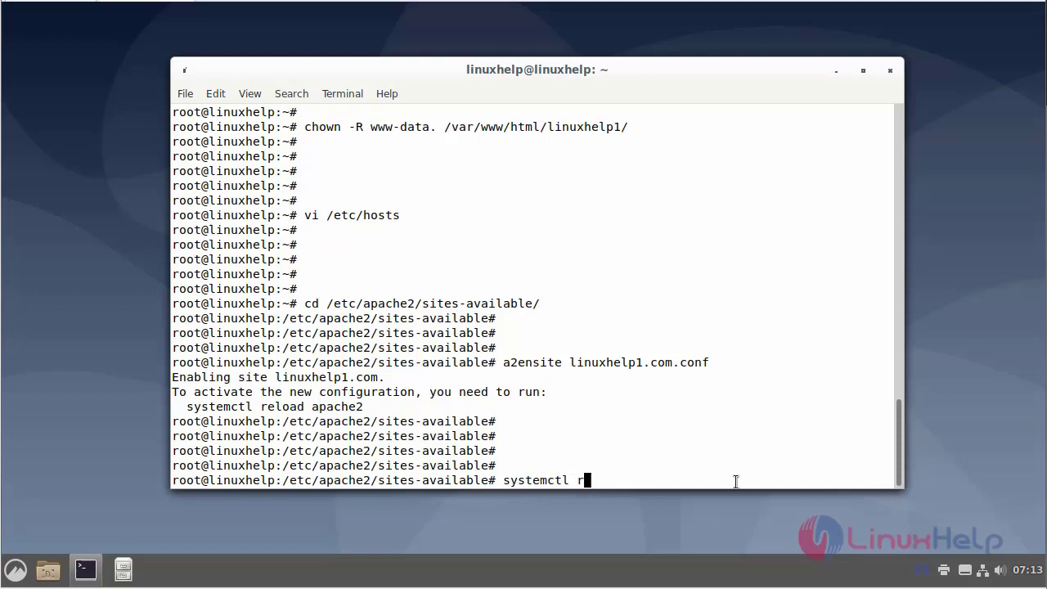
pyautogui.write('eload')
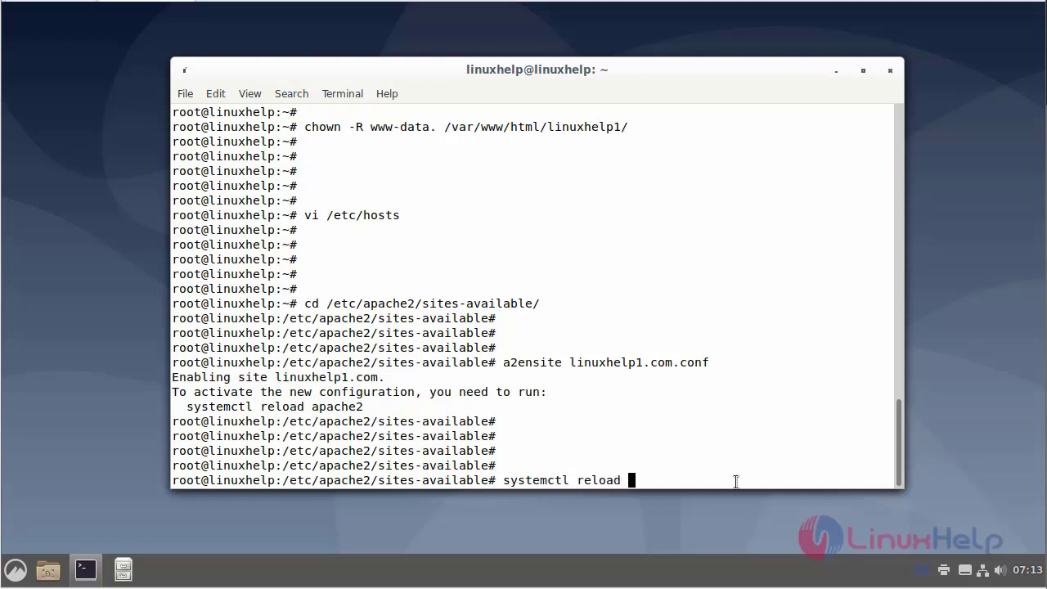
pyautogui.write('apache')
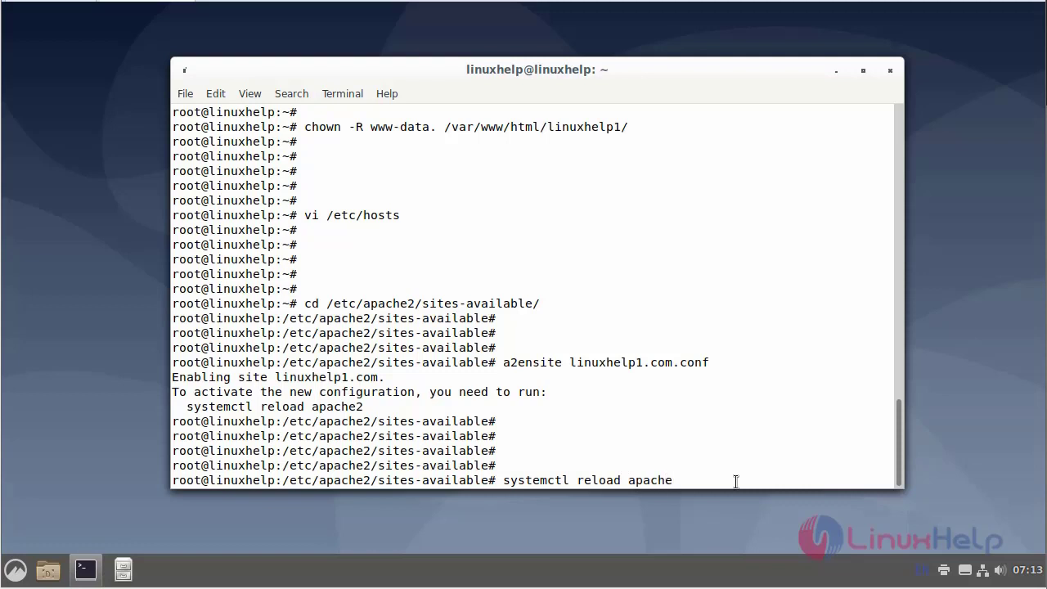
pyautogui.write('2')
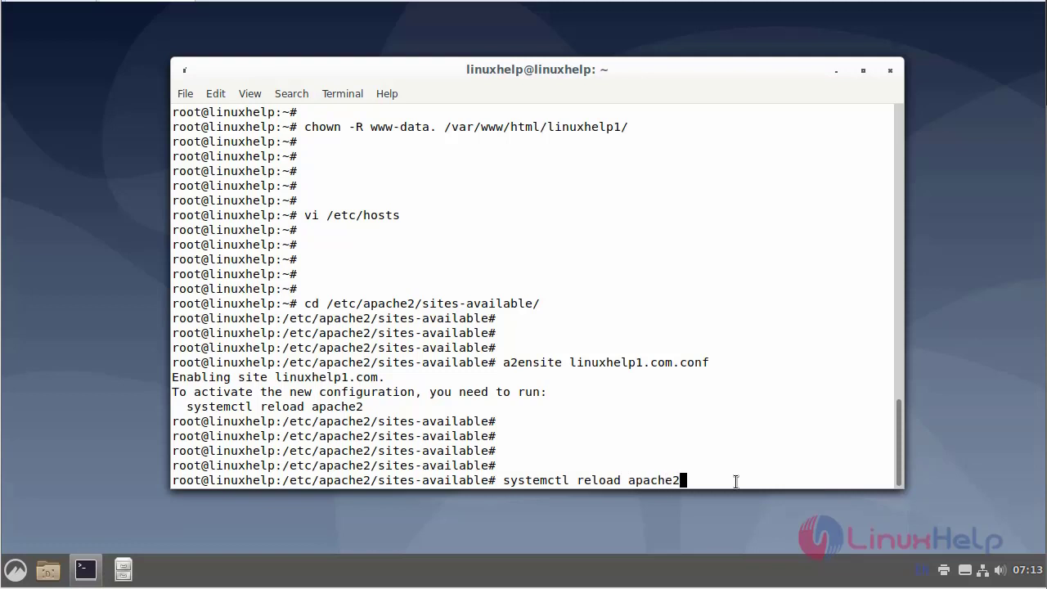
pyautogui.press('Return')
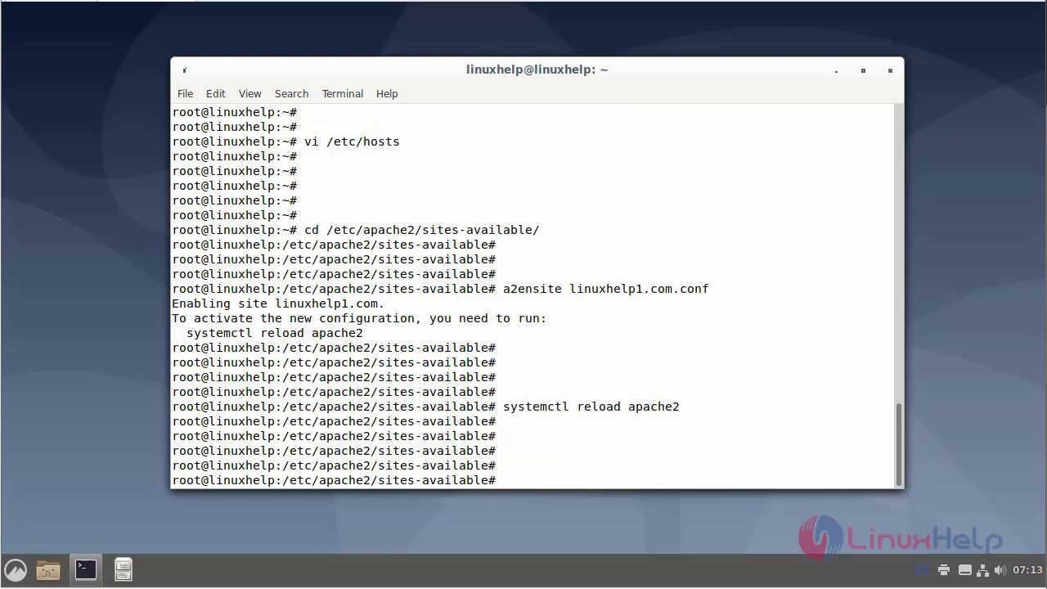
pyautogui.moveTo(599, 394)
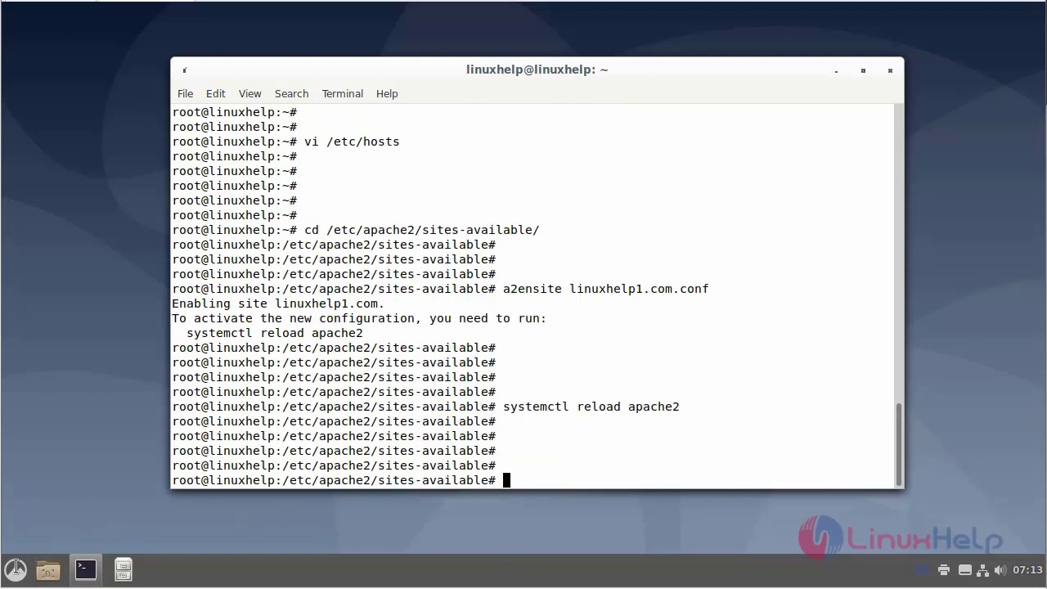
pyautogui.click(15, 569)
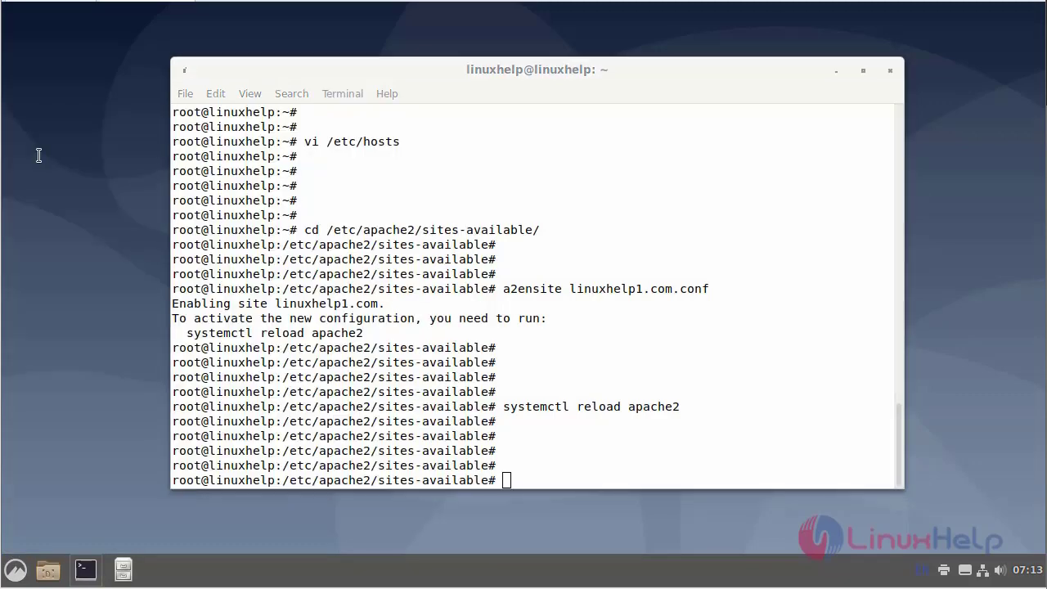
pyautogui.click(160, 569)
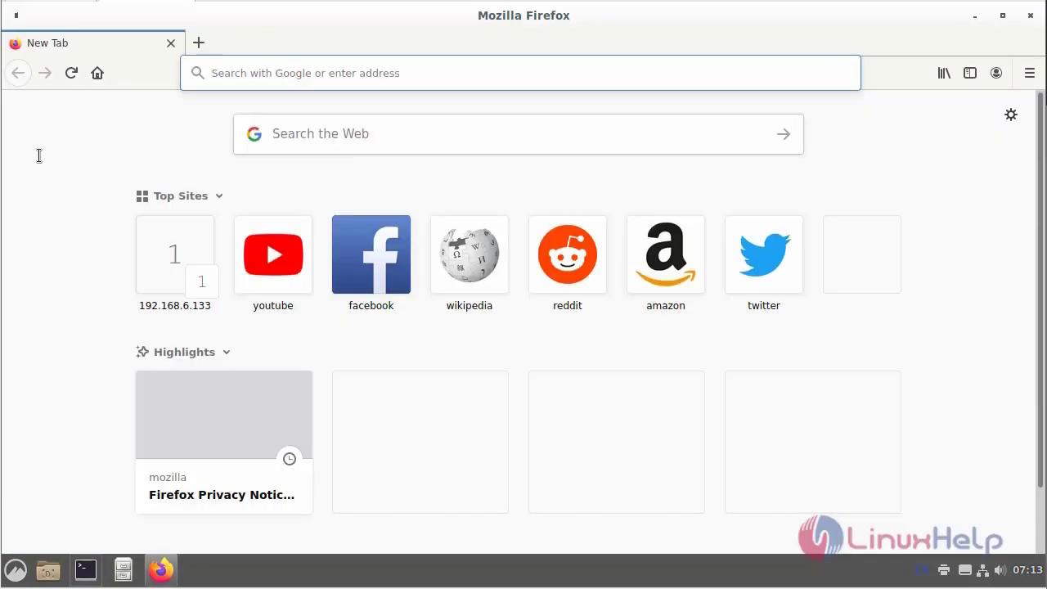
pyautogui.click(520, 72)
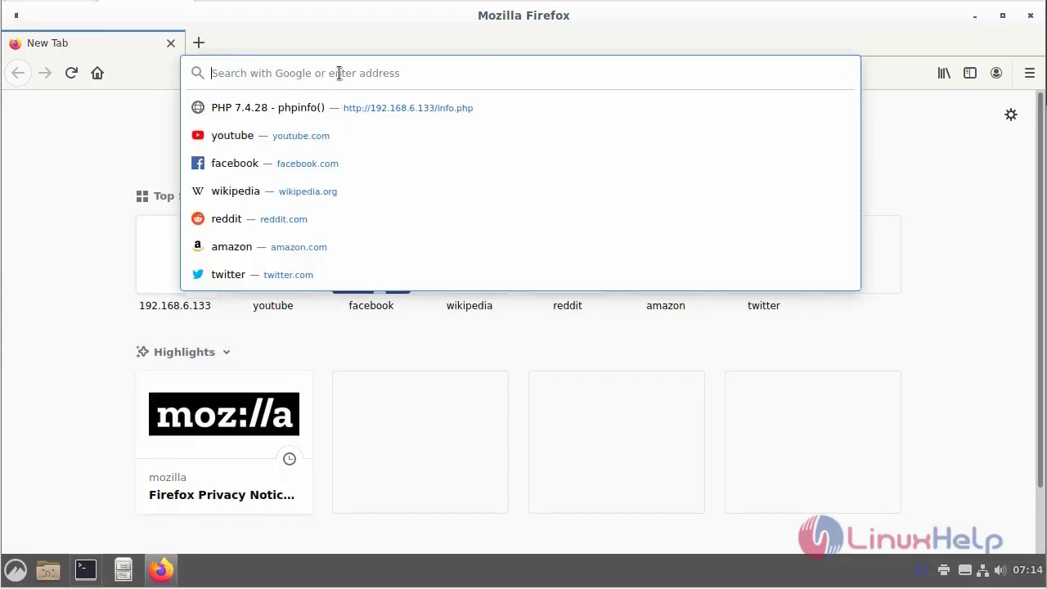
pyautogui.write('www.mozilla.org/')
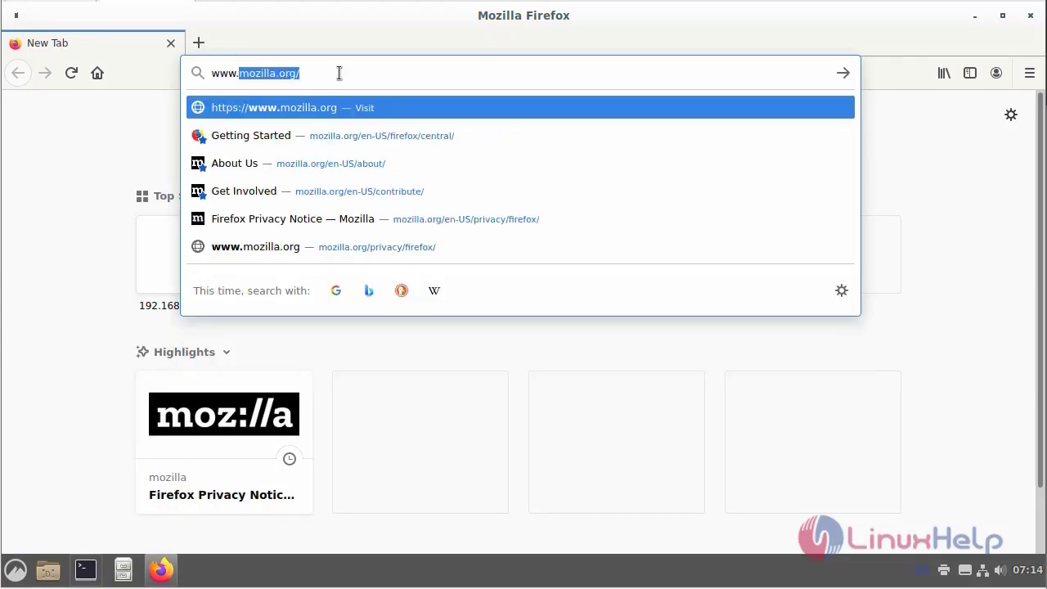
pyautogui.write('www.linuxhel')
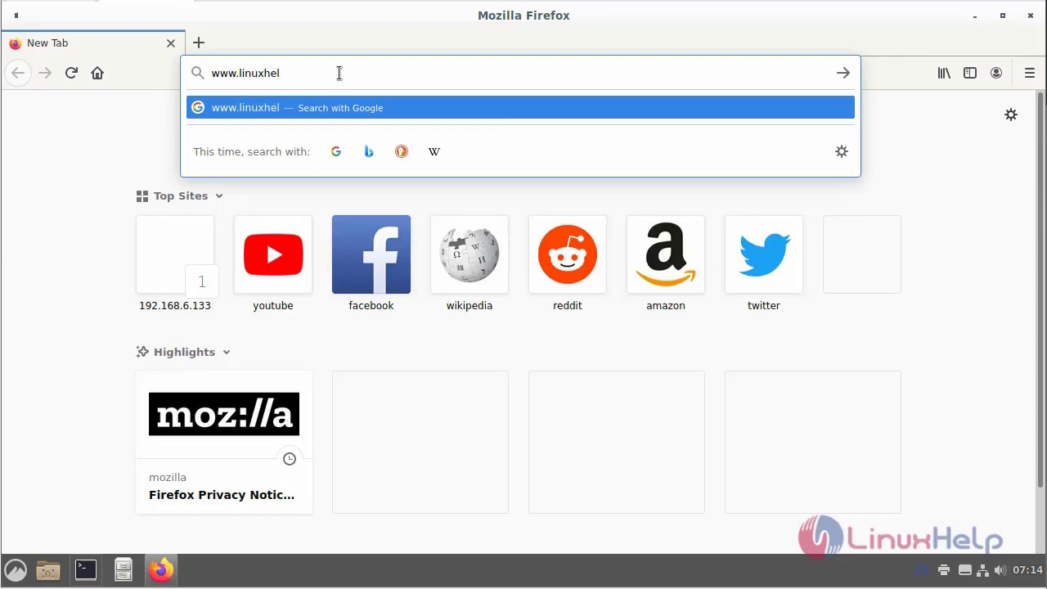
pyautogui.write('p1.com')
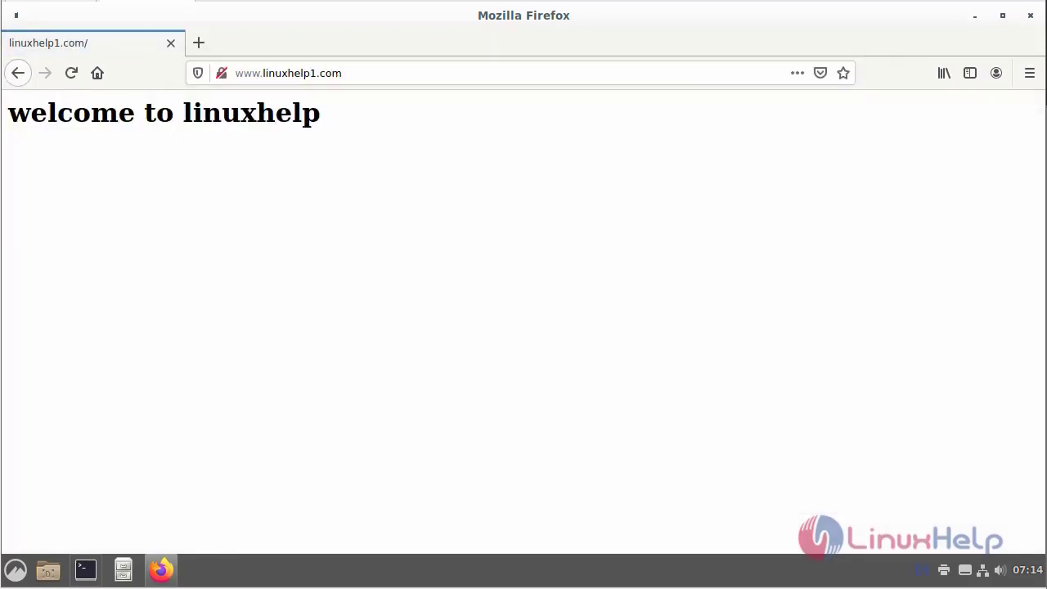
pyautogui.moveTo(484, 394)
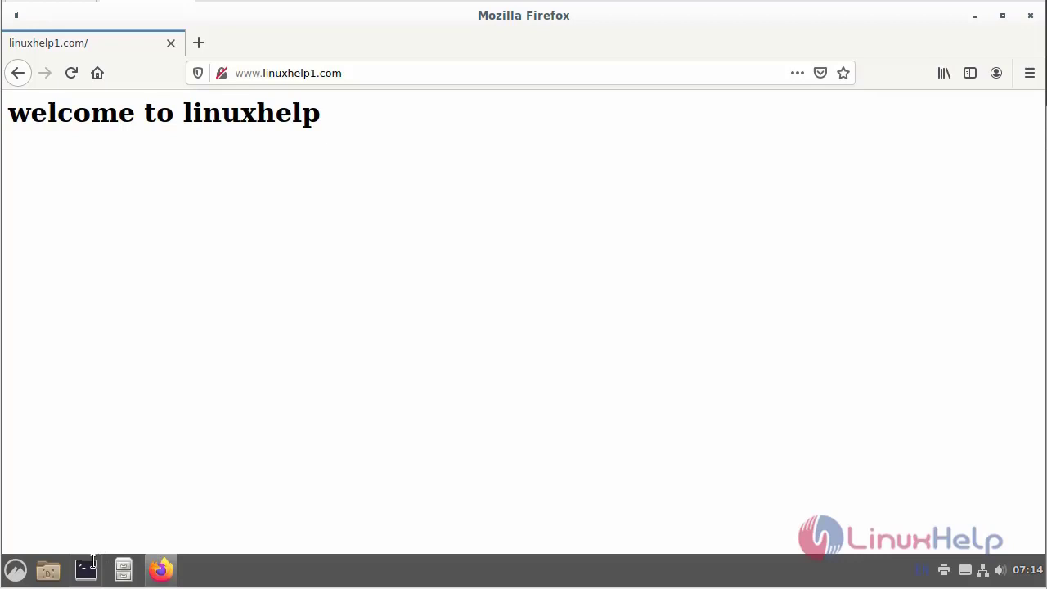
# Back in the terminal, reopen linuxhelp1.com.conf in vi
pyautogui.click(85, 569)
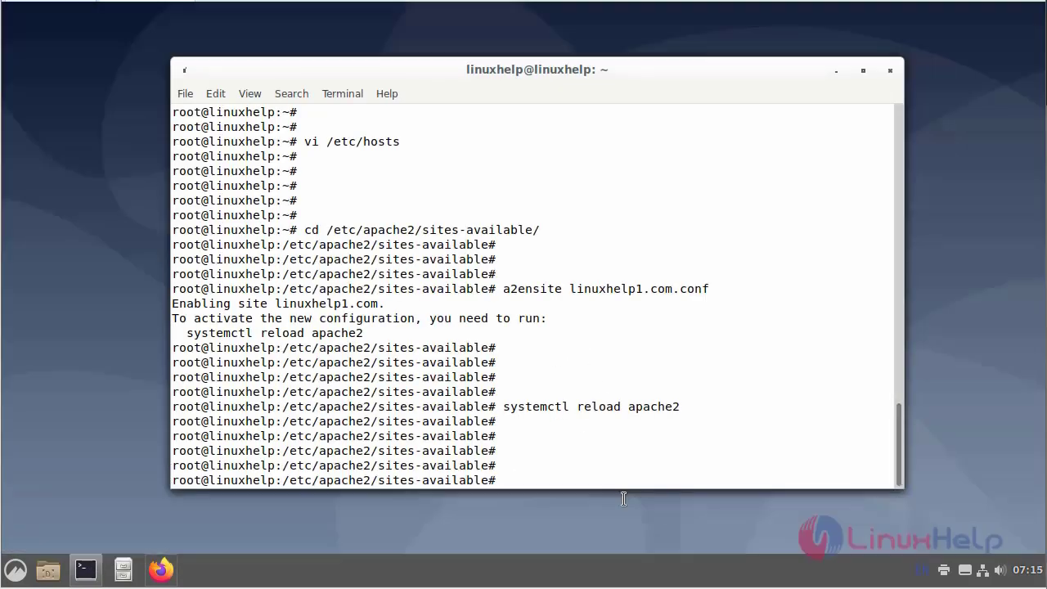
pyautogui.write('vi l')
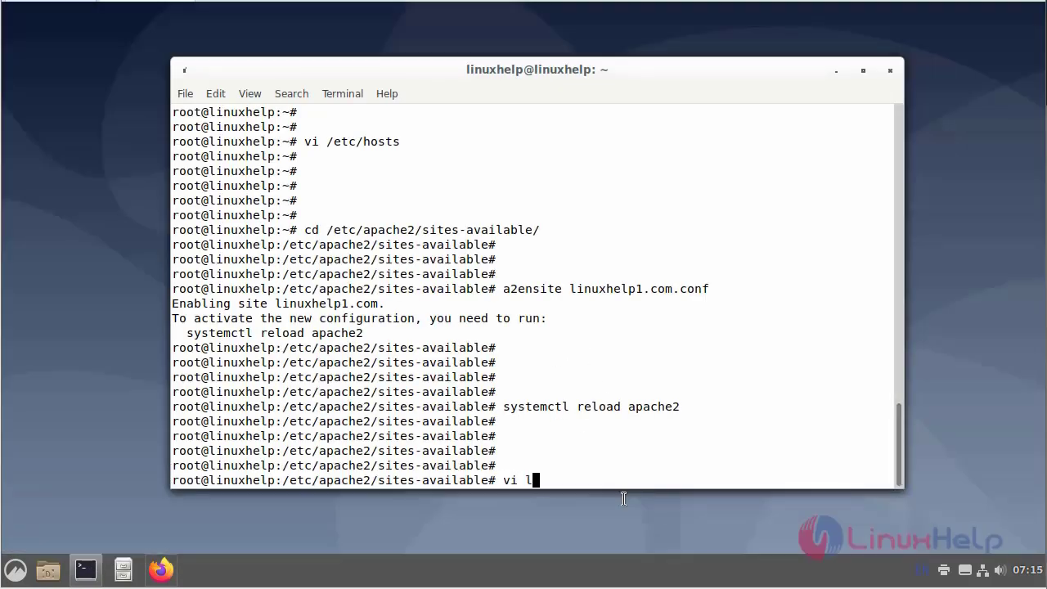
pyautogui.write('inuxh')
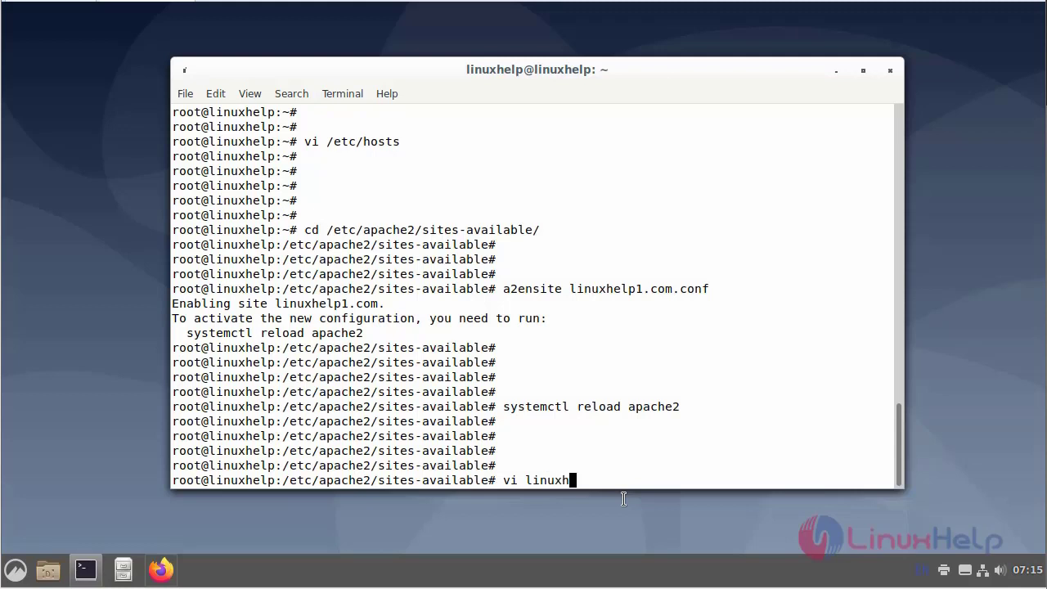
pyautogui.press('Return')
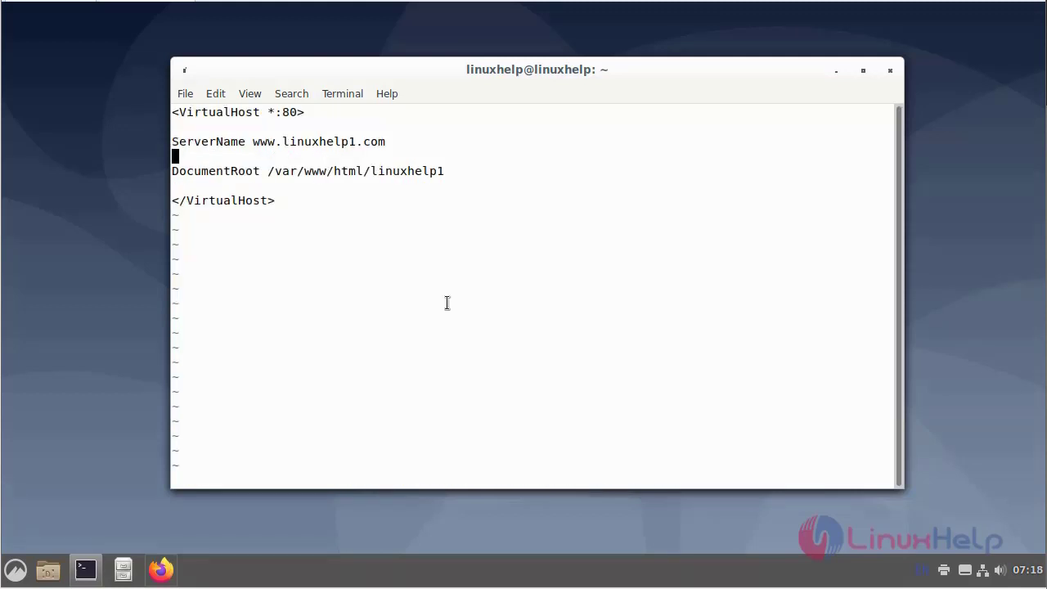
pyautogui.write('Redi')
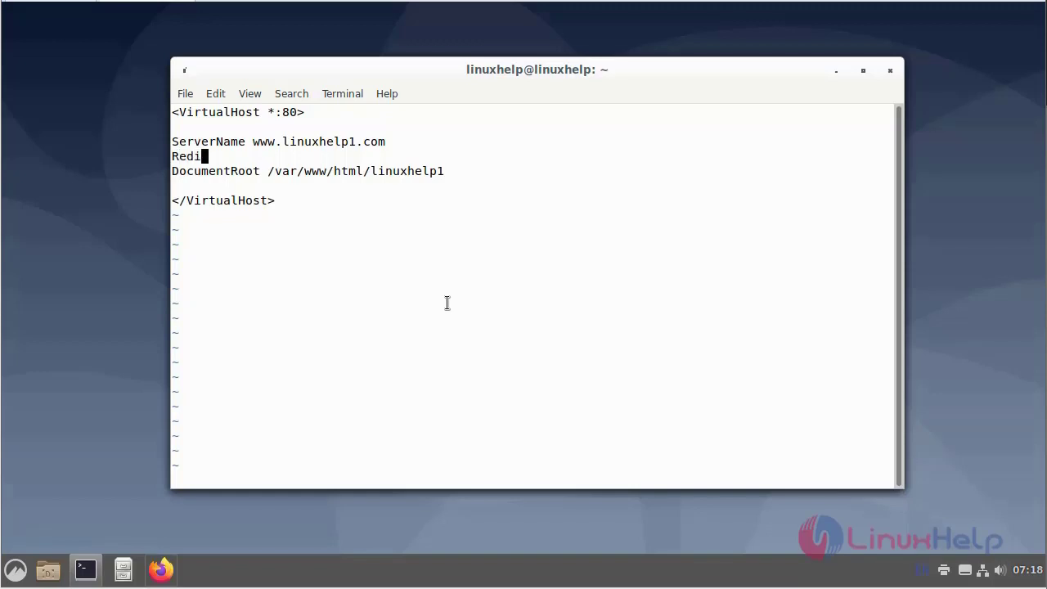
pyautogui.write('rect')
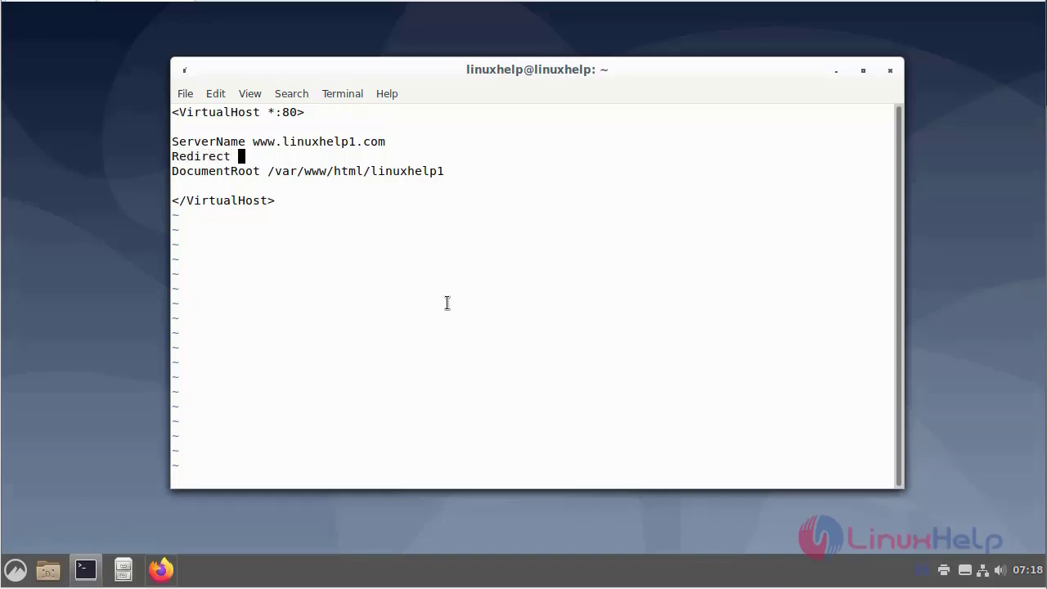
pyautogui.write('/htt')
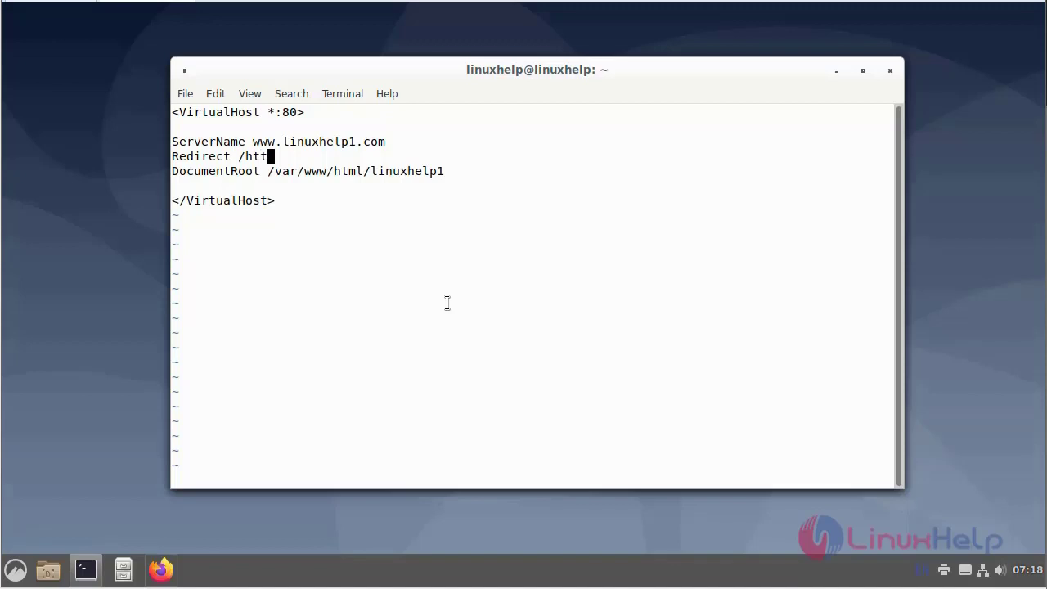
pyautogui.write('ps:')
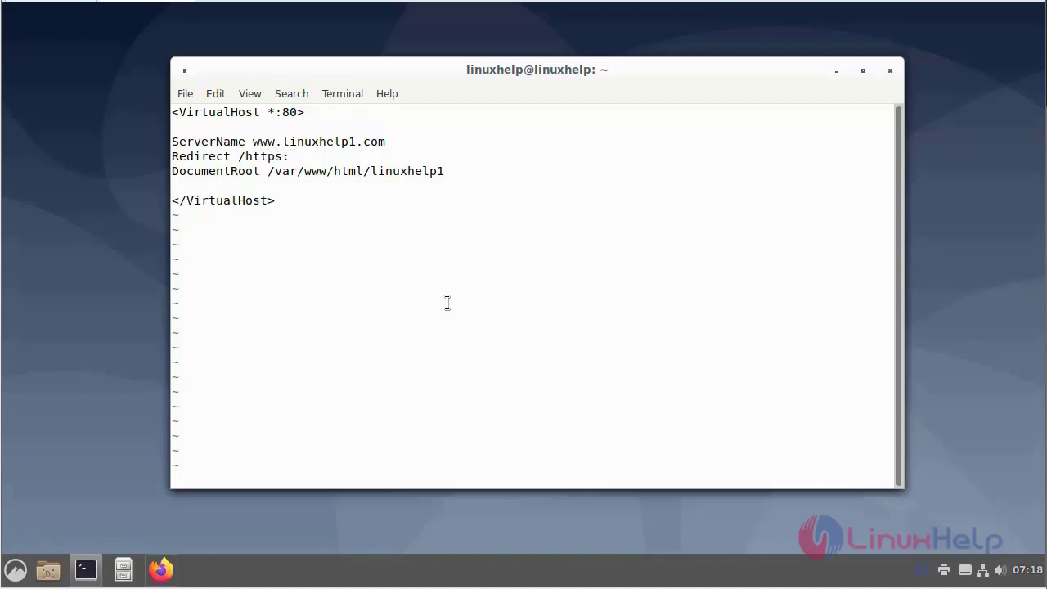
pyautogui.write('//')
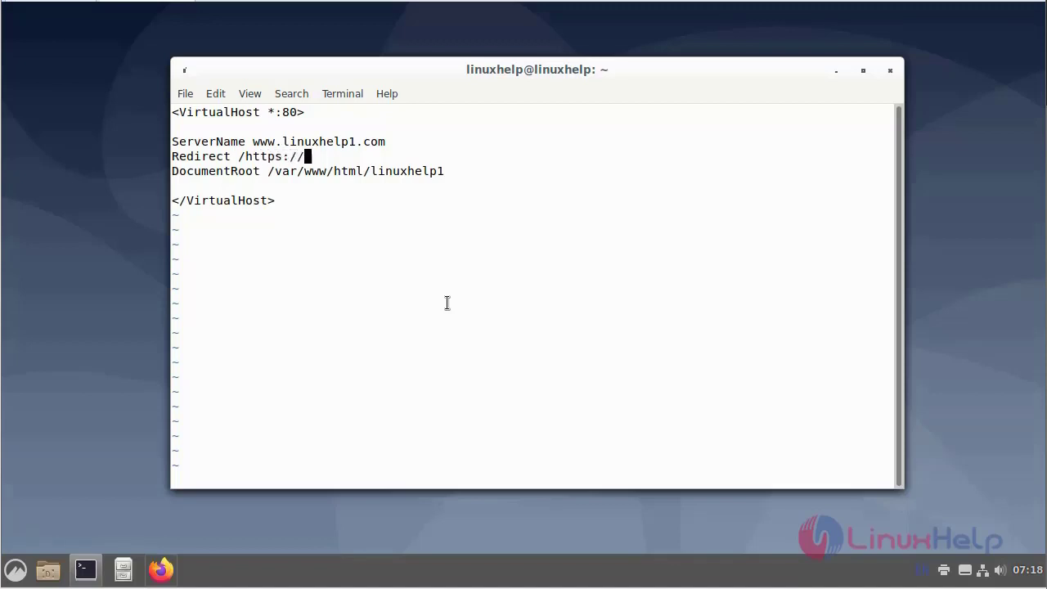
pyautogui.write('www.')
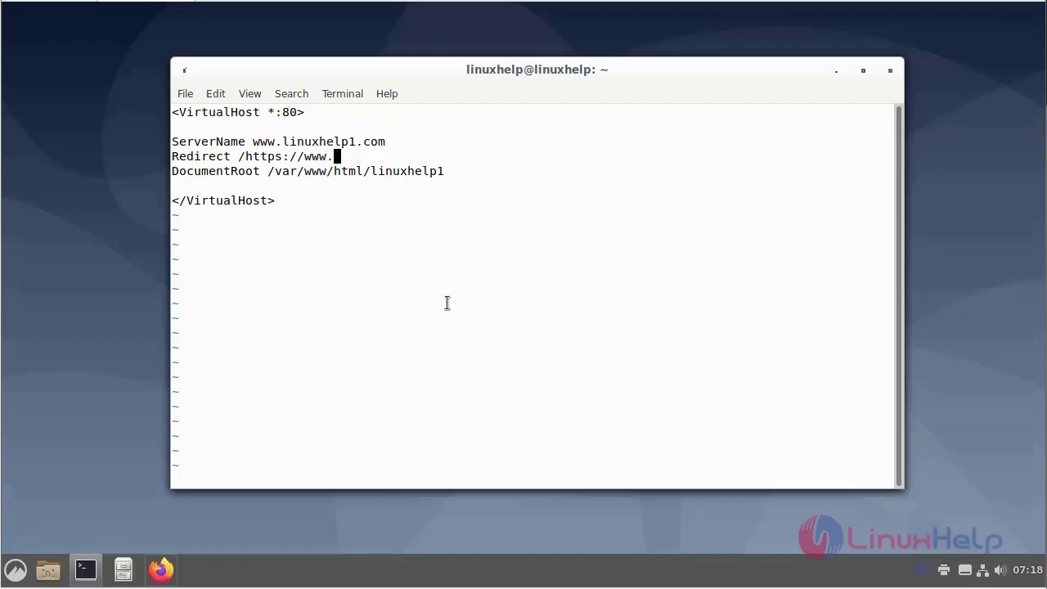
pyautogui.write('google')
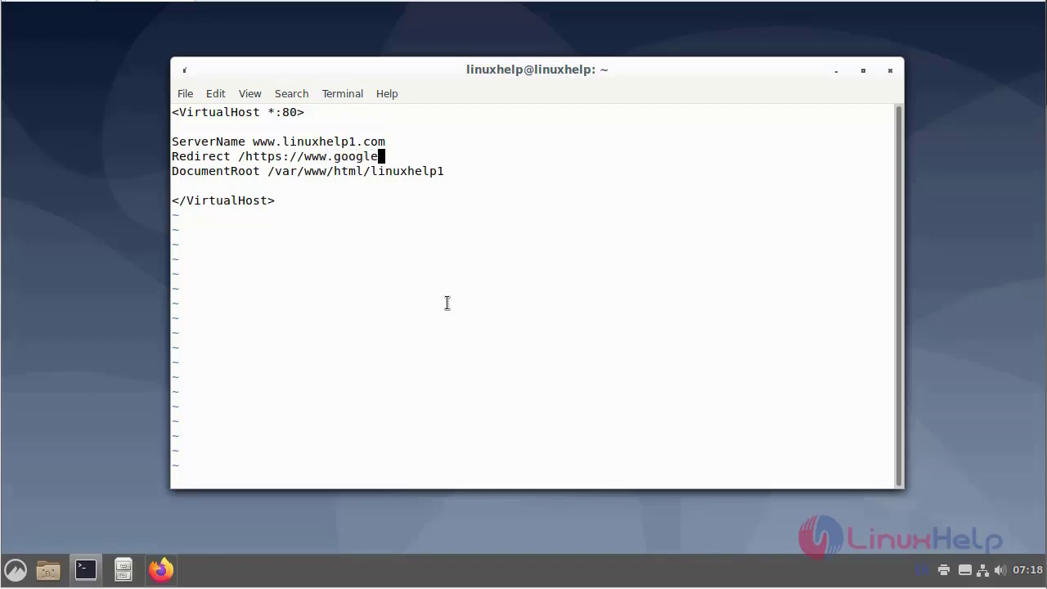
pyautogui.write('.com')
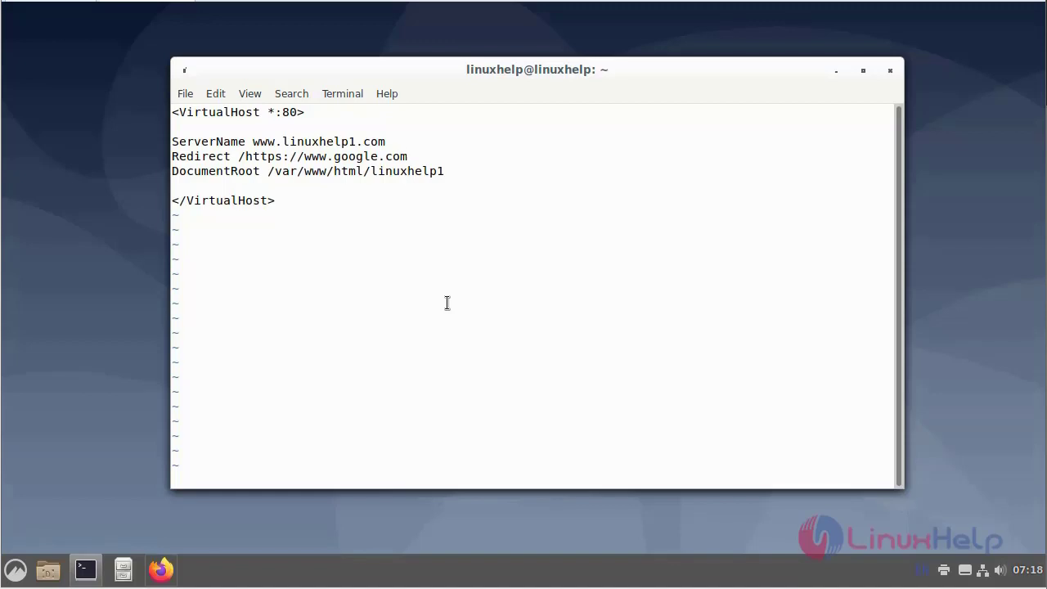
pyautogui.write(':w')
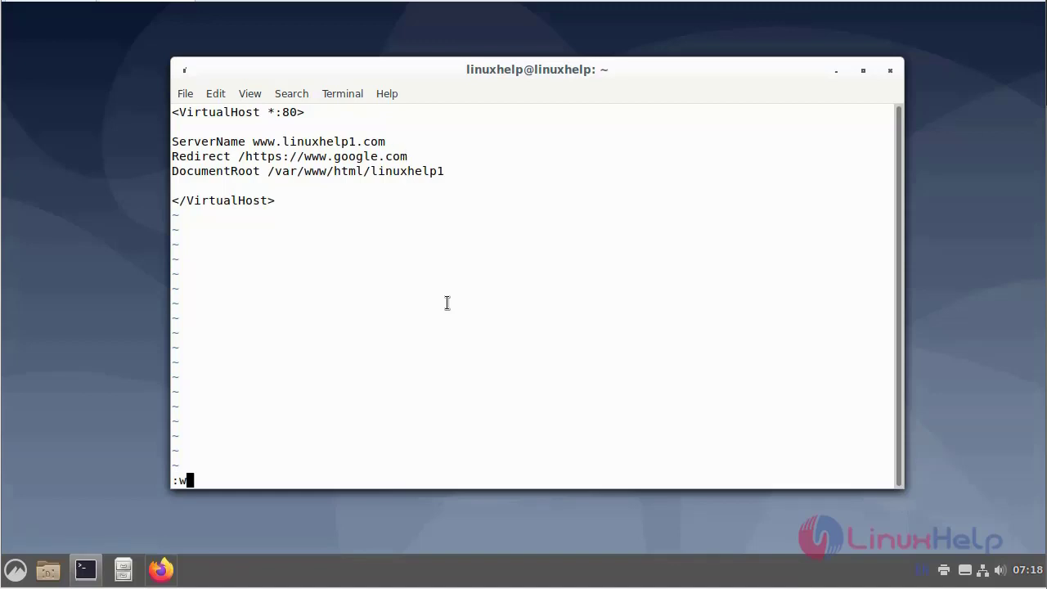
pyautogui.press('Return')
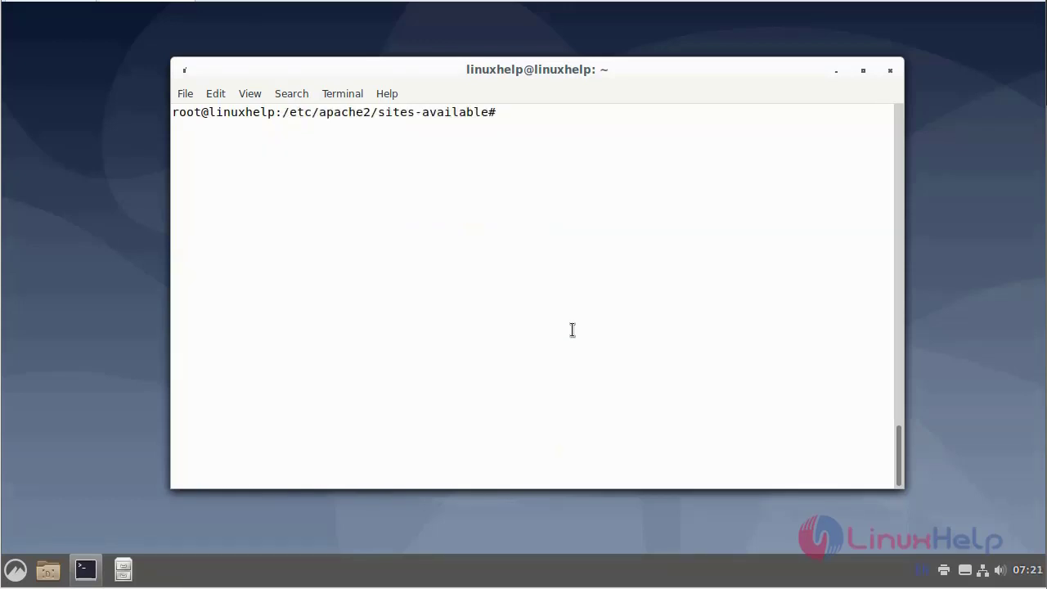
# Reload apache2 with systemctl reload apache2 so the redirect configuration takes effect
pyautogui.write('systemct')
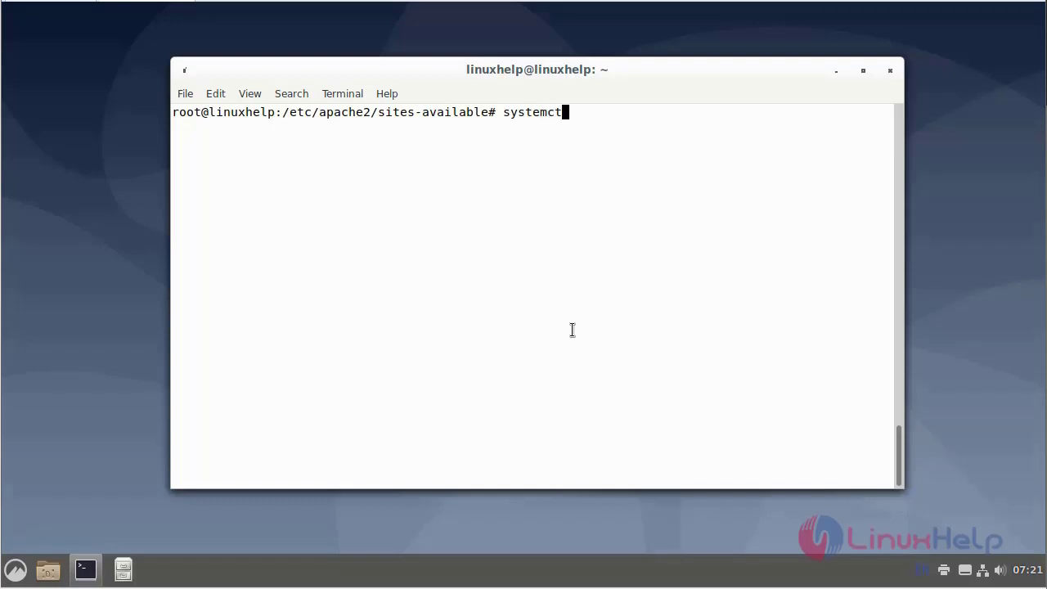
pyautogui.write('reloa')
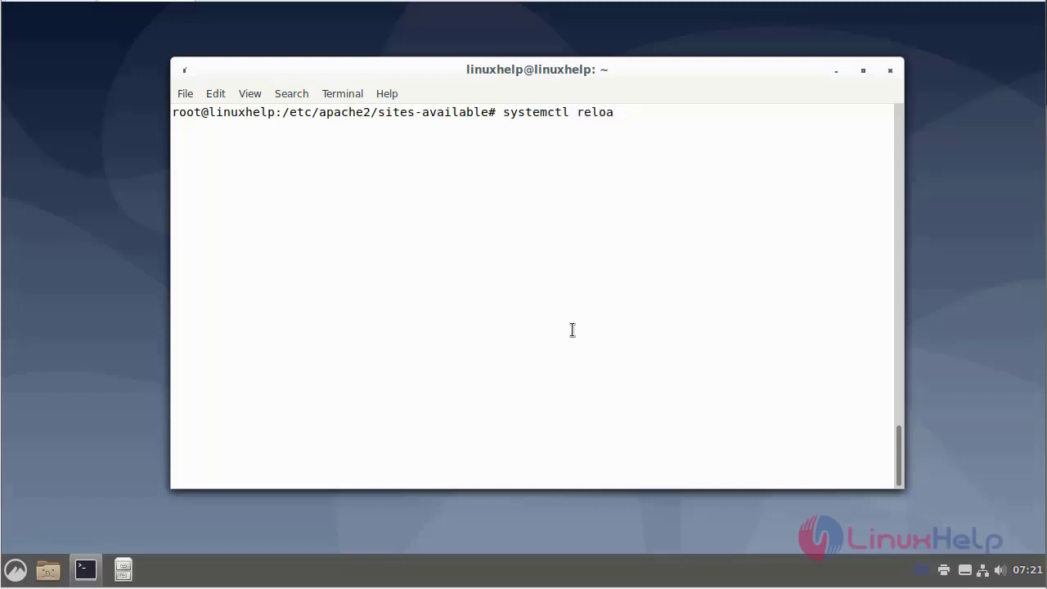
pyautogui.write('d')
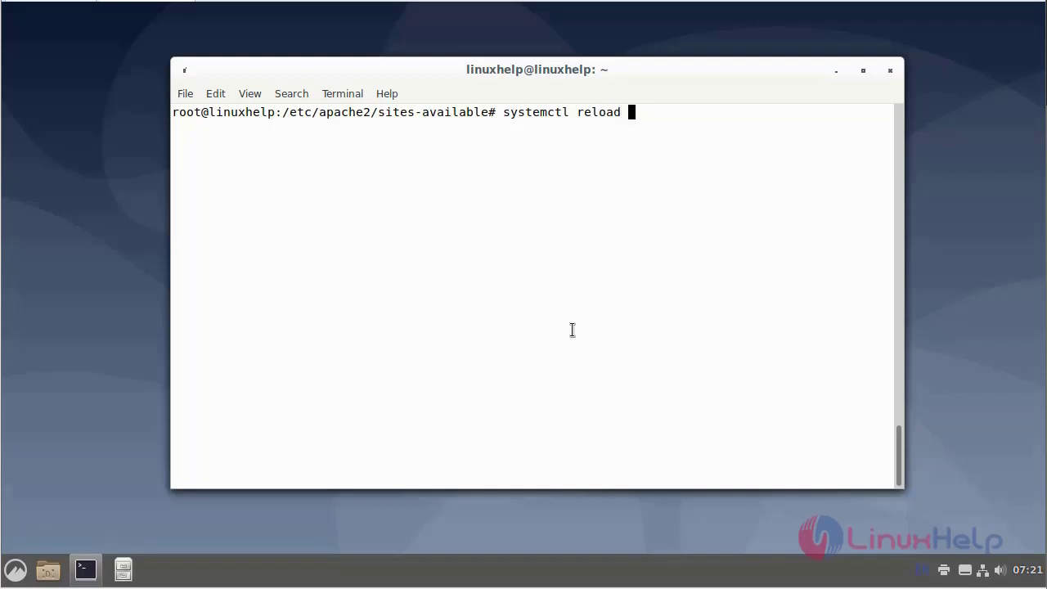
pyautogui.write('apach')
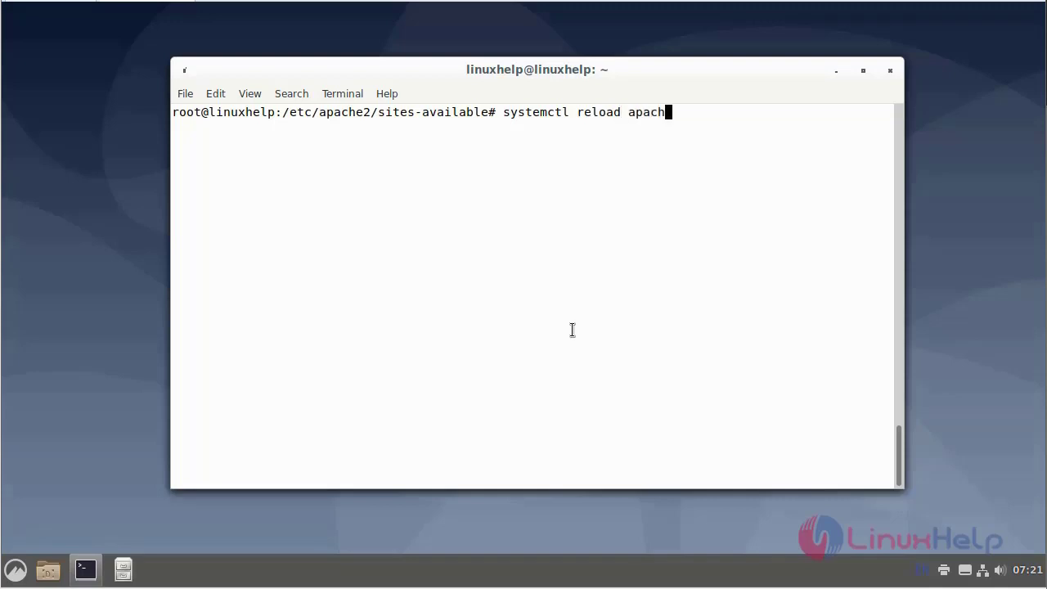
pyautogui.press('Return')
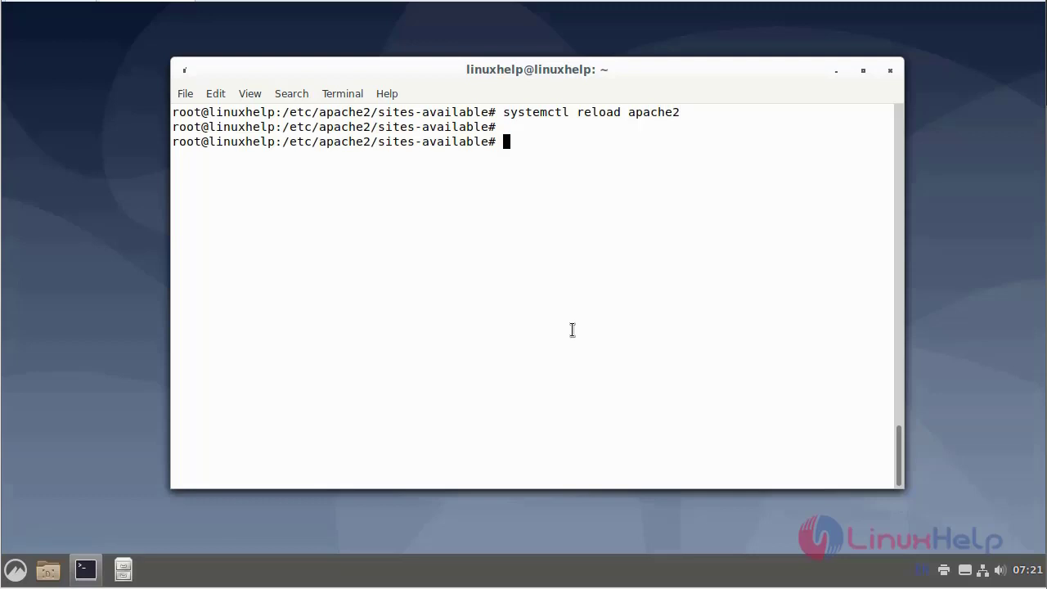
pyautogui.press('Return')
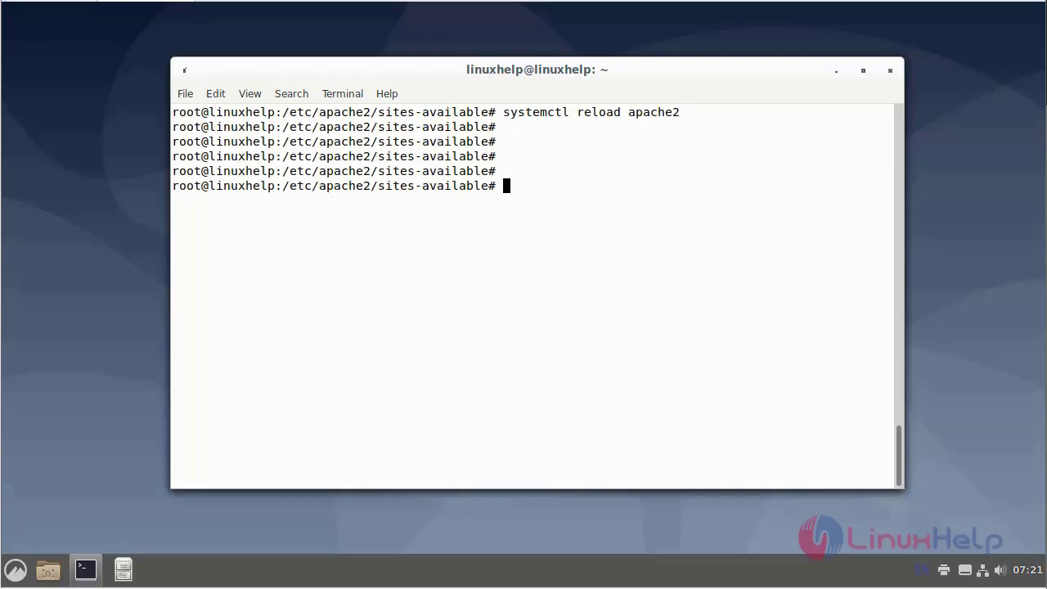
pyautogui.click(160, 569)
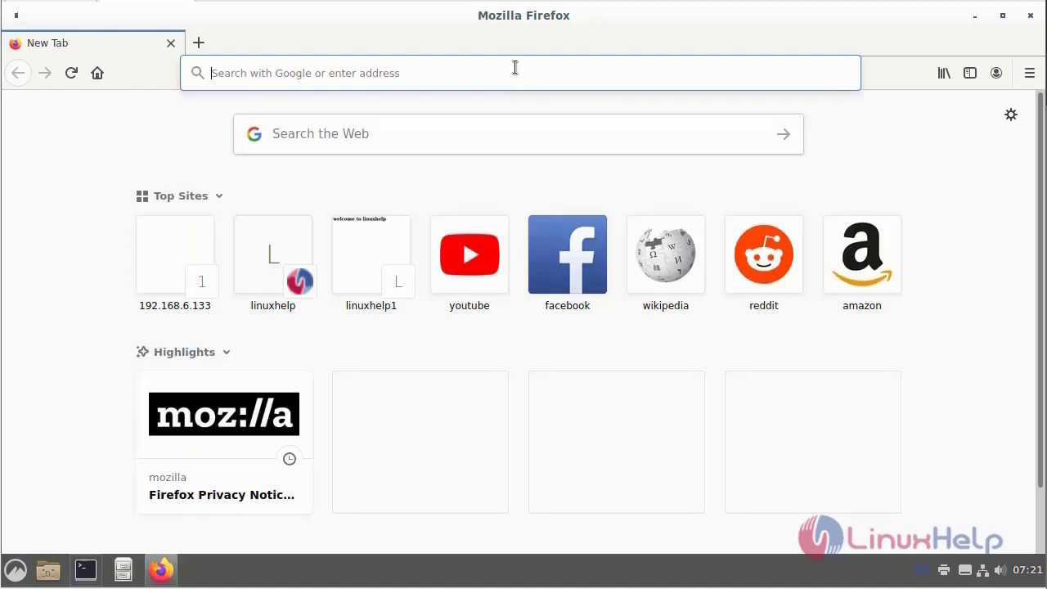
pyautogui.write('www.li')
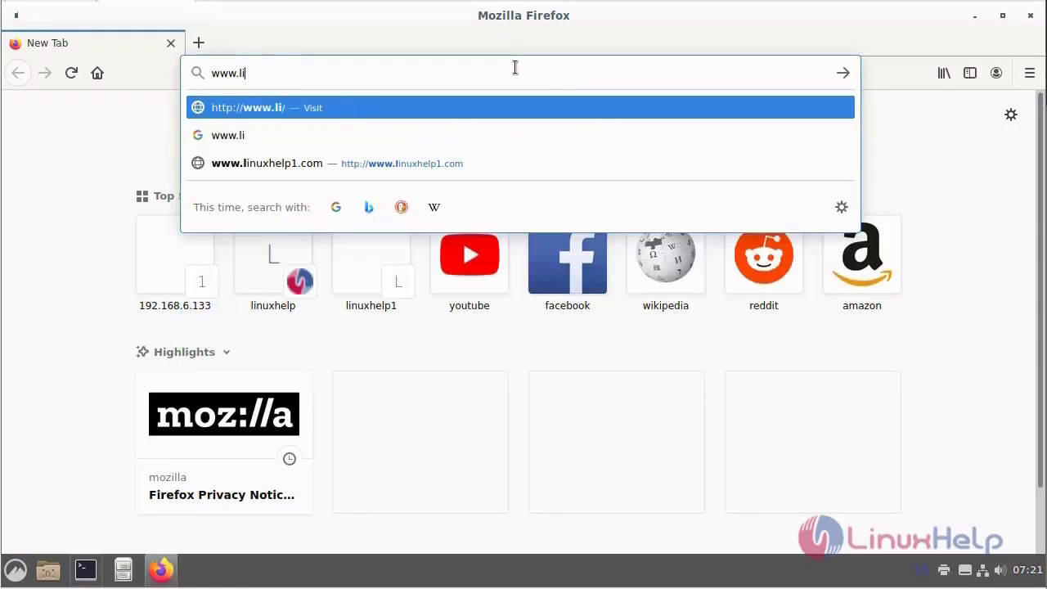
pyautogui.write('nuxhelp')
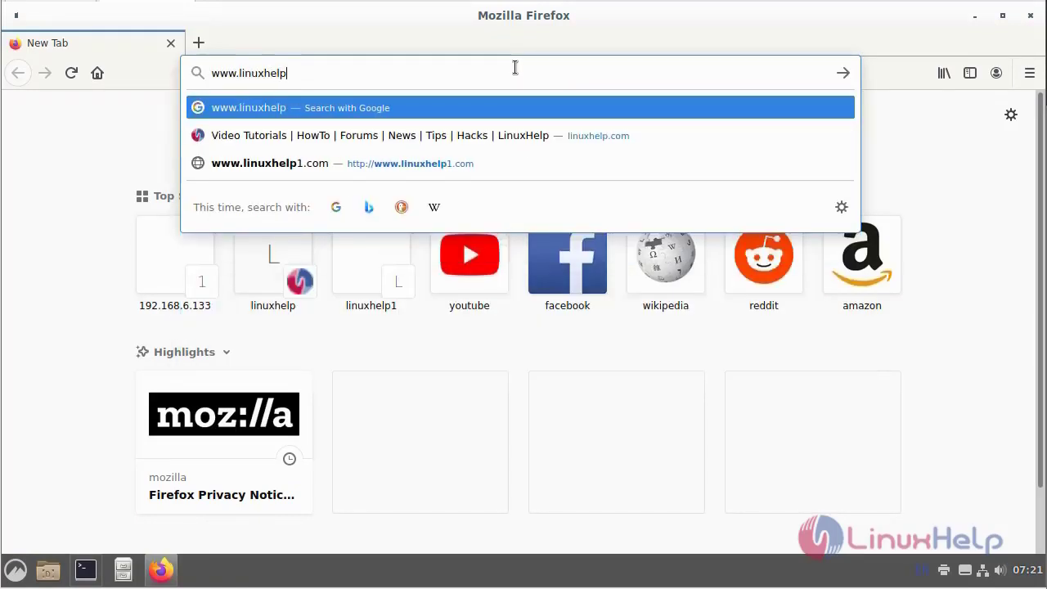